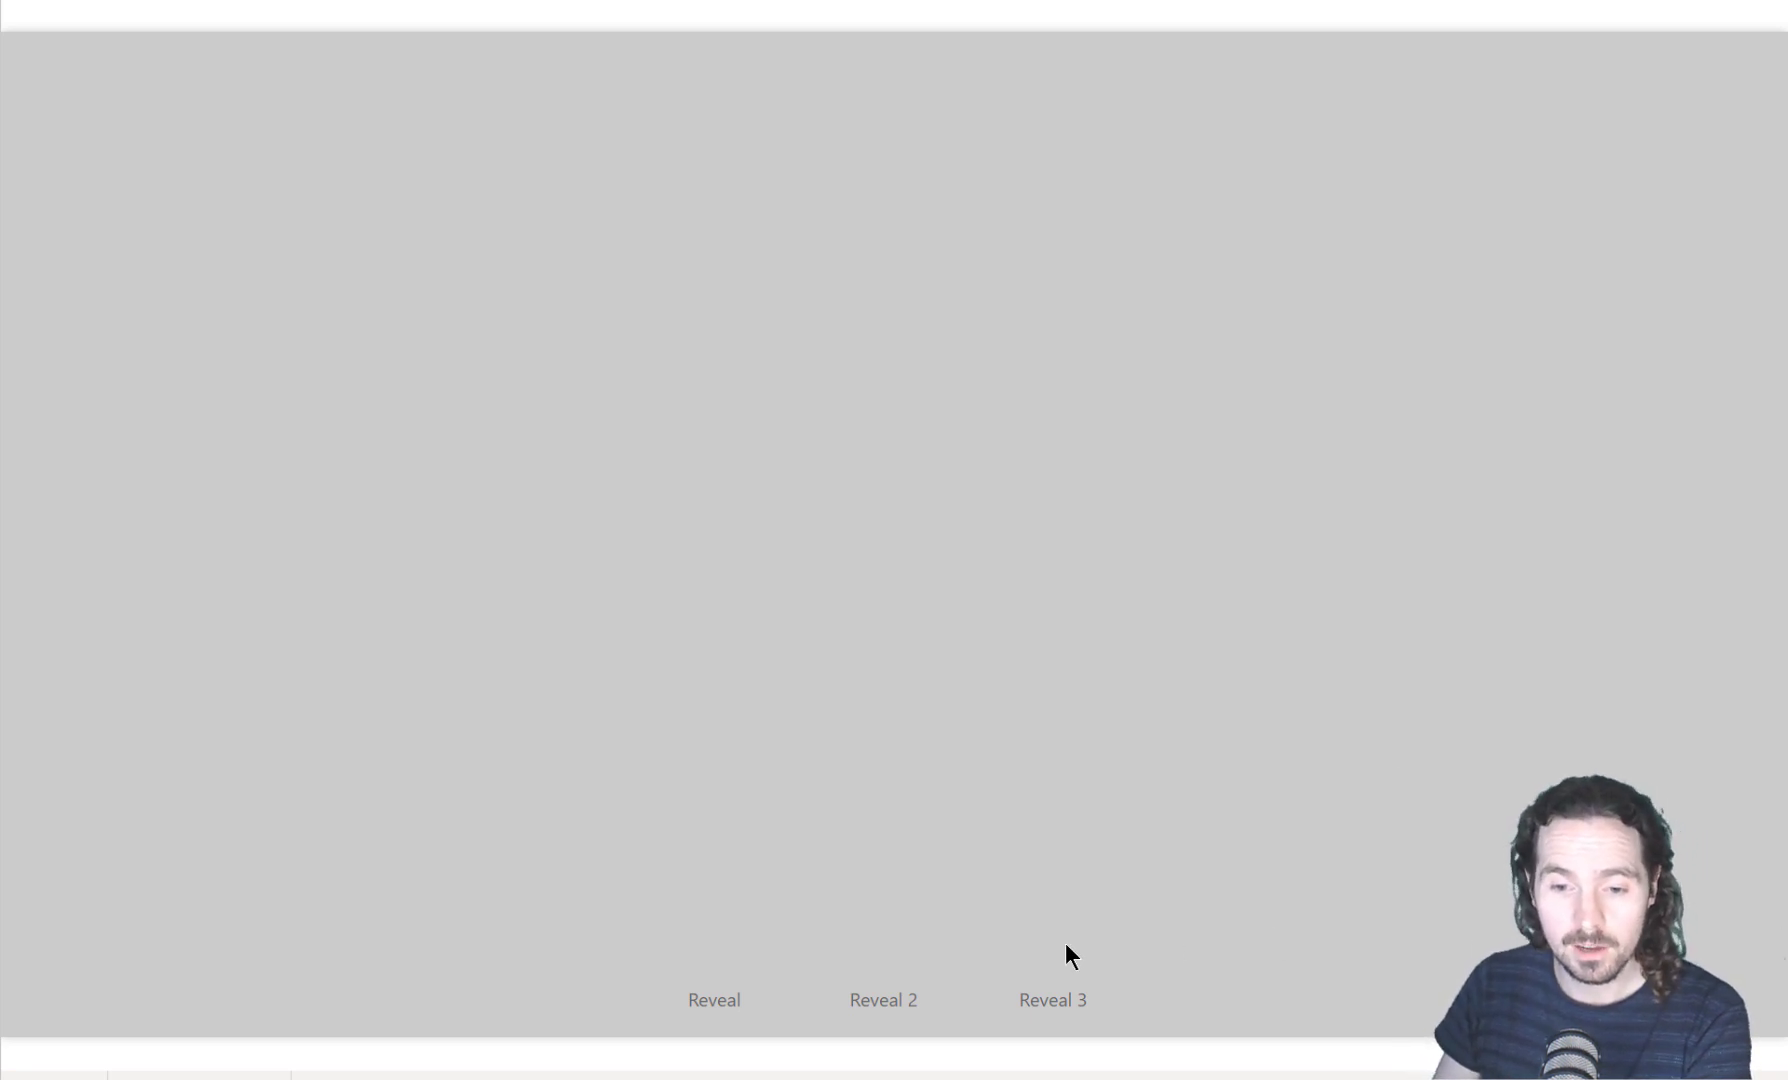
Reveal the three League Half pie charts for Total Points, Scored and ICT.
click(712, 1000)
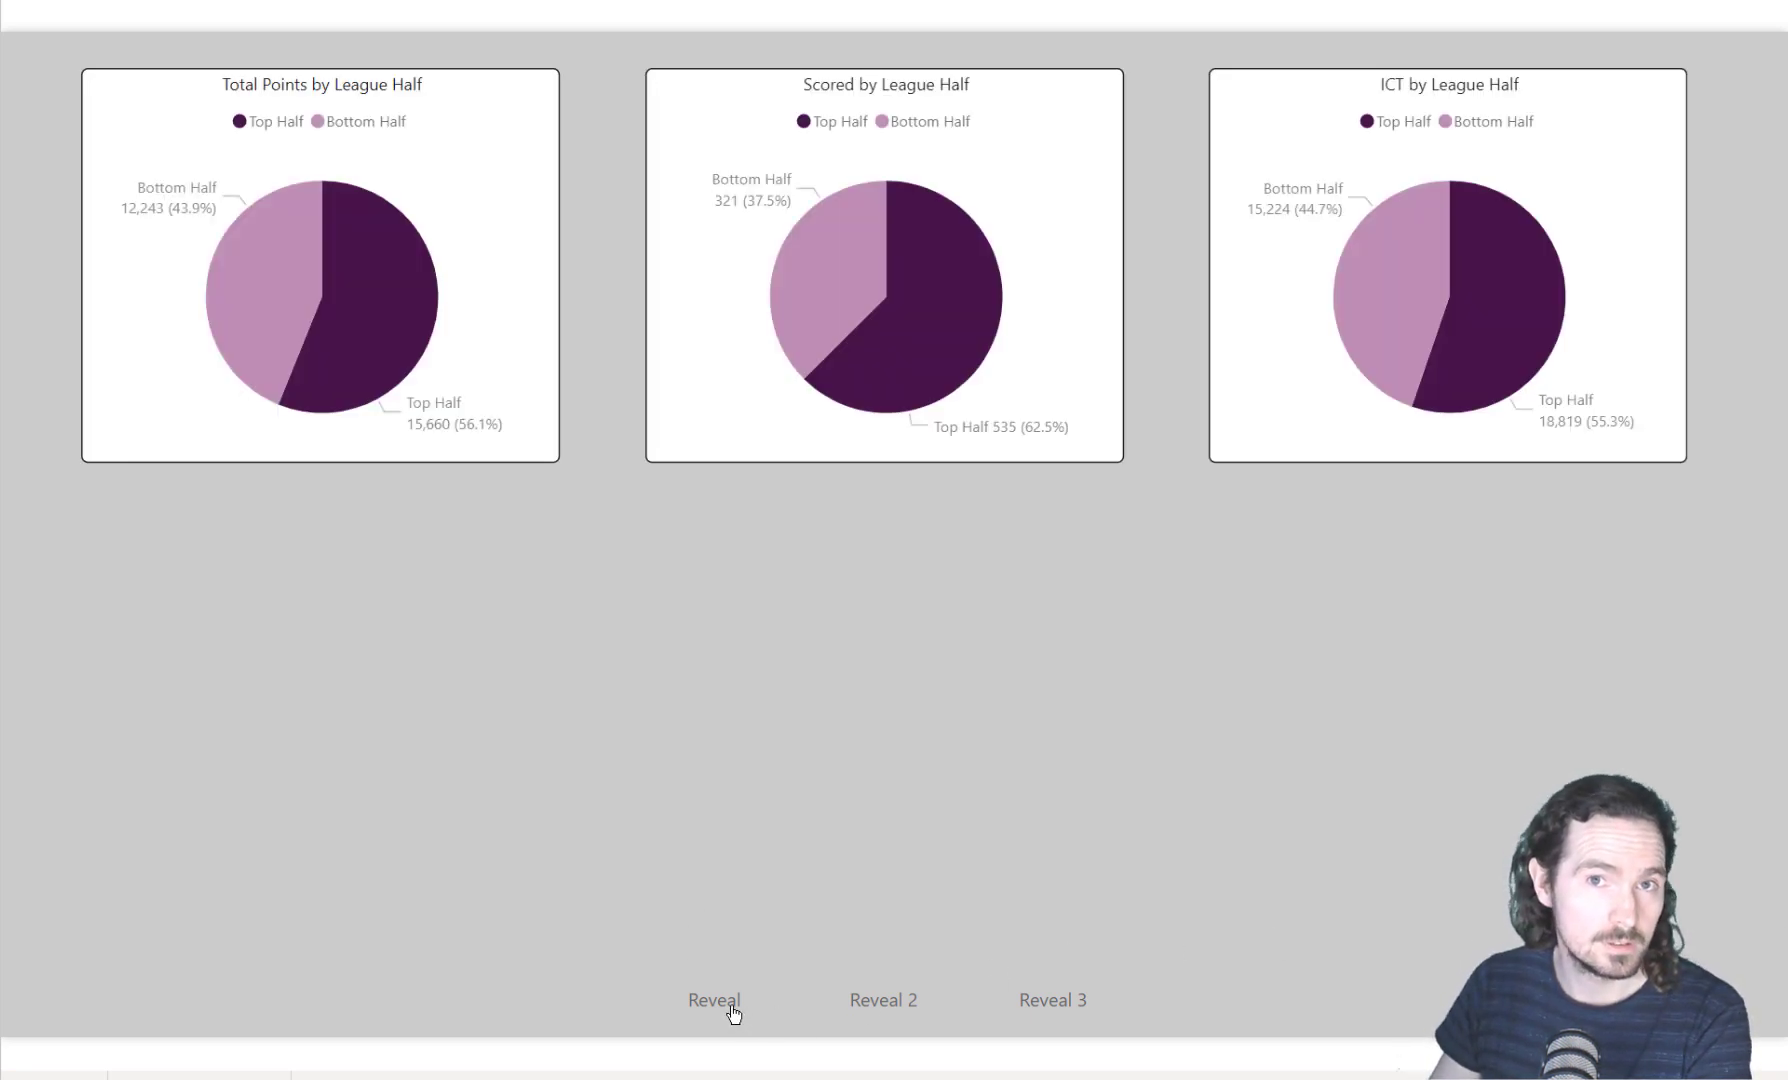
mouse_move(732, 1012)
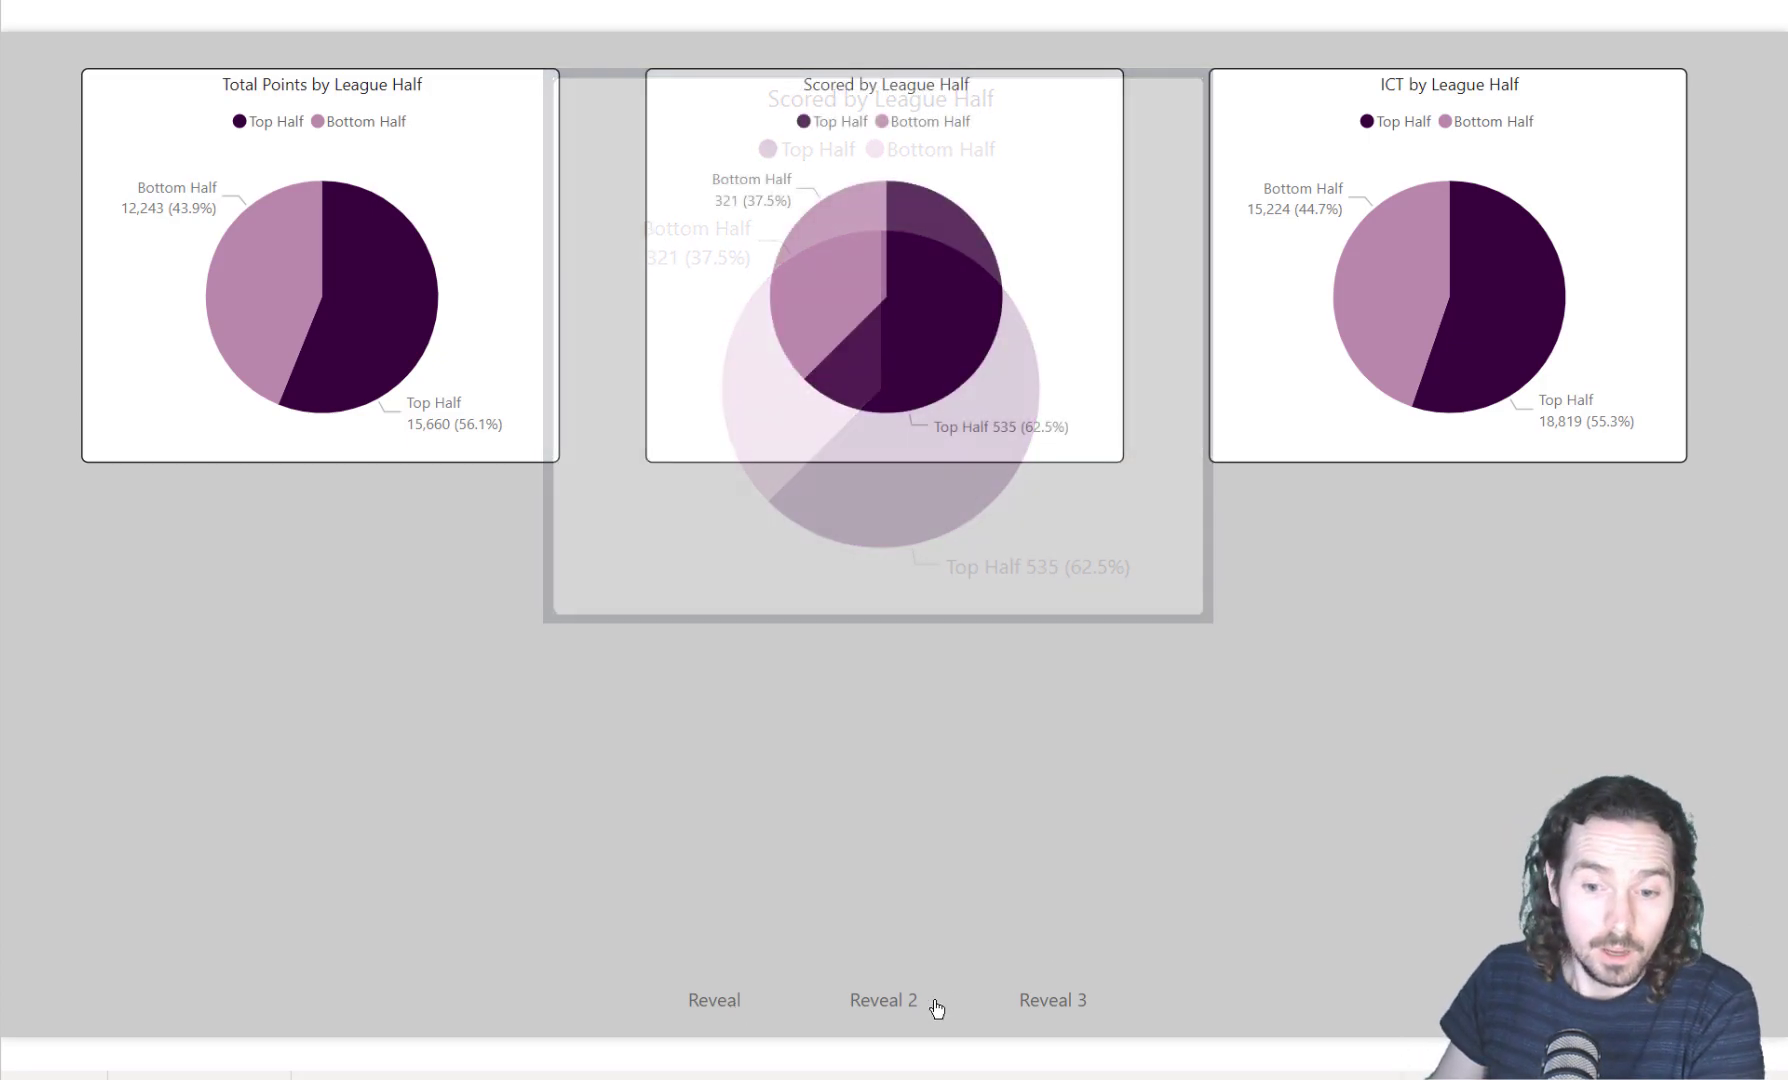
Reveal the bar chart versions of Total Points, Scored and ICT beneath the pies.
click(884, 1000)
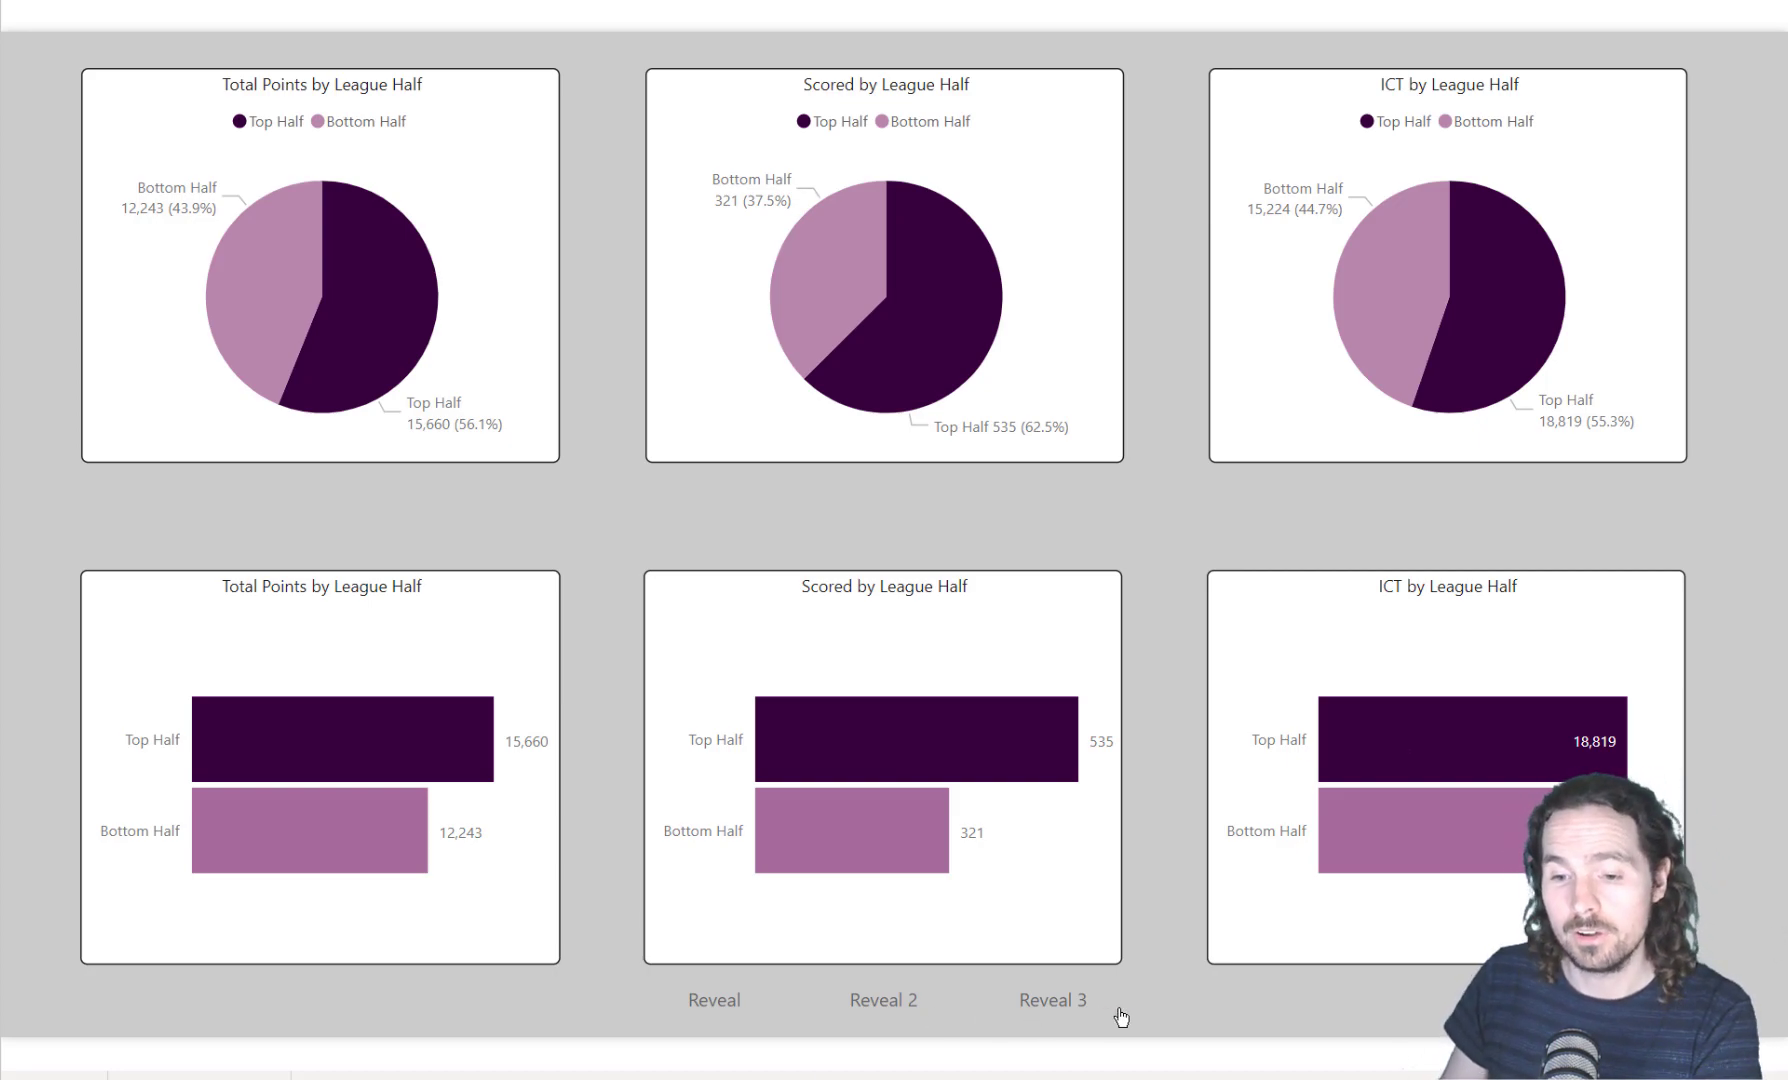
Switch to the version with single-colour bars and totals labelled in thousands (16K, 19K).
click(1052, 1000)
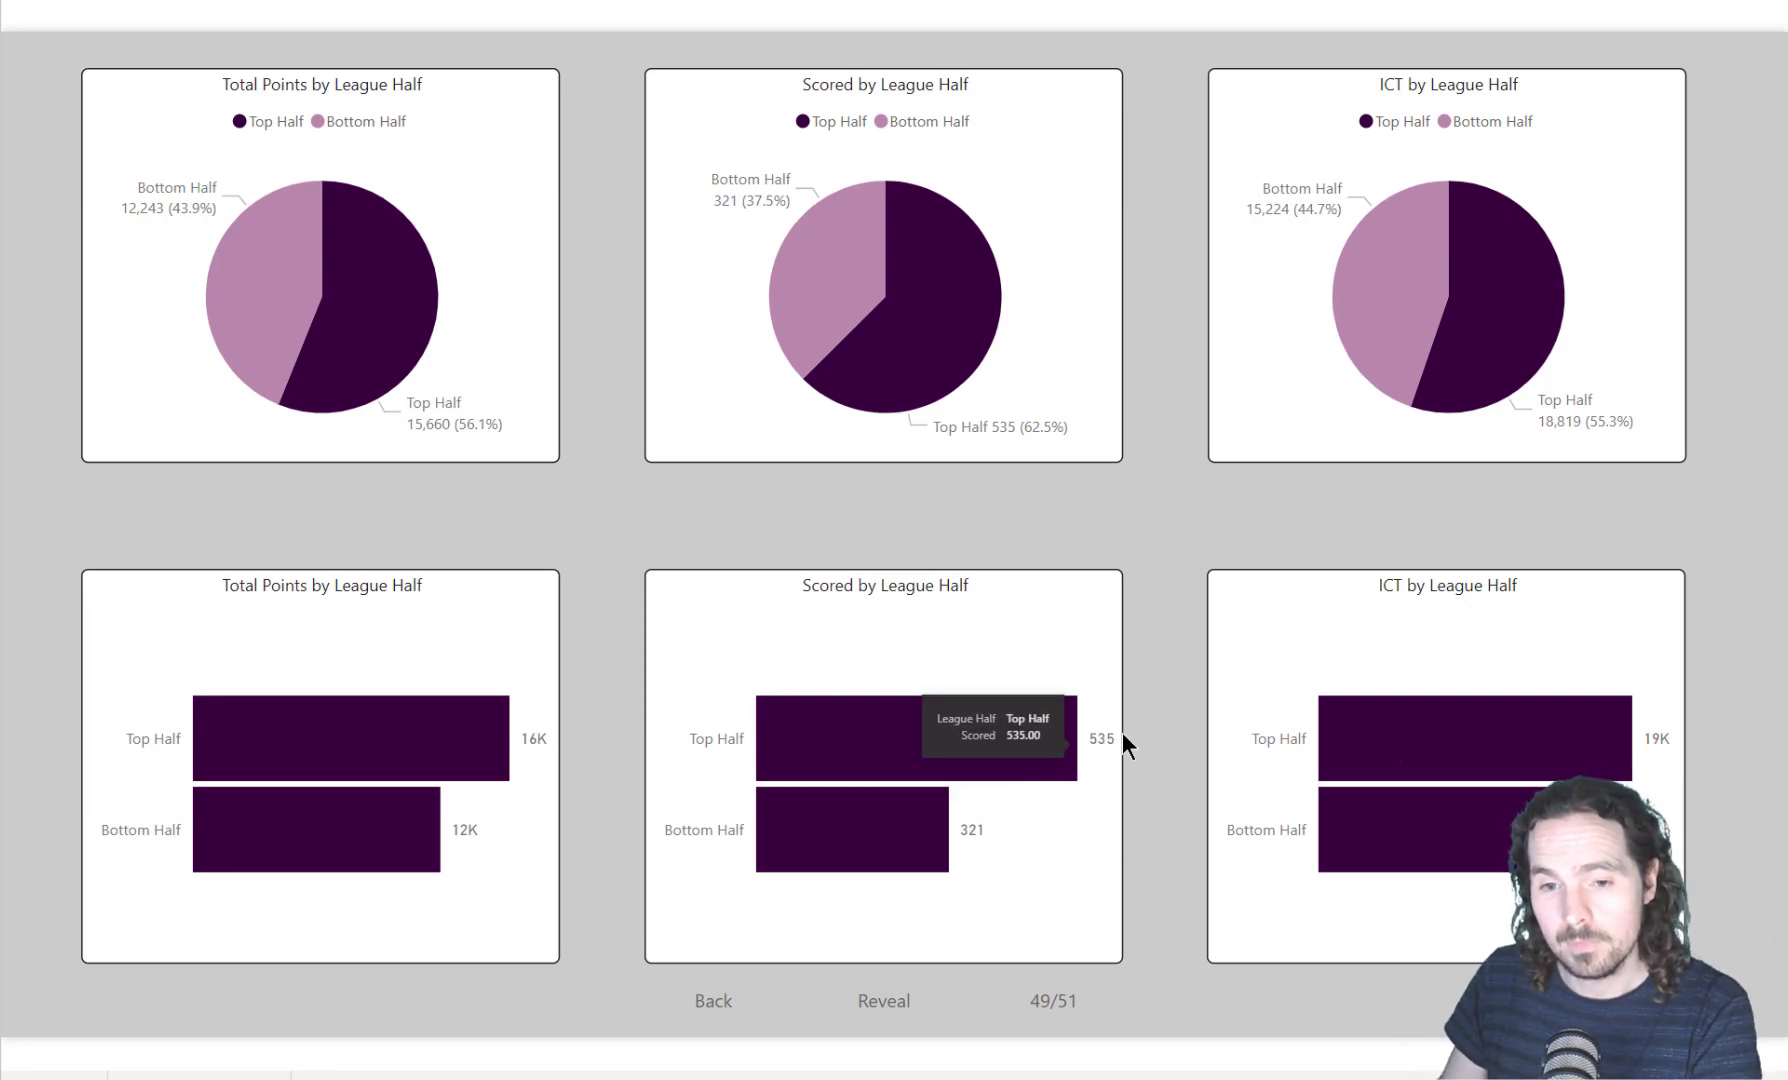
mouse_move(1160, 724)
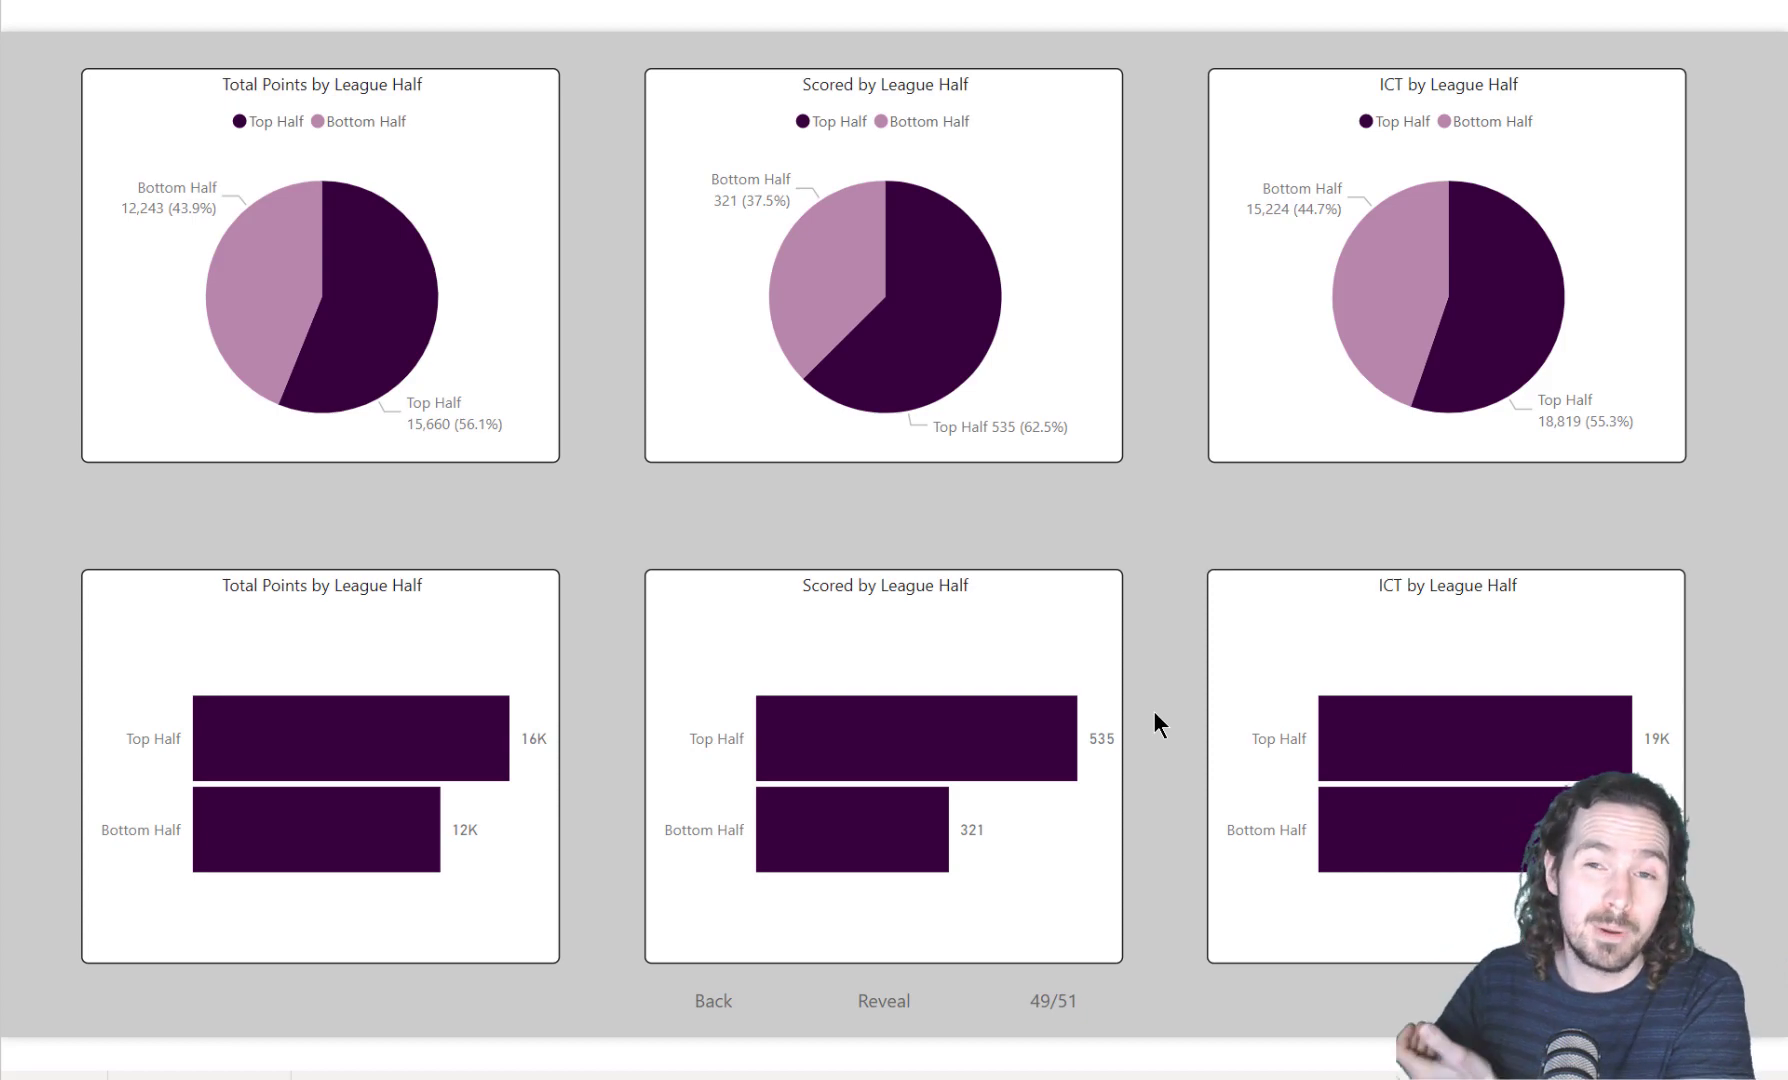
mouse_move(1100, 396)
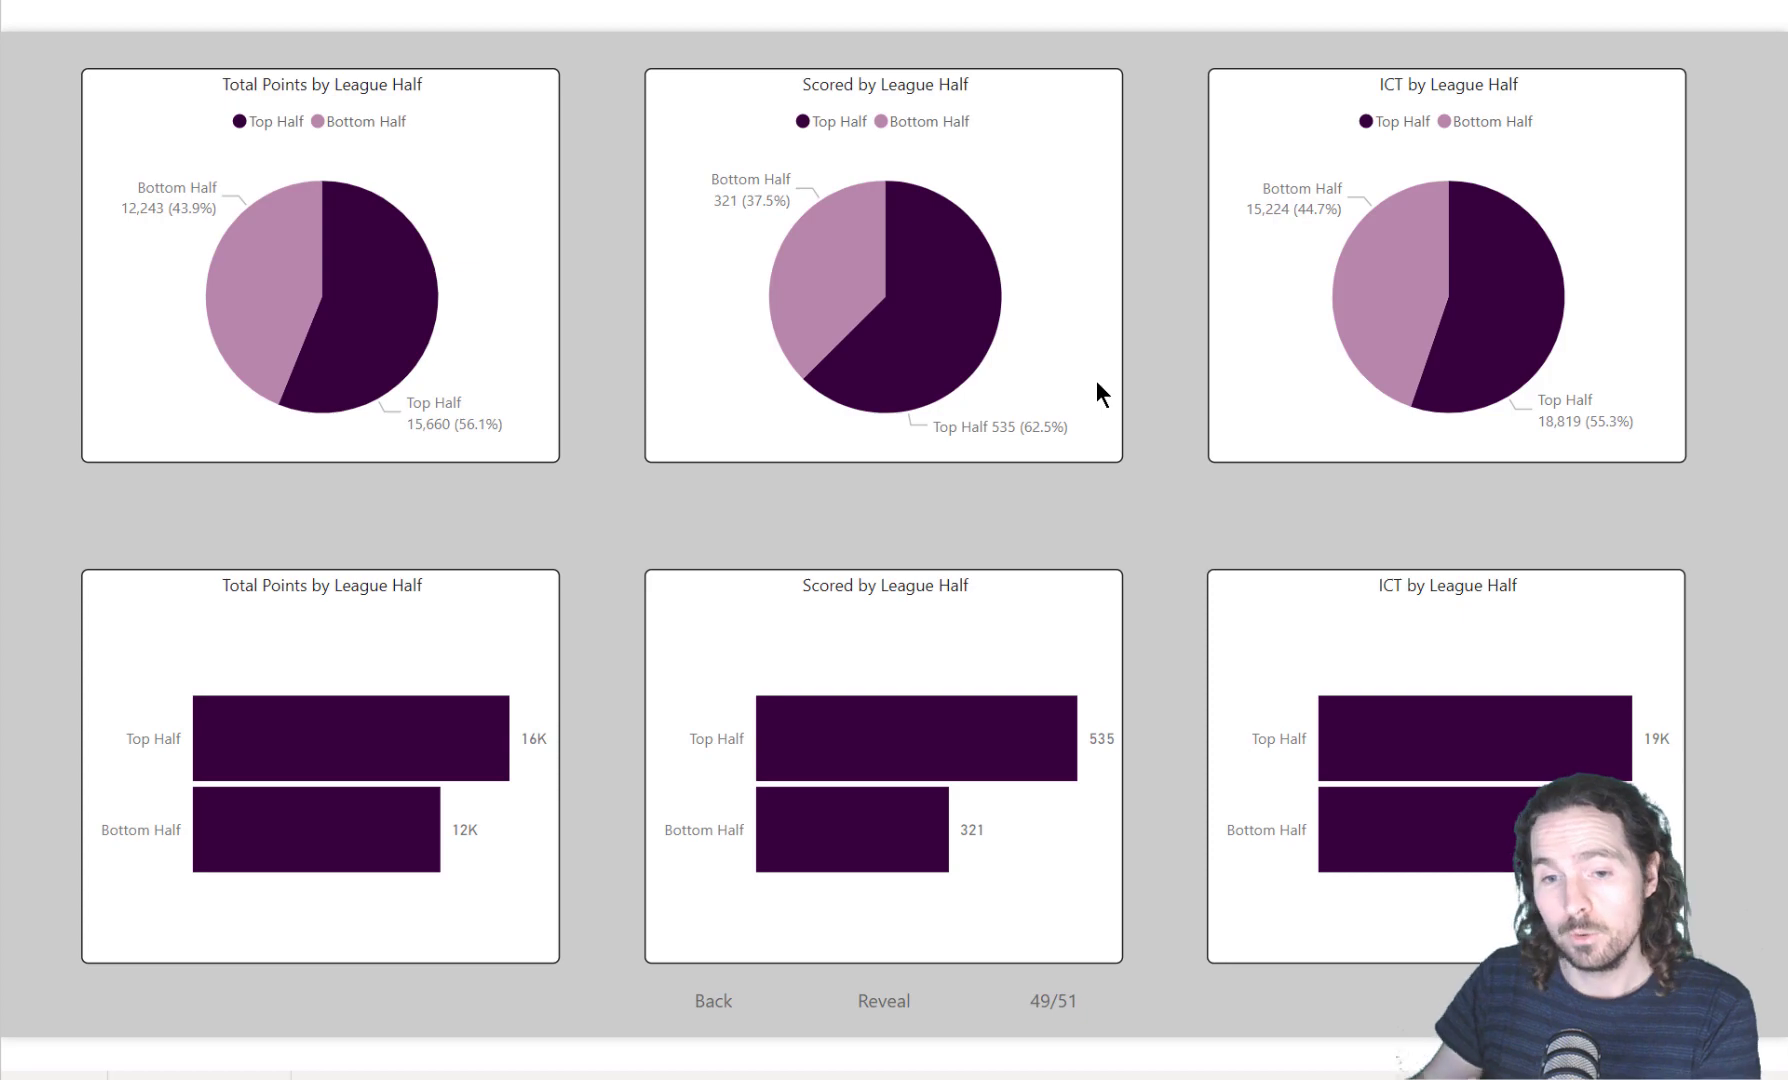
mouse_move(1152, 678)
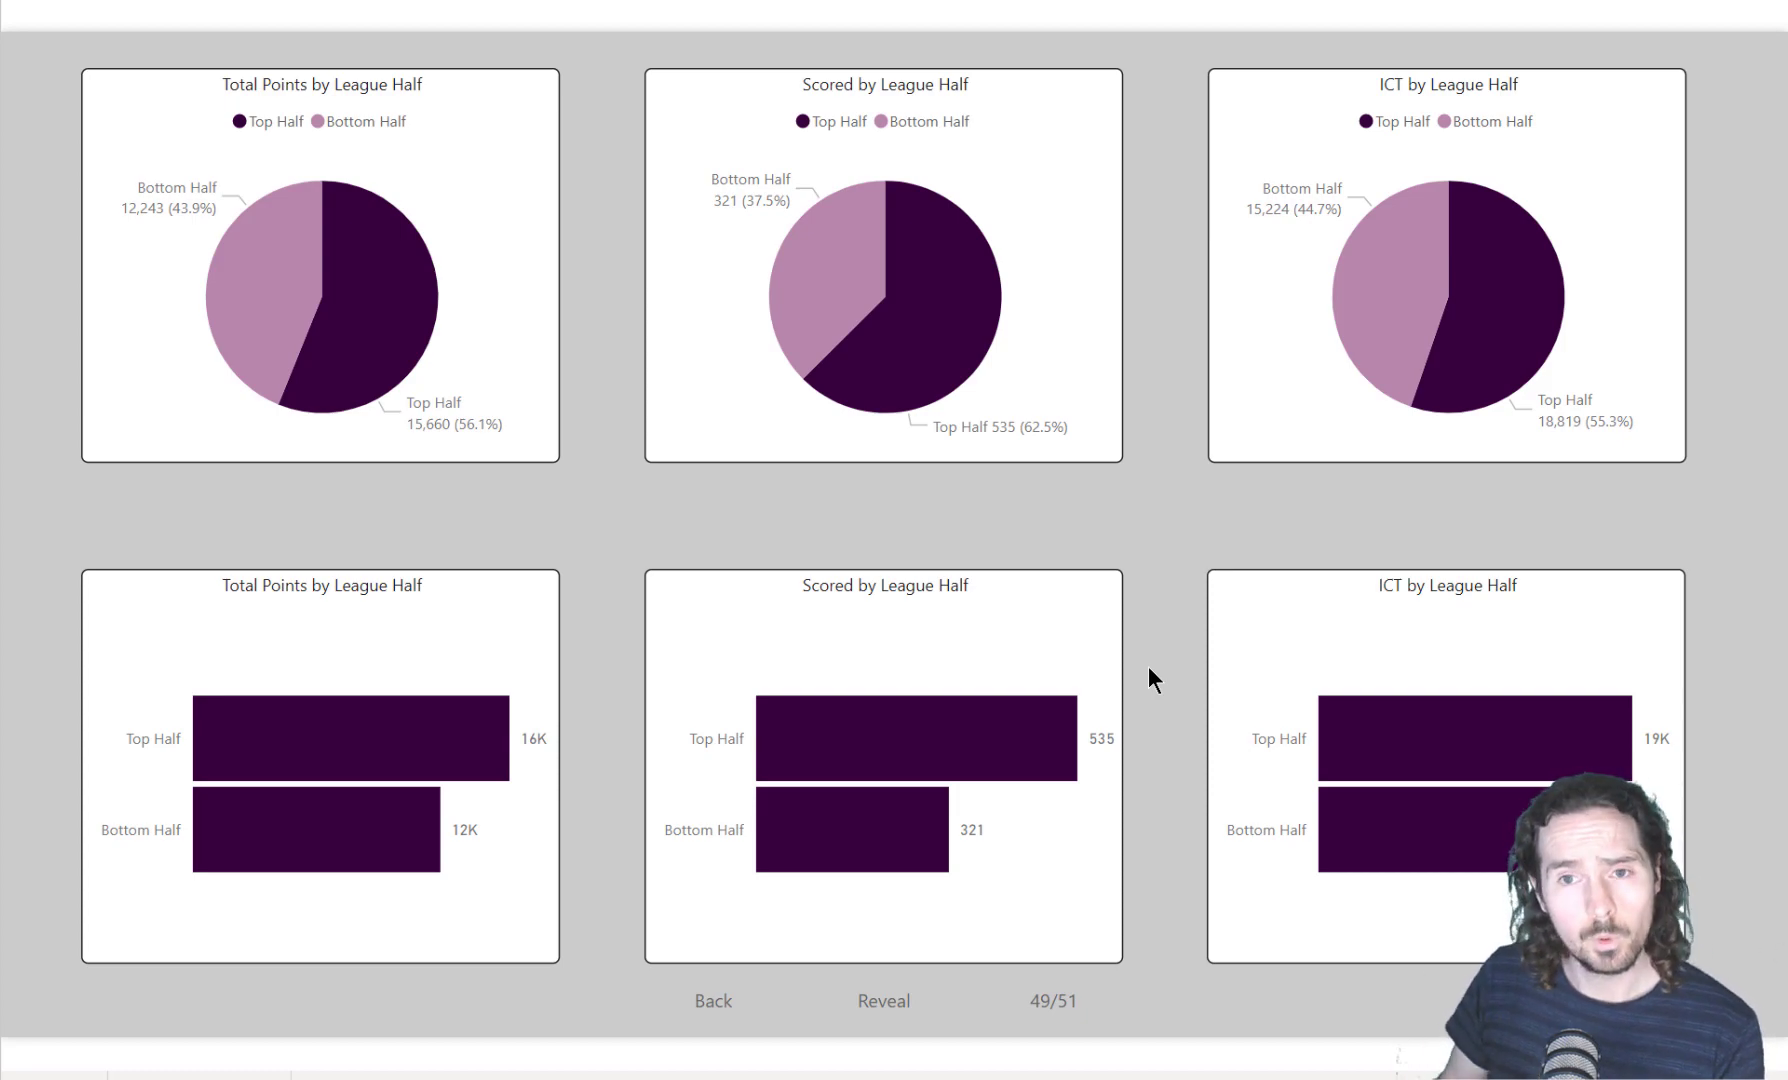
mouse_move(1112, 302)
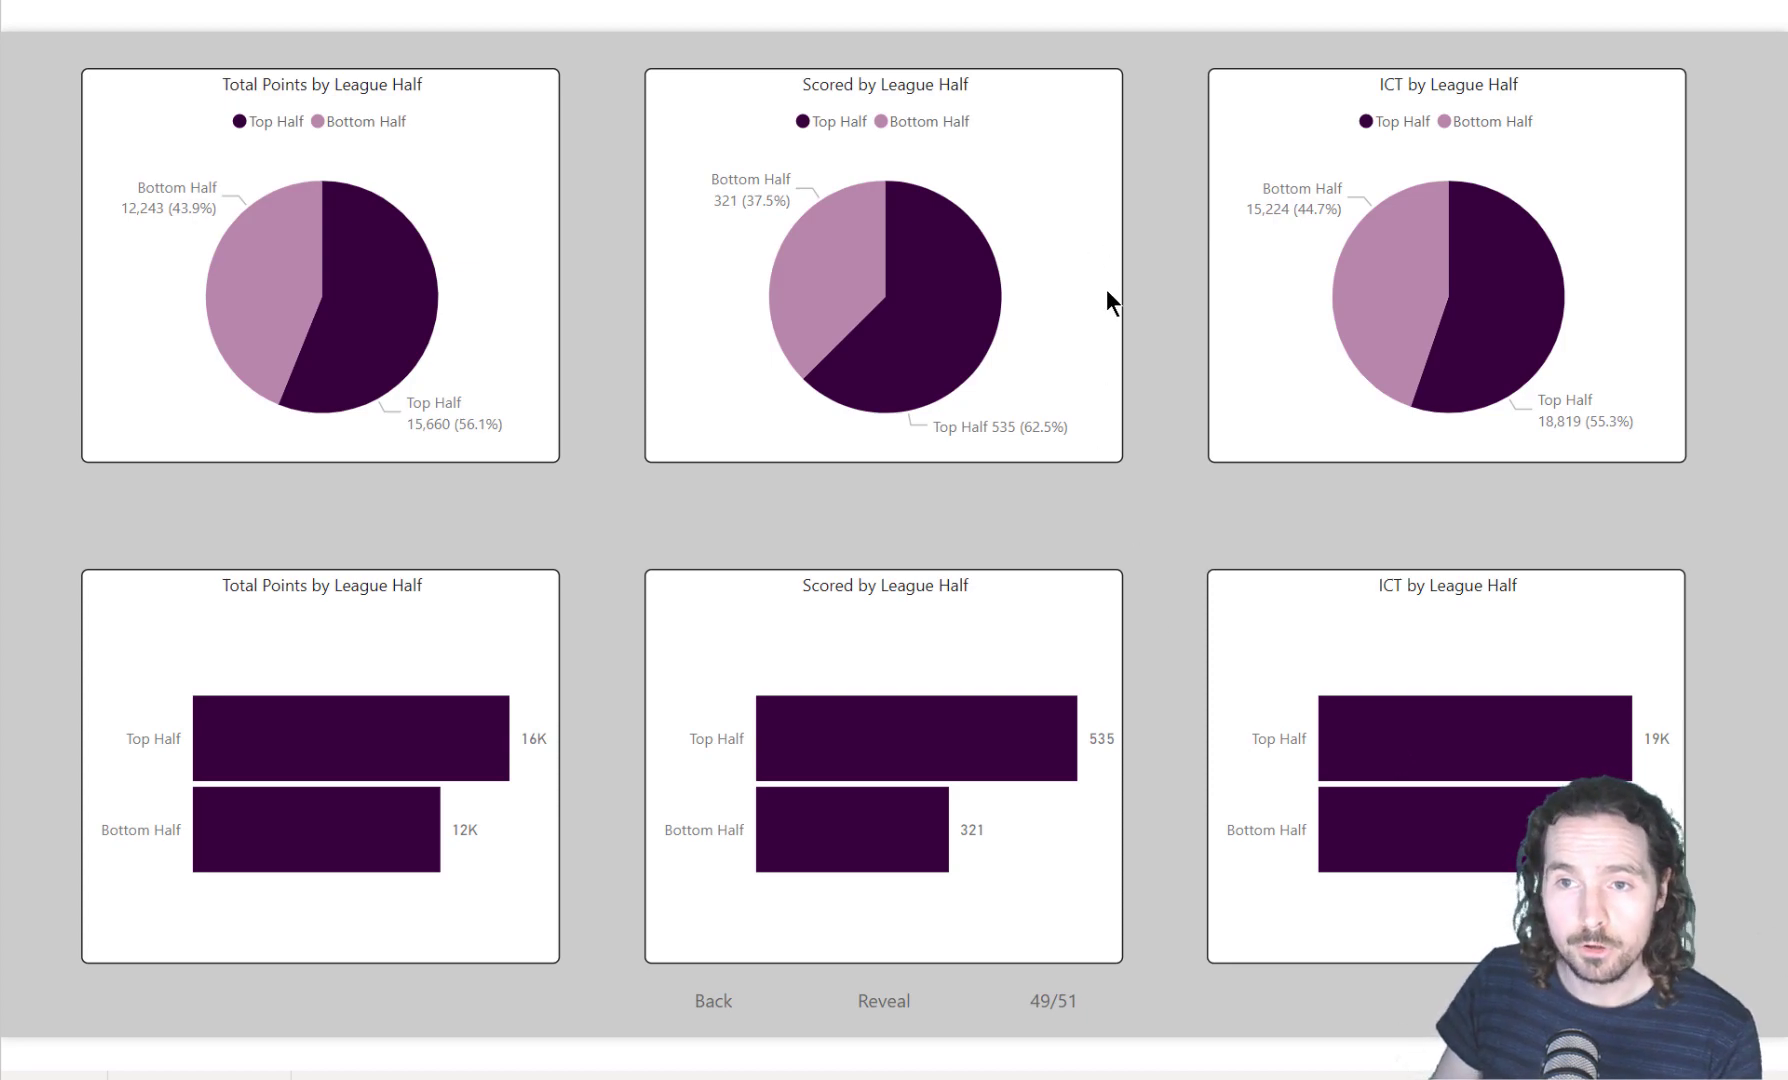
mouse_move(496, 284)
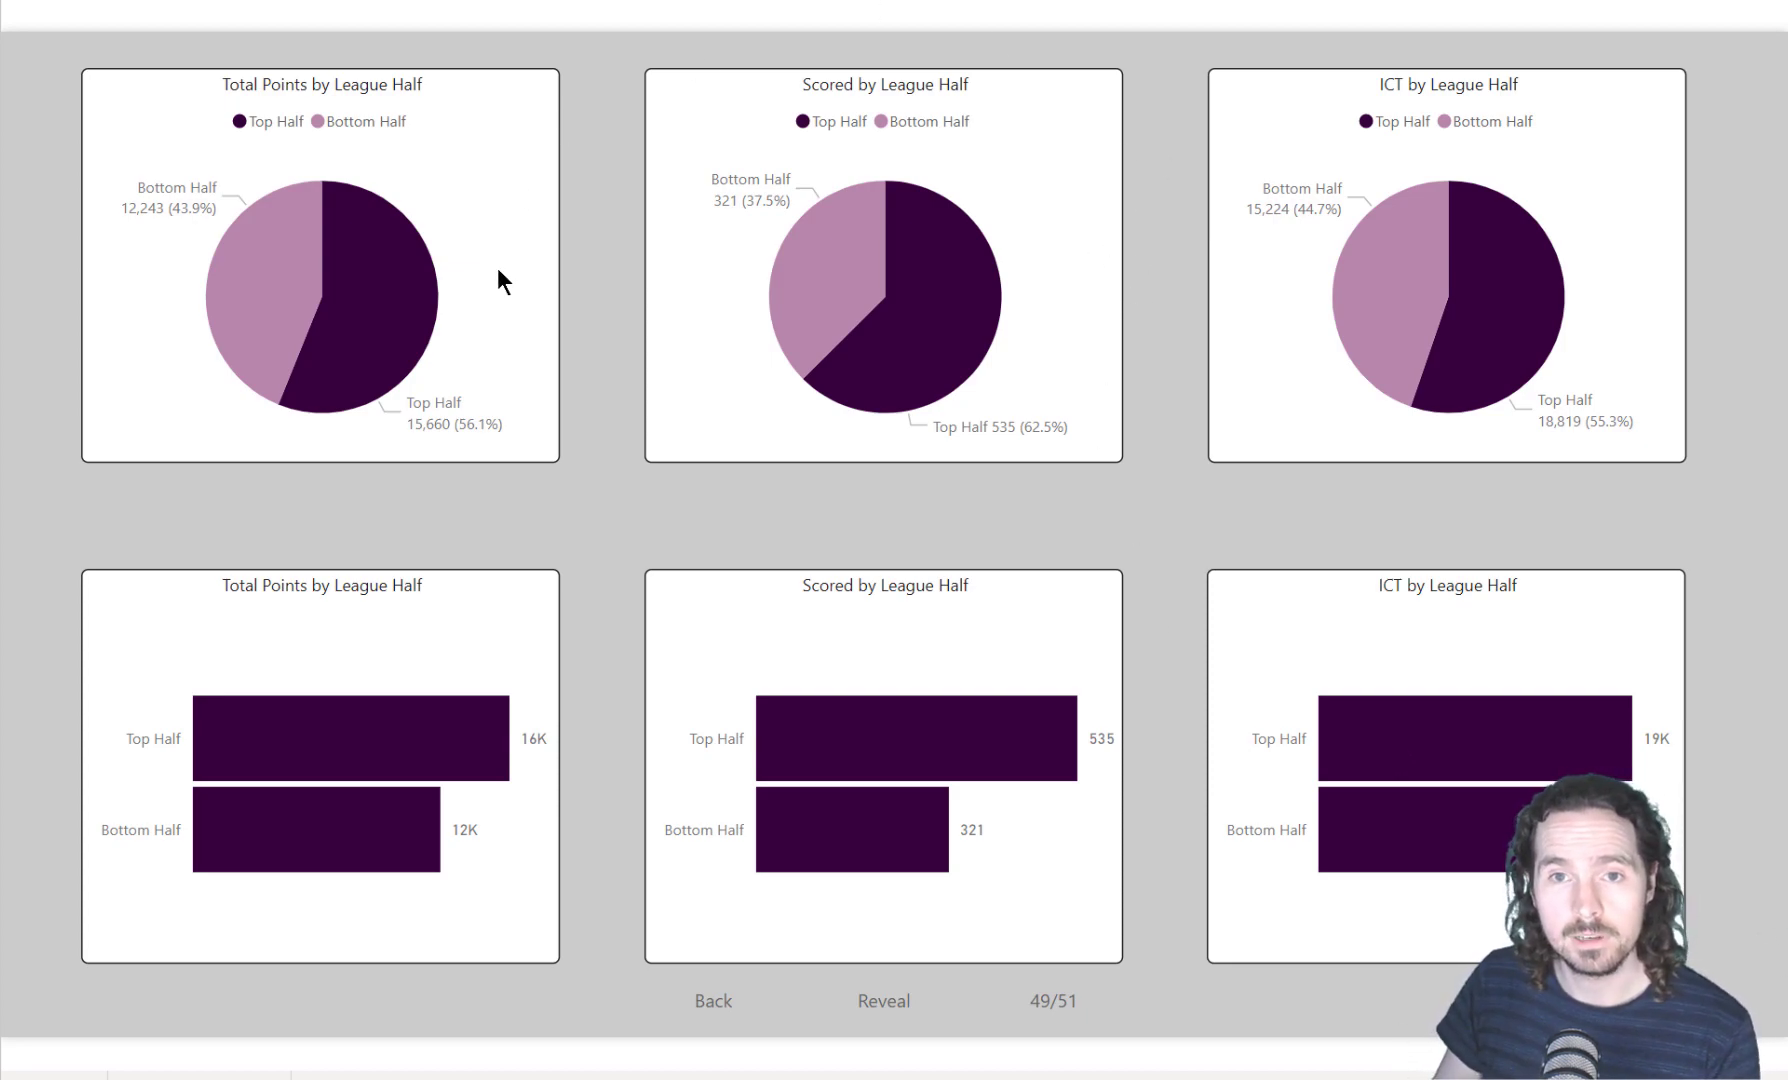
mouse_move(1146, 392)
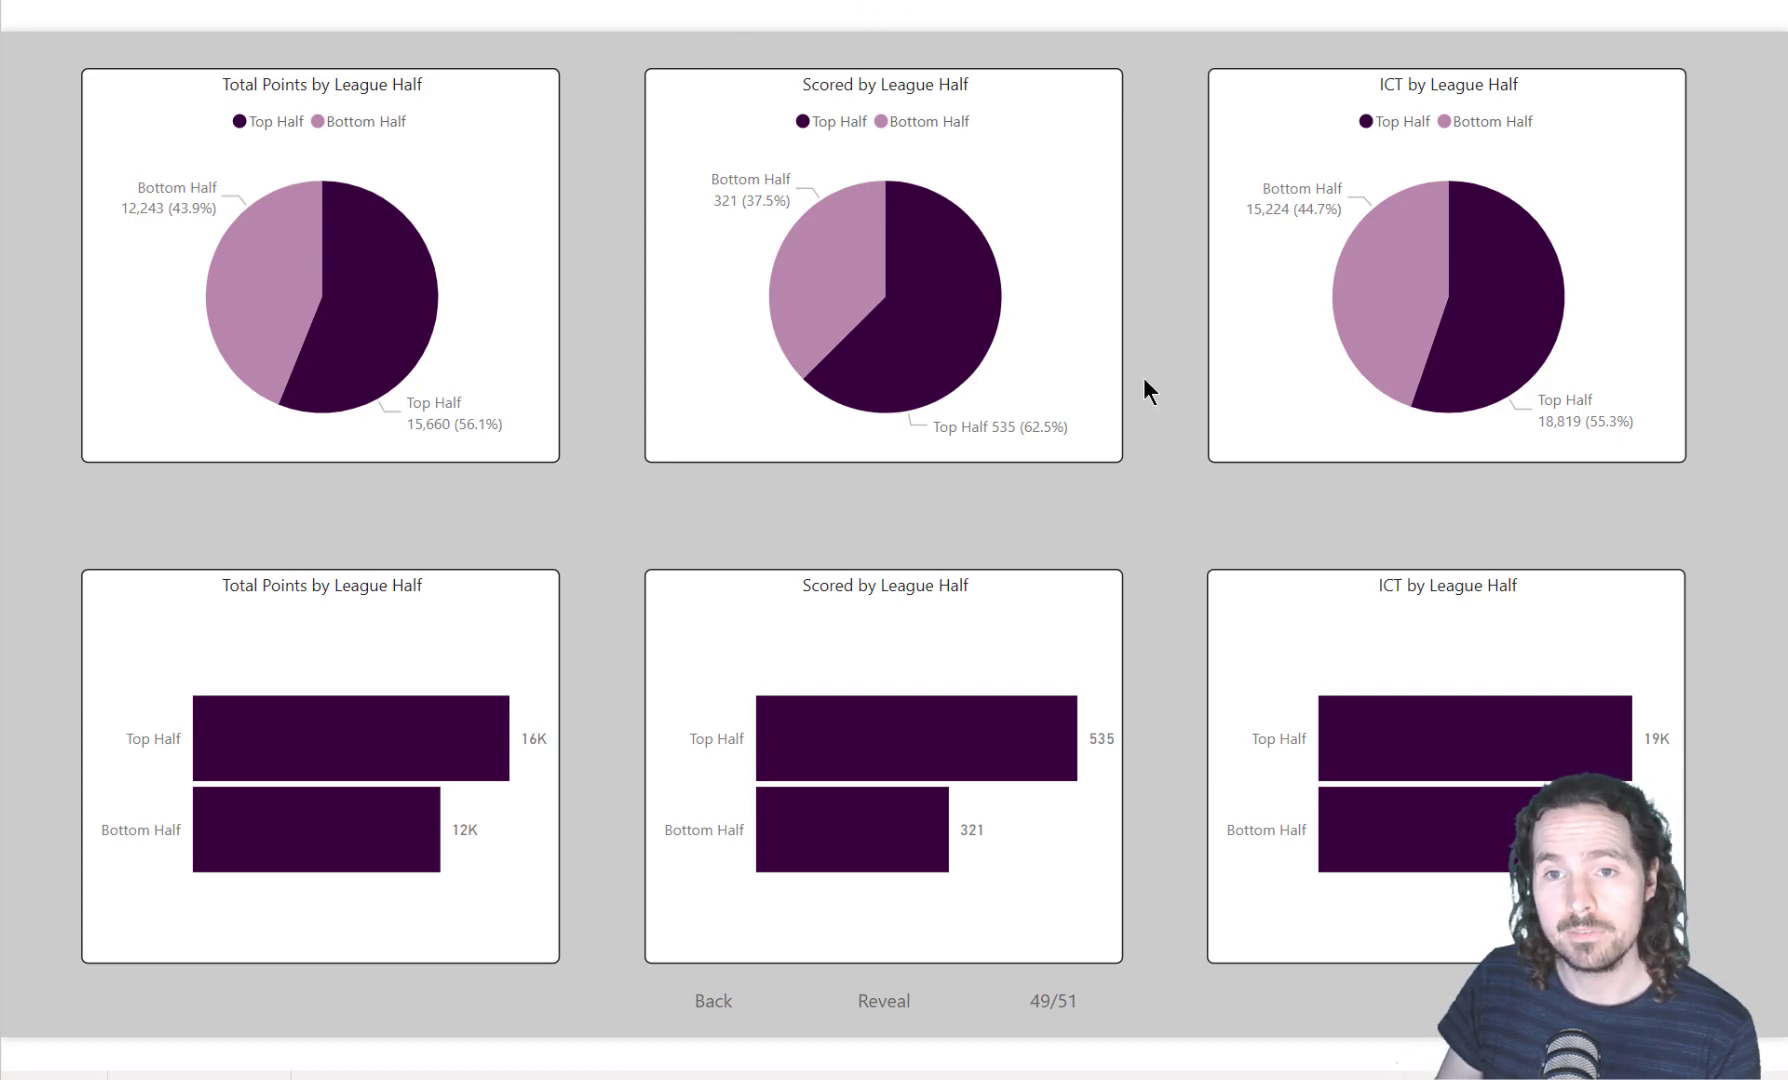
mouse_move(1172, 288)
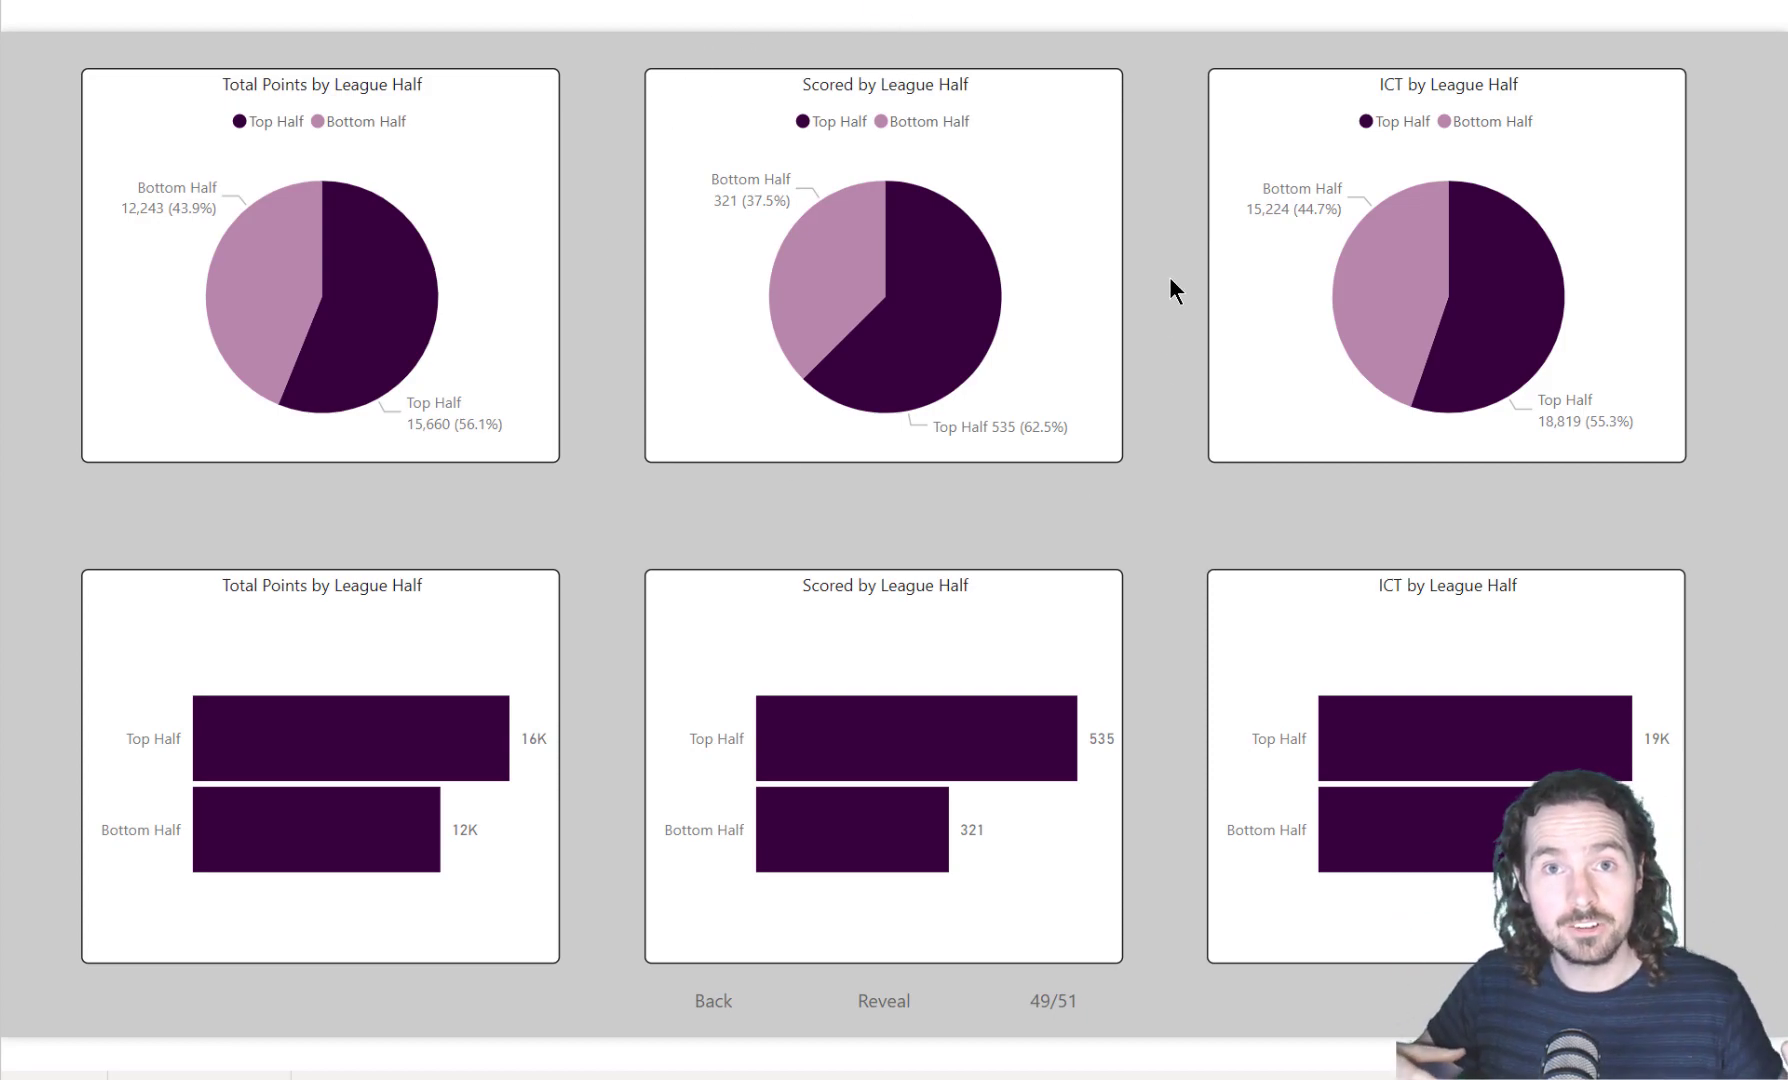
mouse_move(1146, 570)
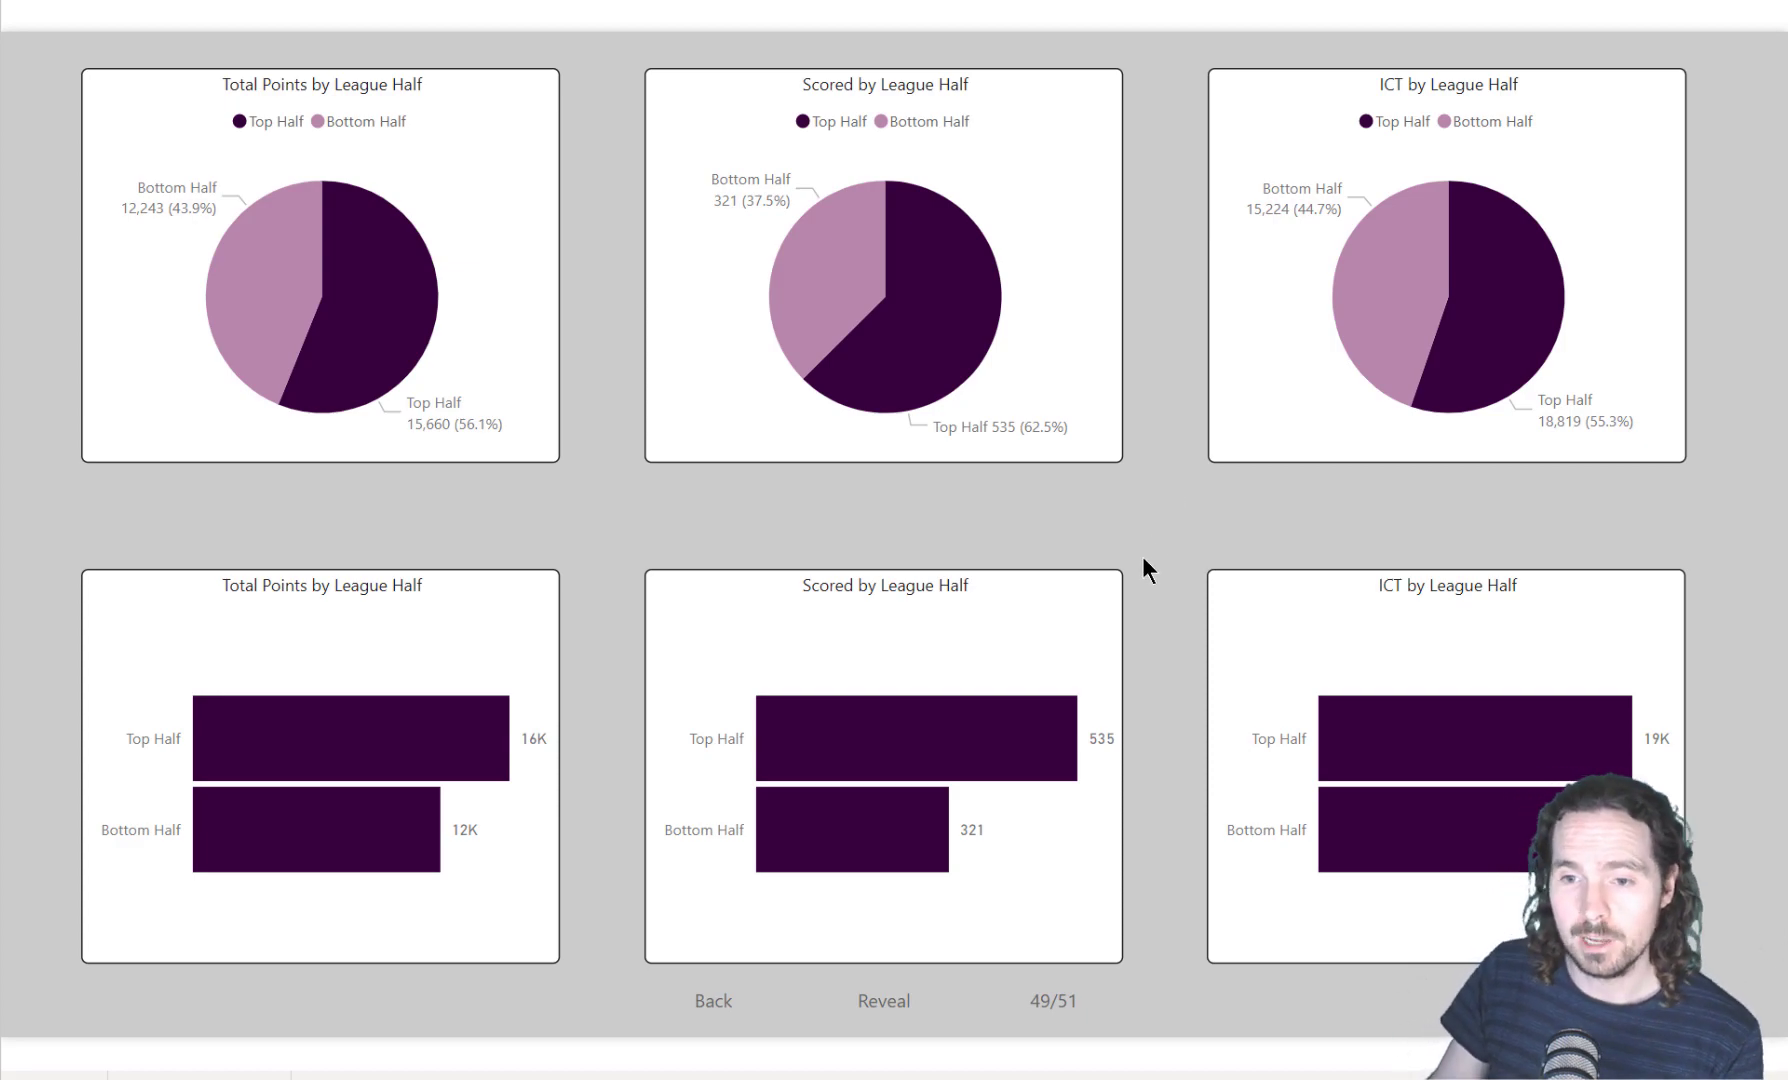
mouse_move(1160, 902)
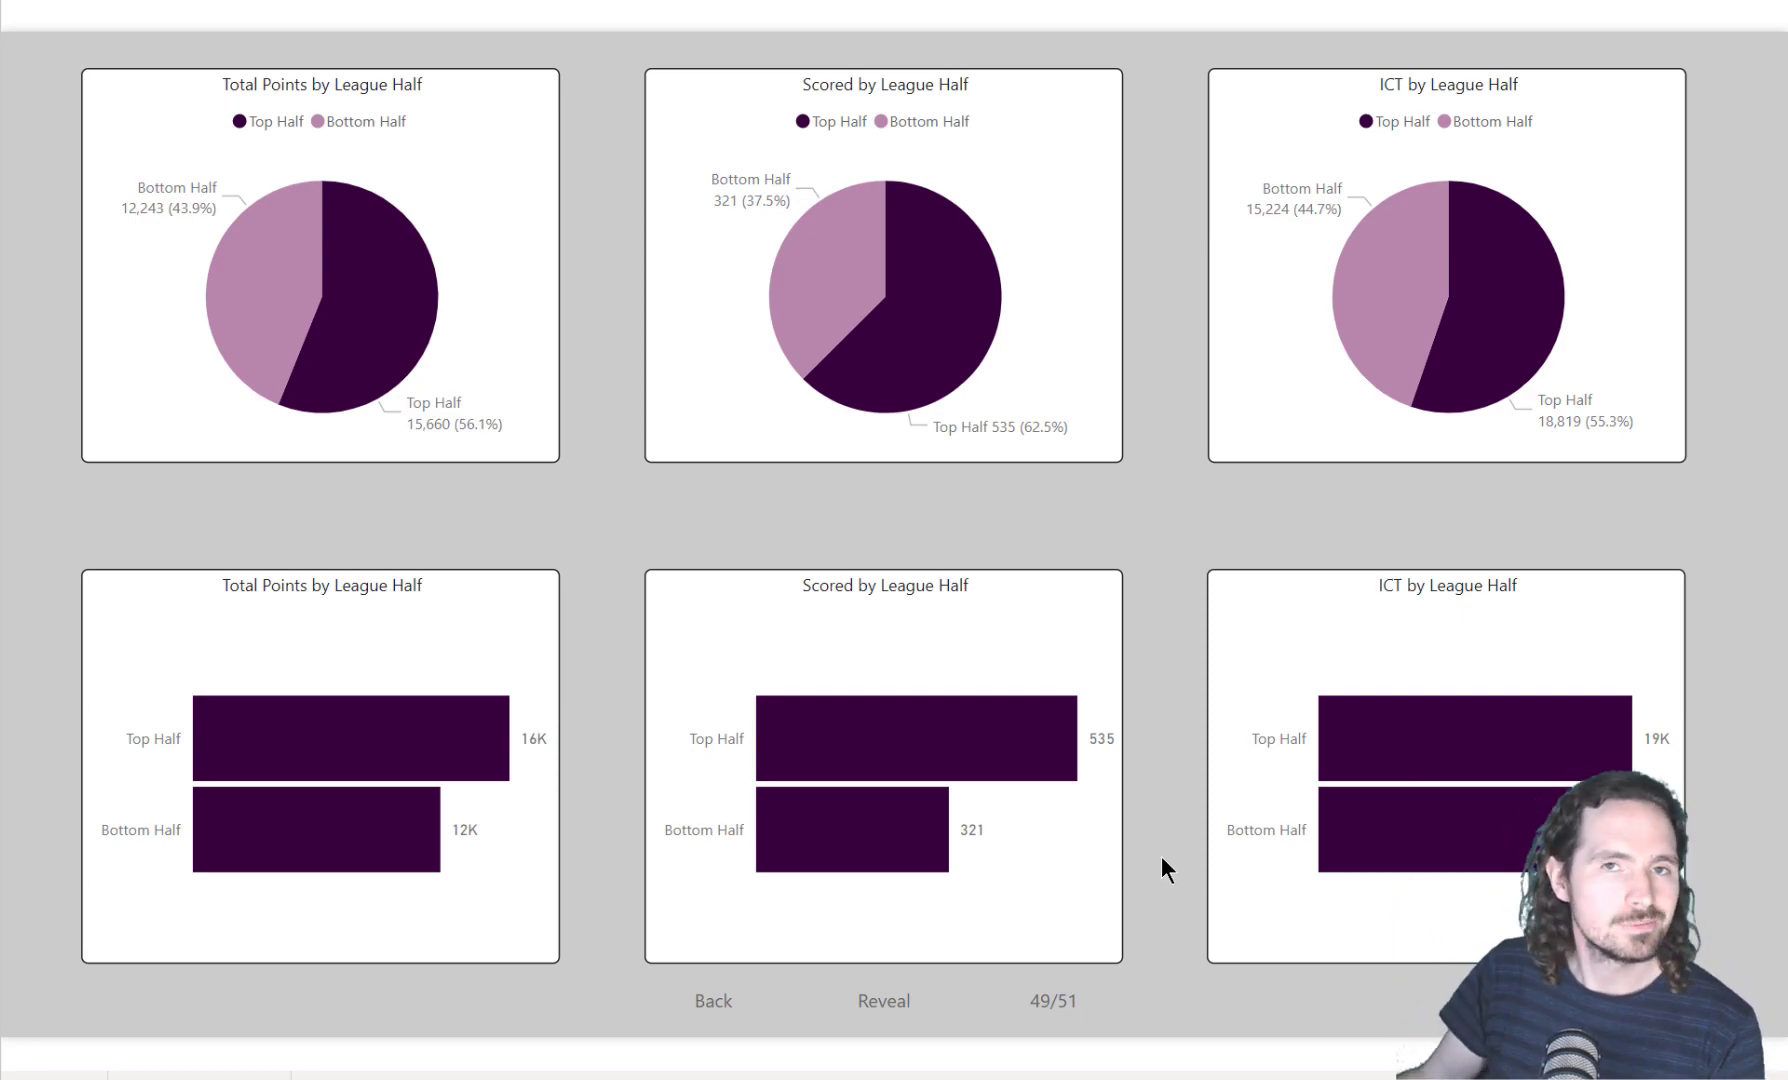
mouse_move(1146, 860)
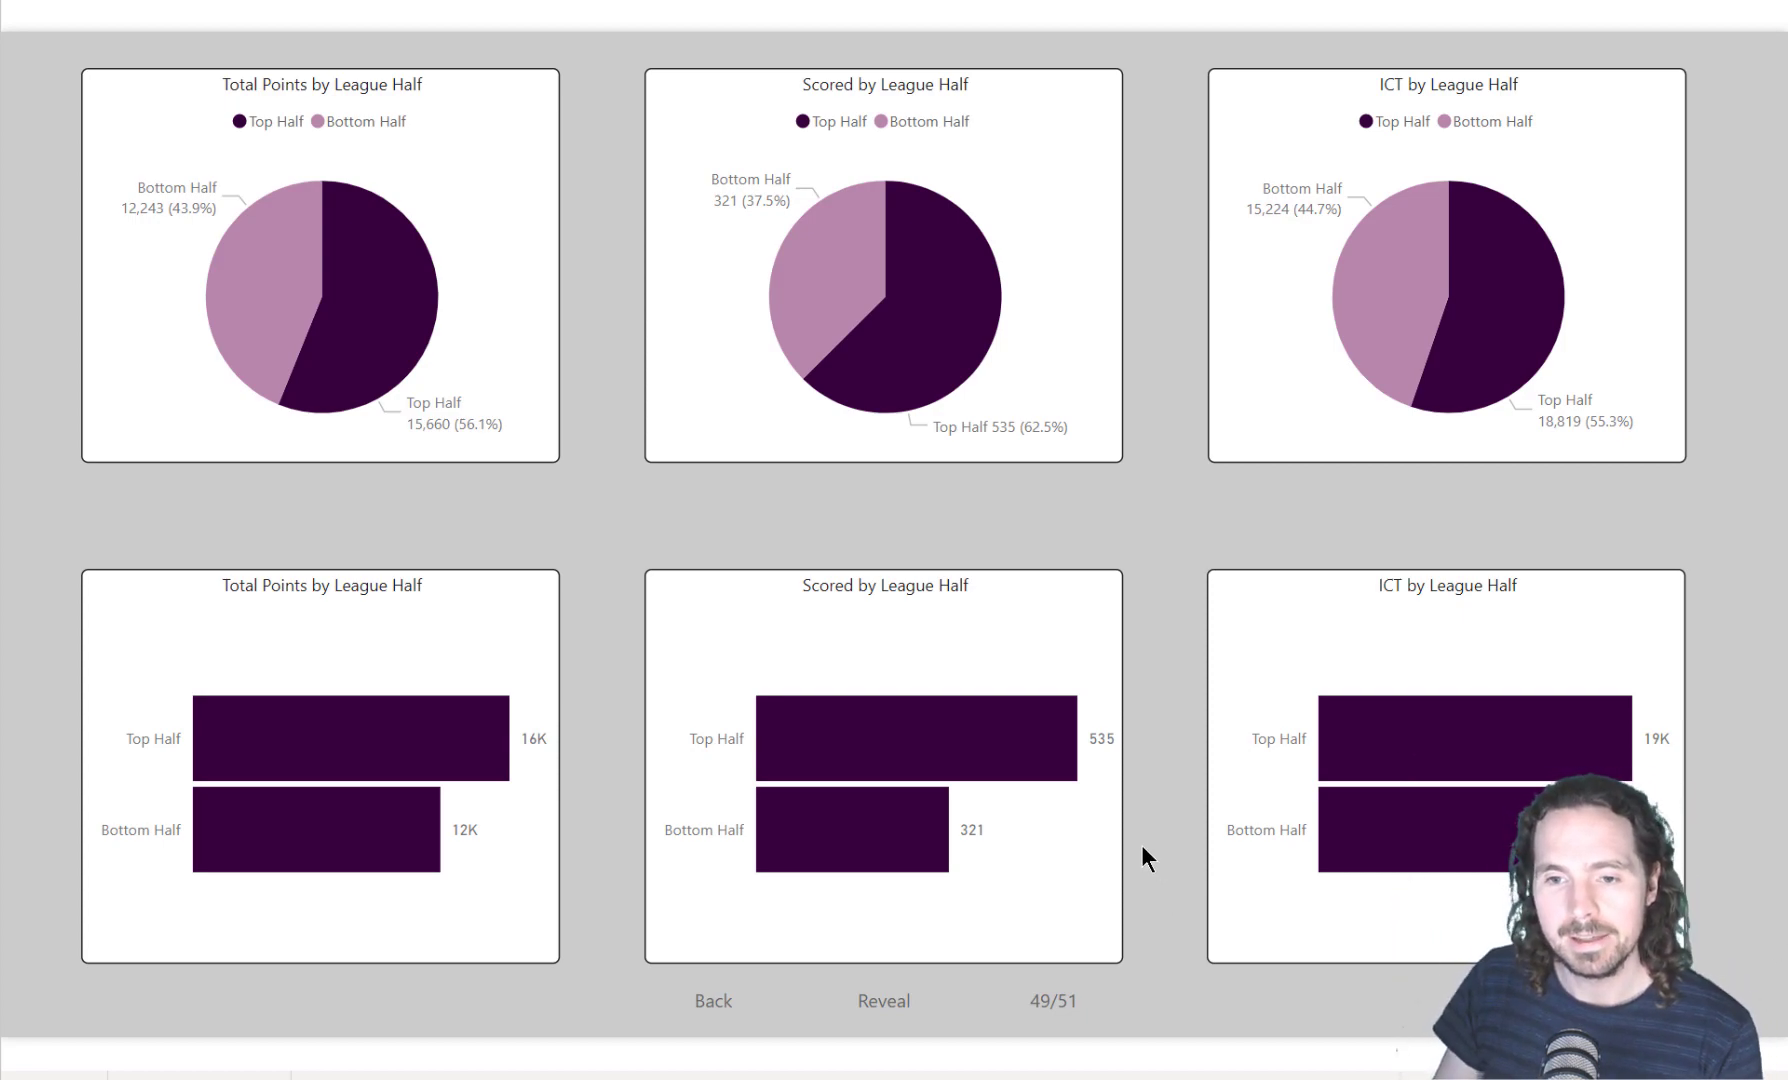
mouse_move(1116, 536)
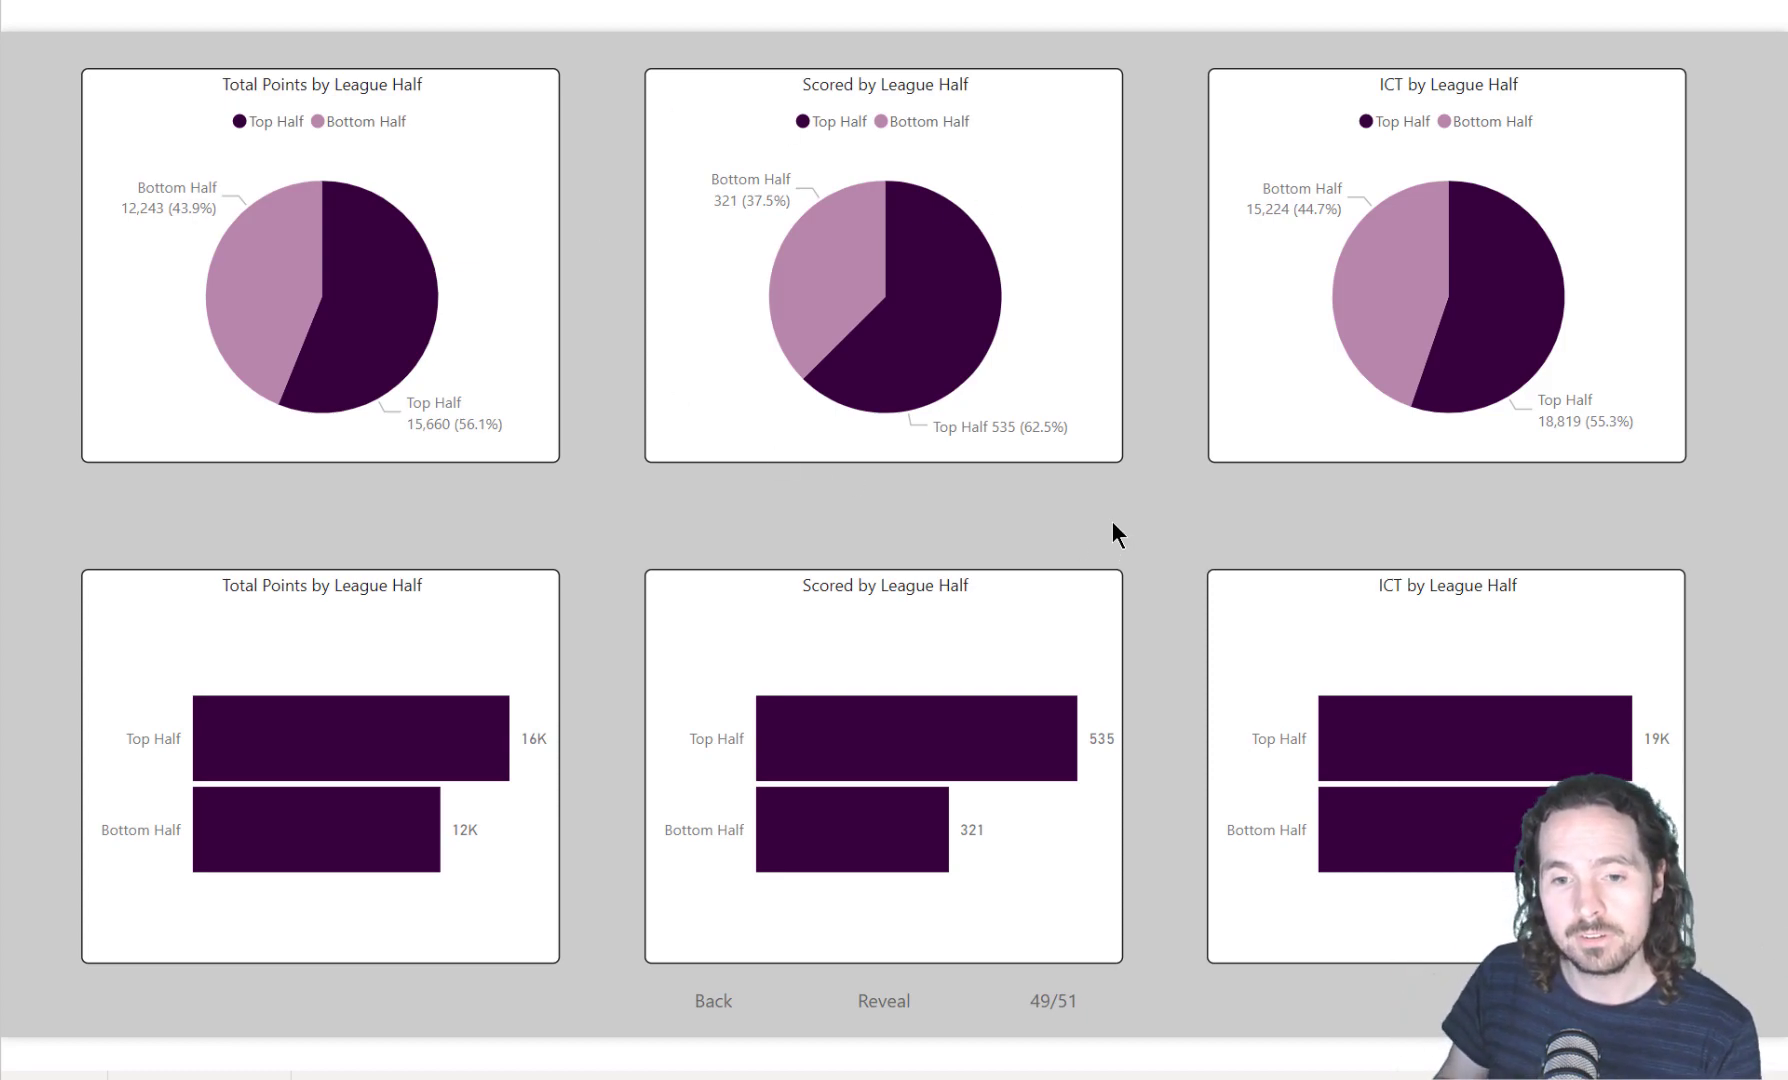
mouse_move(1180, 802)
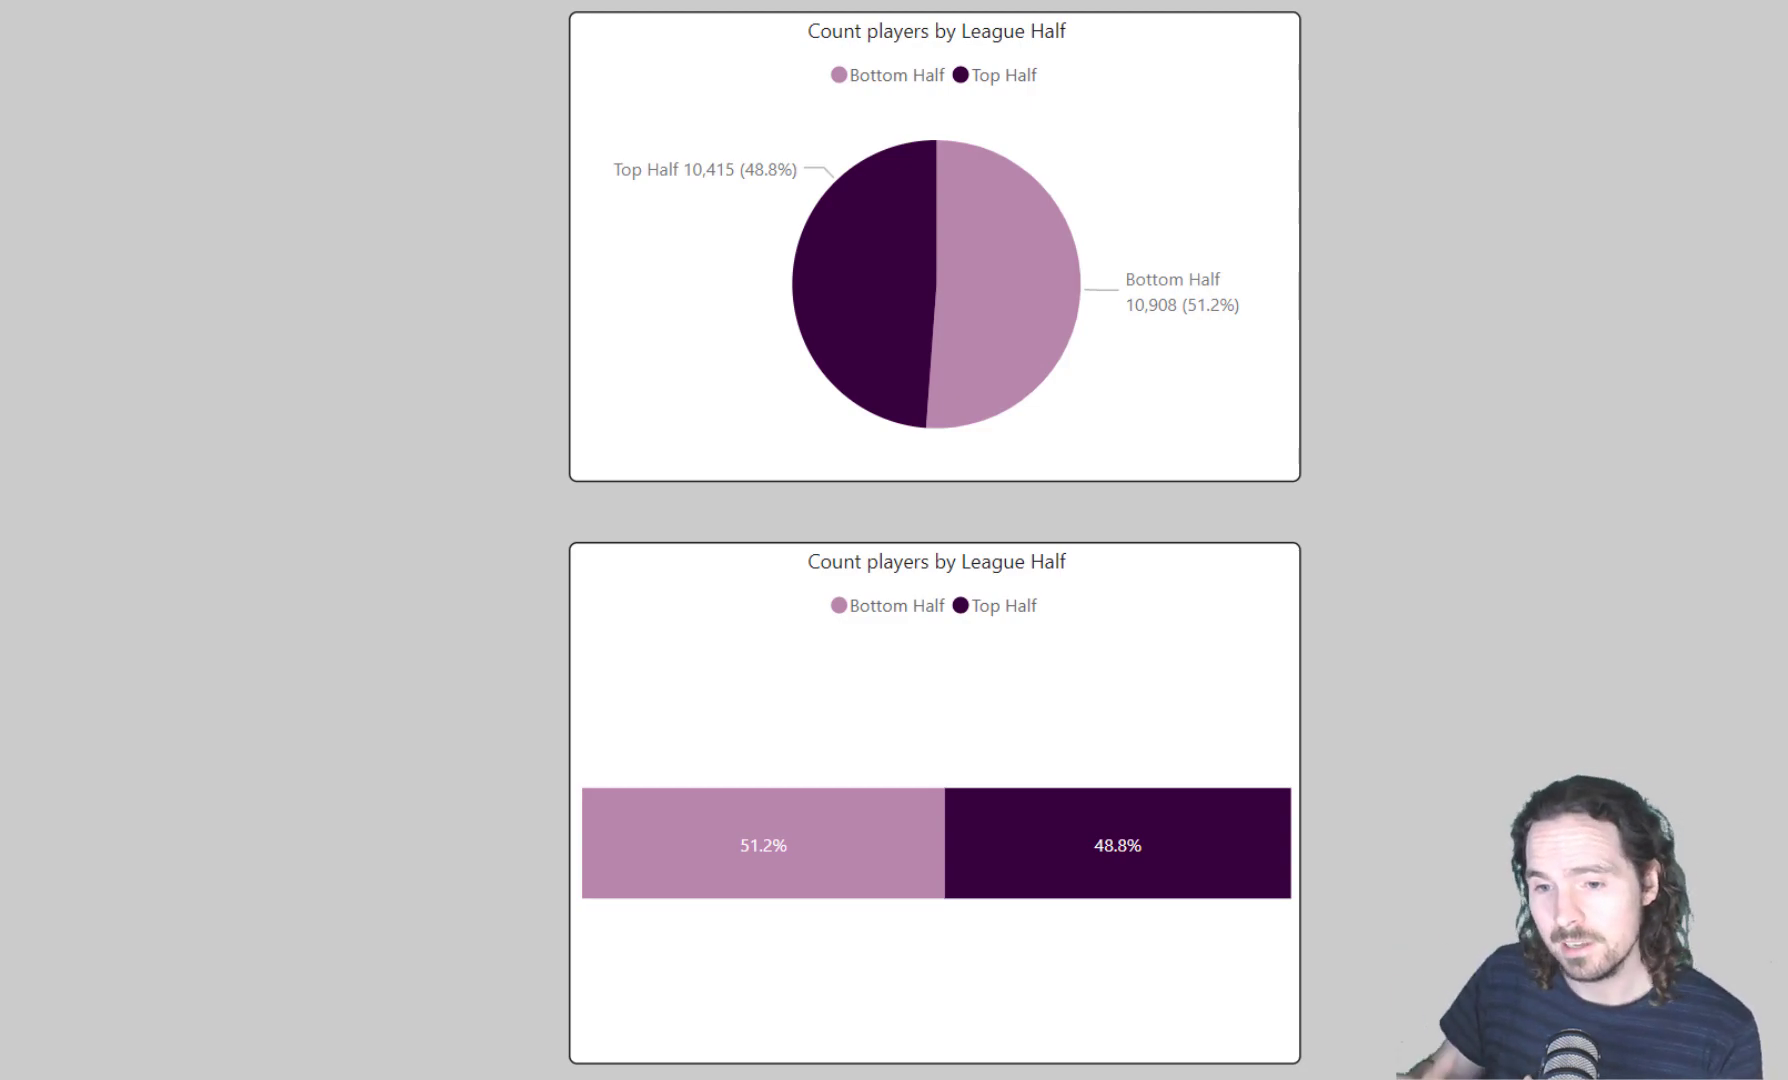
mouse_move(1424, 906)
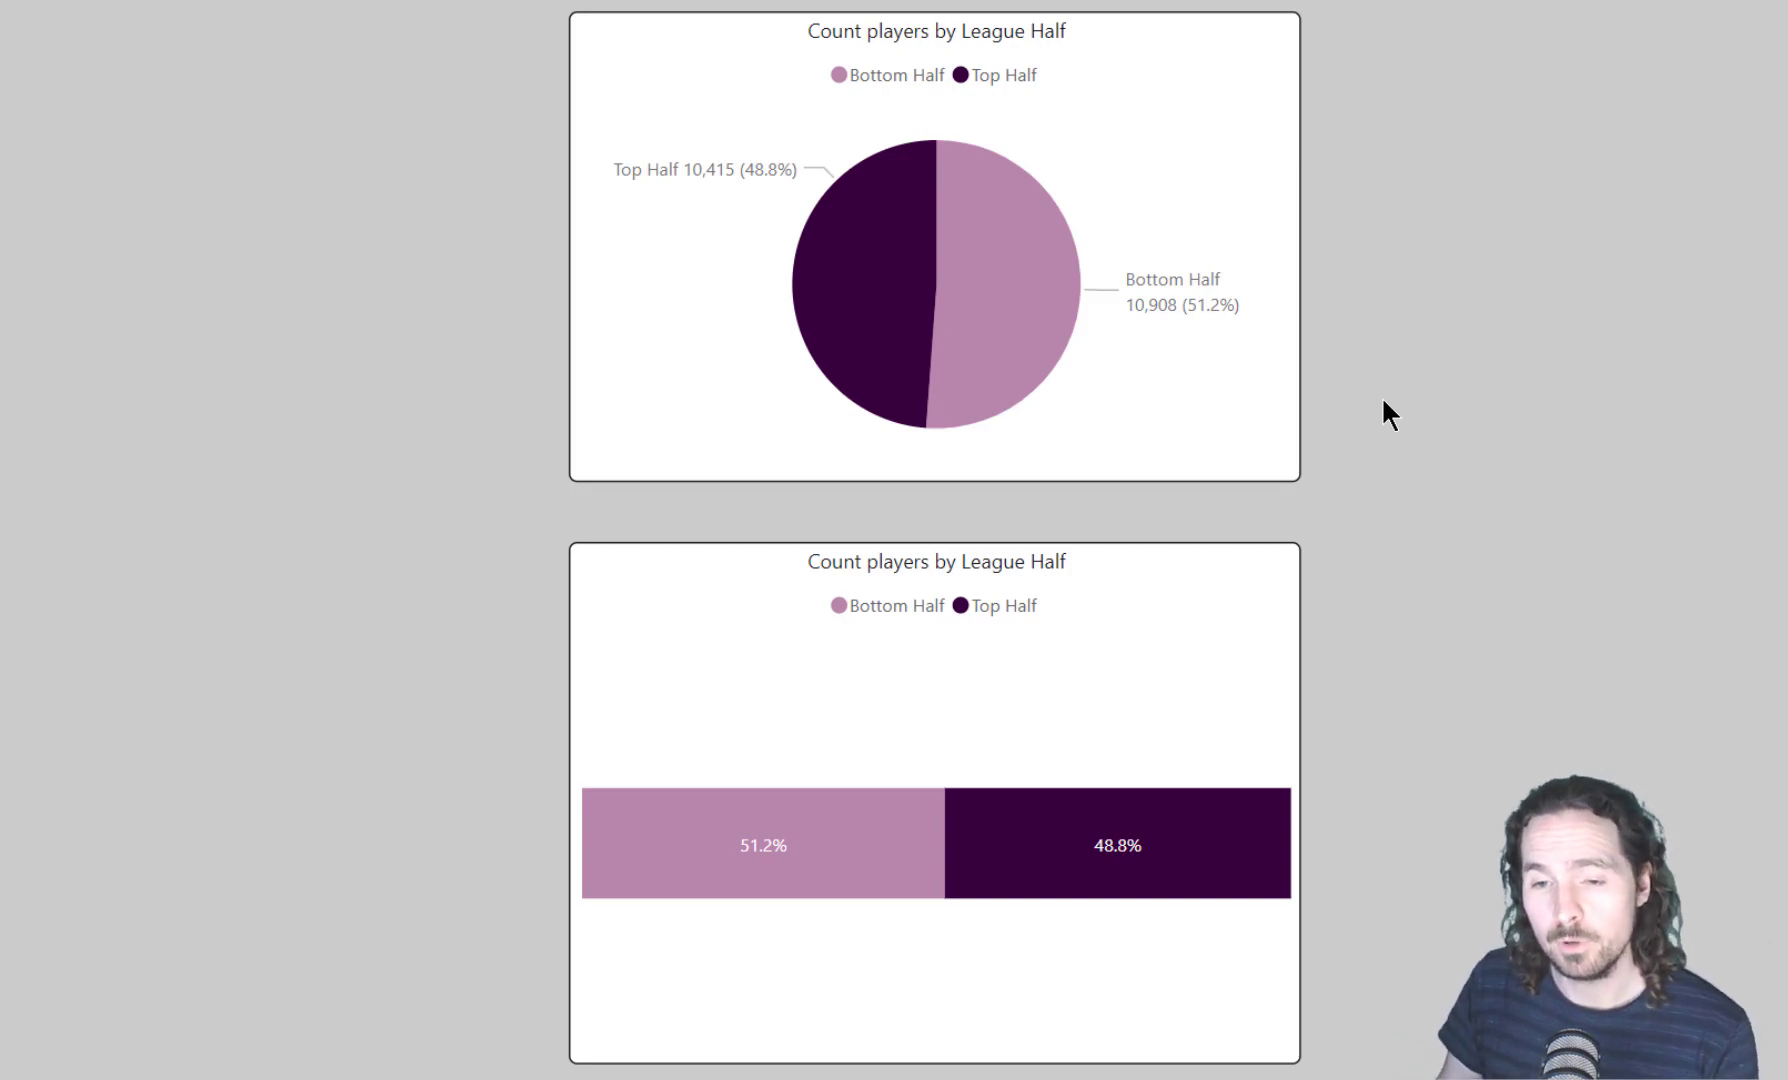
mouse_move(1414, 696)
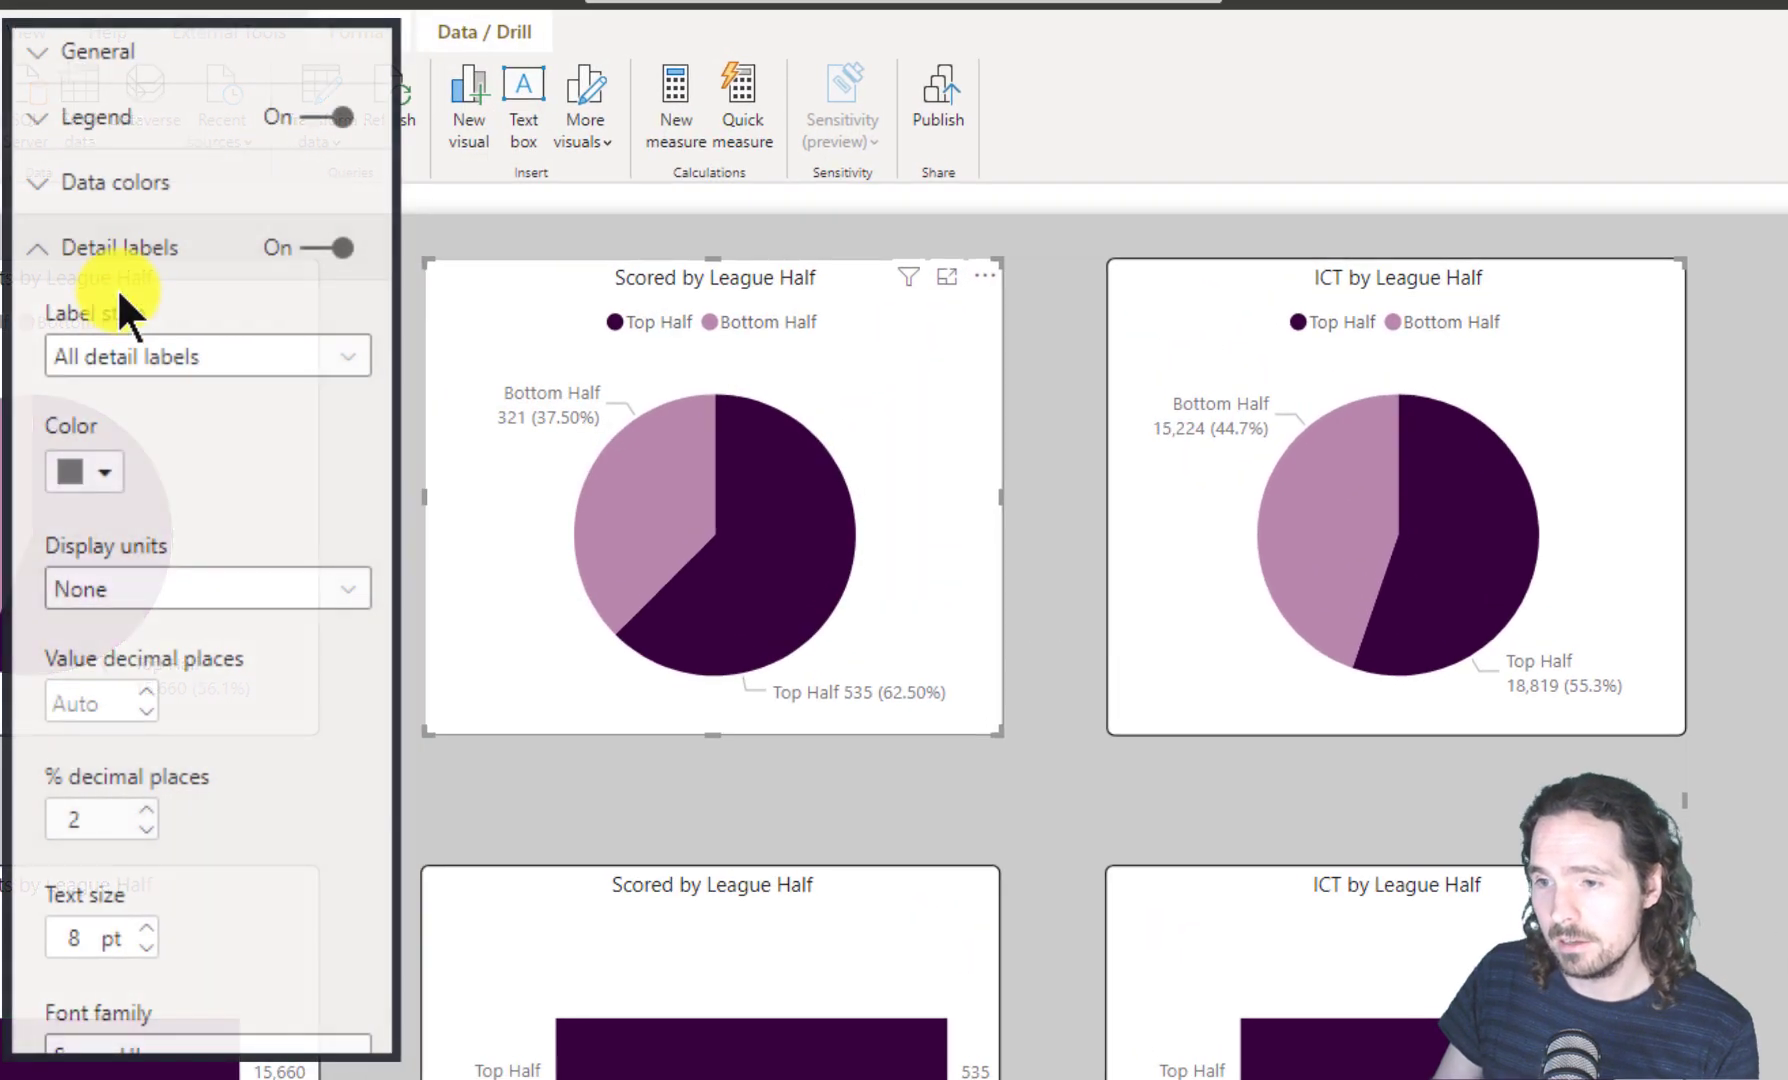
Set the Scored pie's label style to 'Data value, percent of total'.
scroll(down, 3)
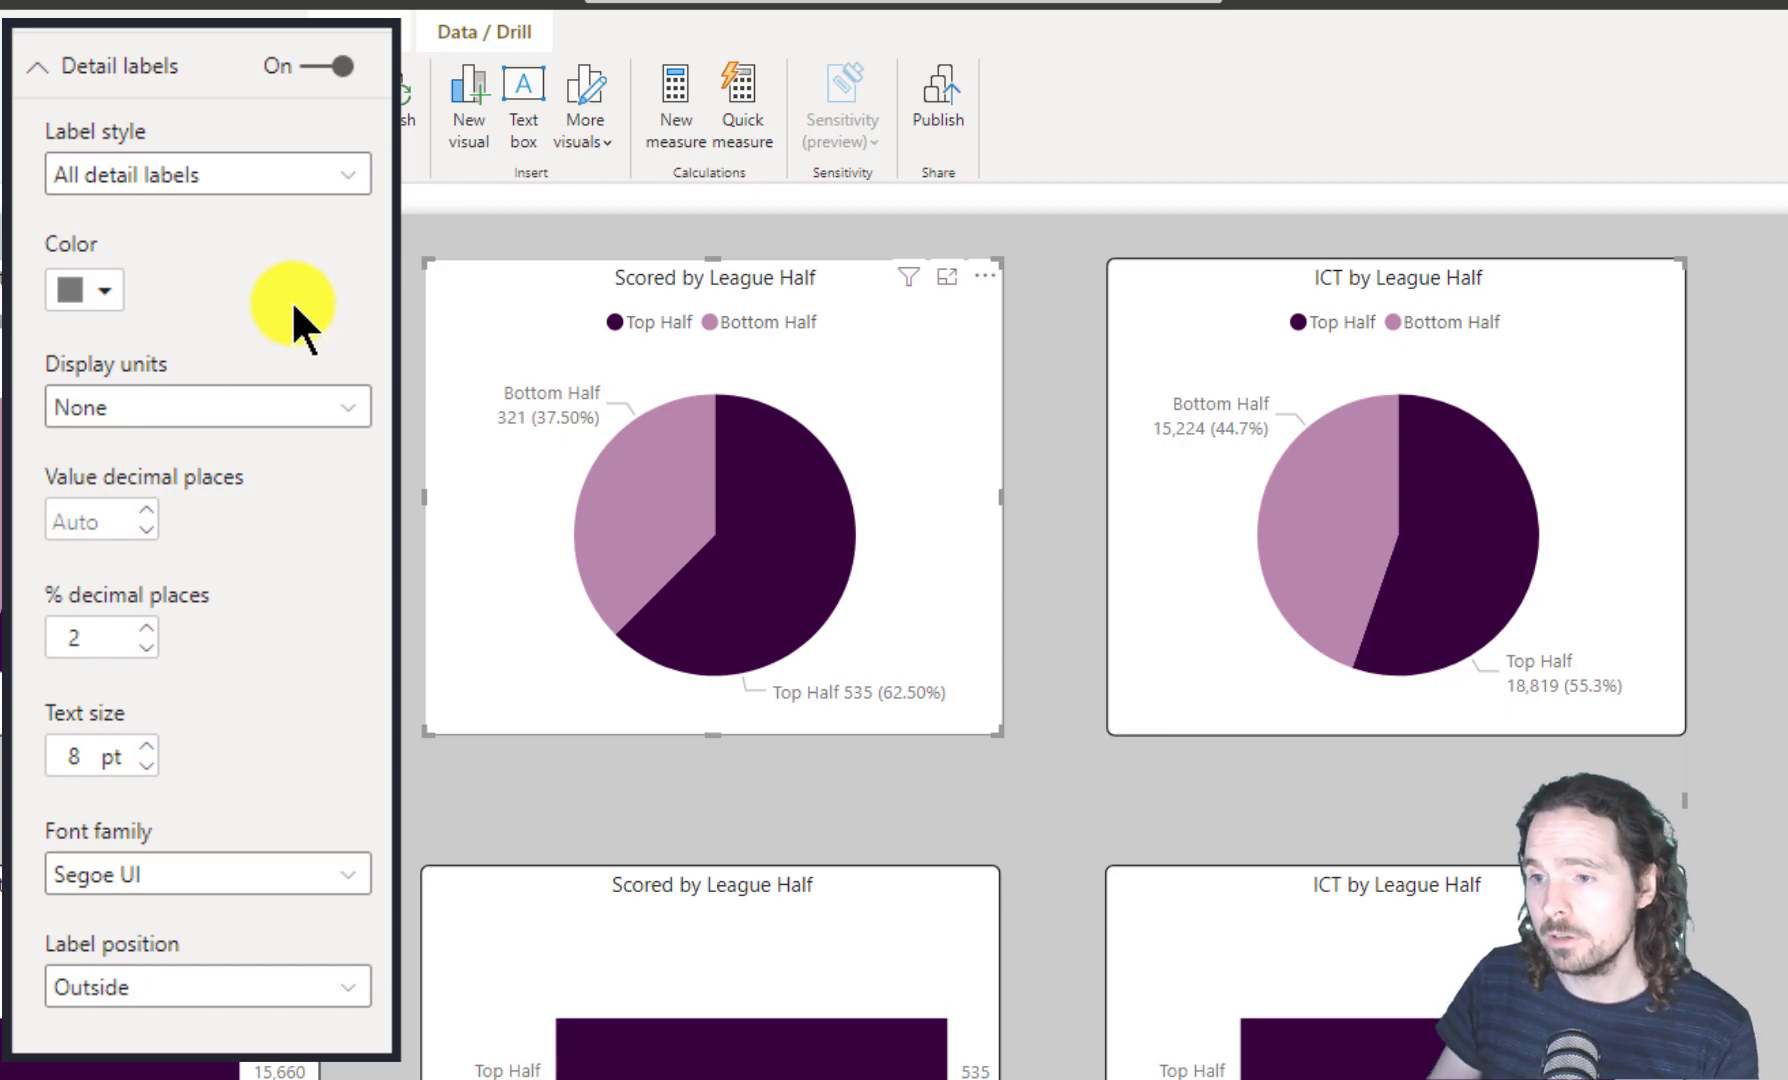
click(206, 174)
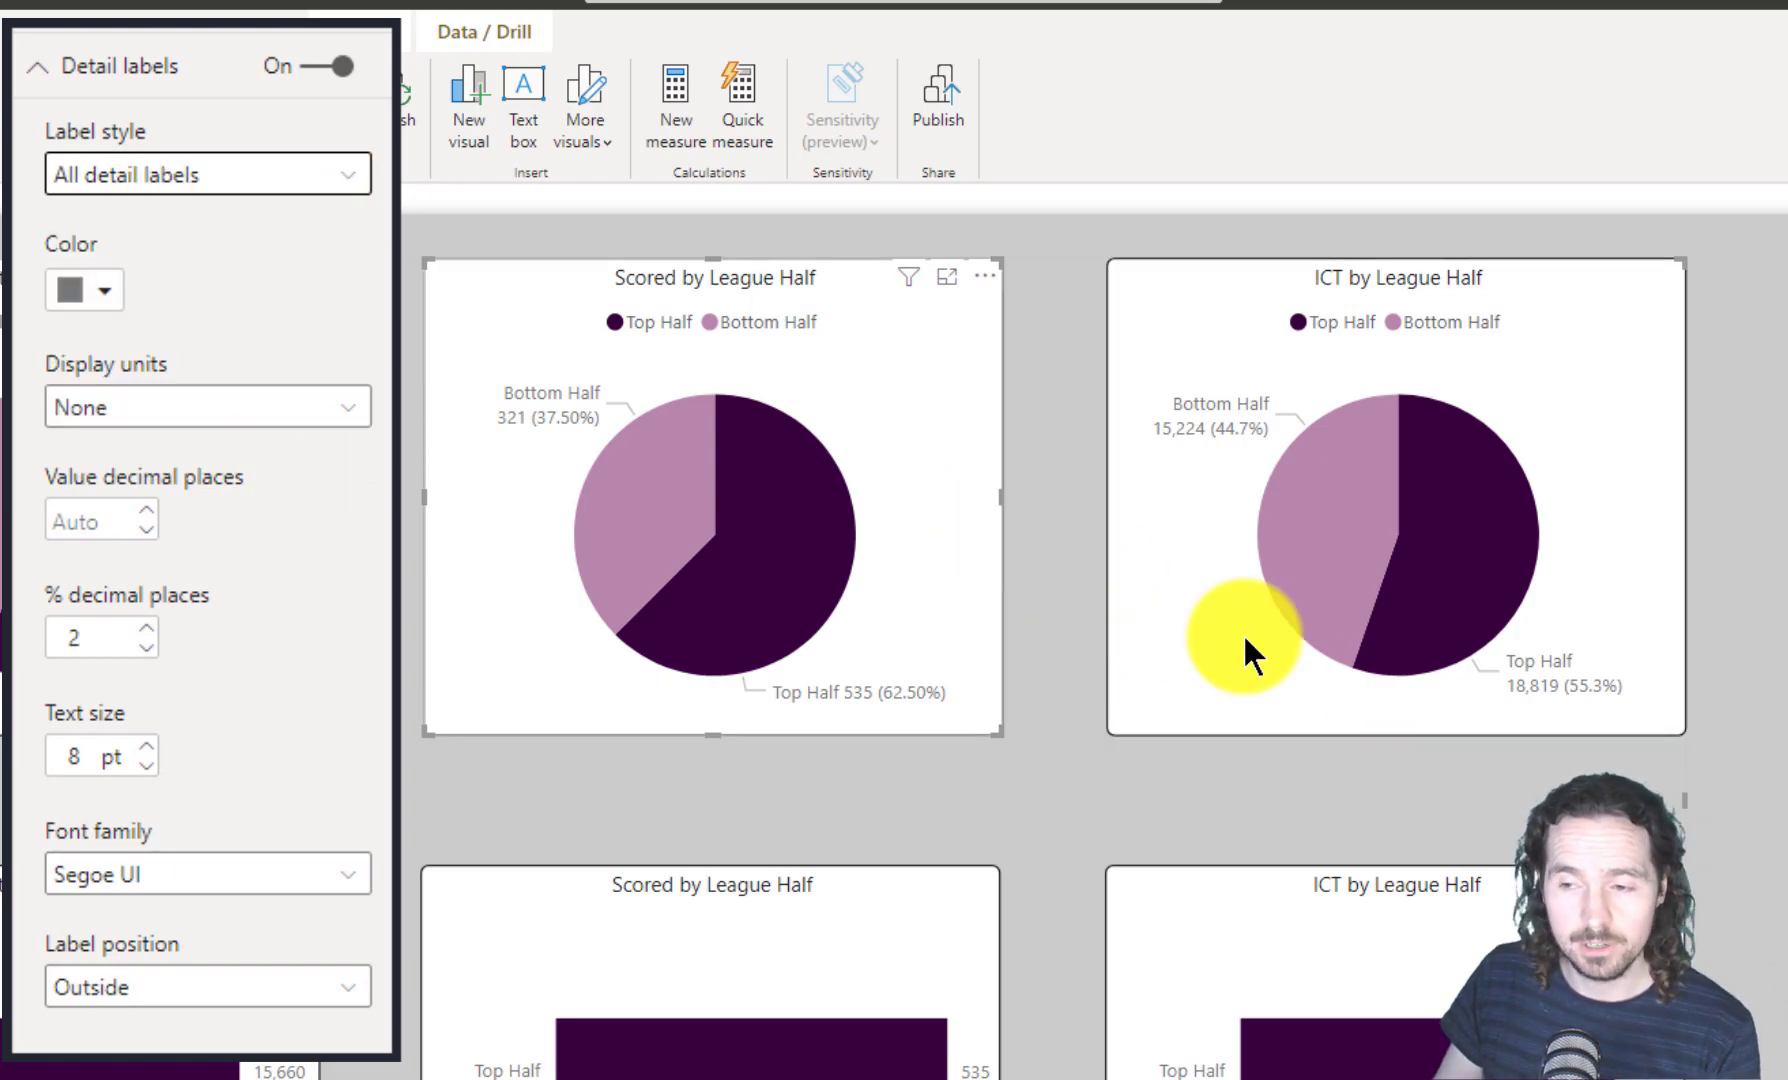
click(206, 174)
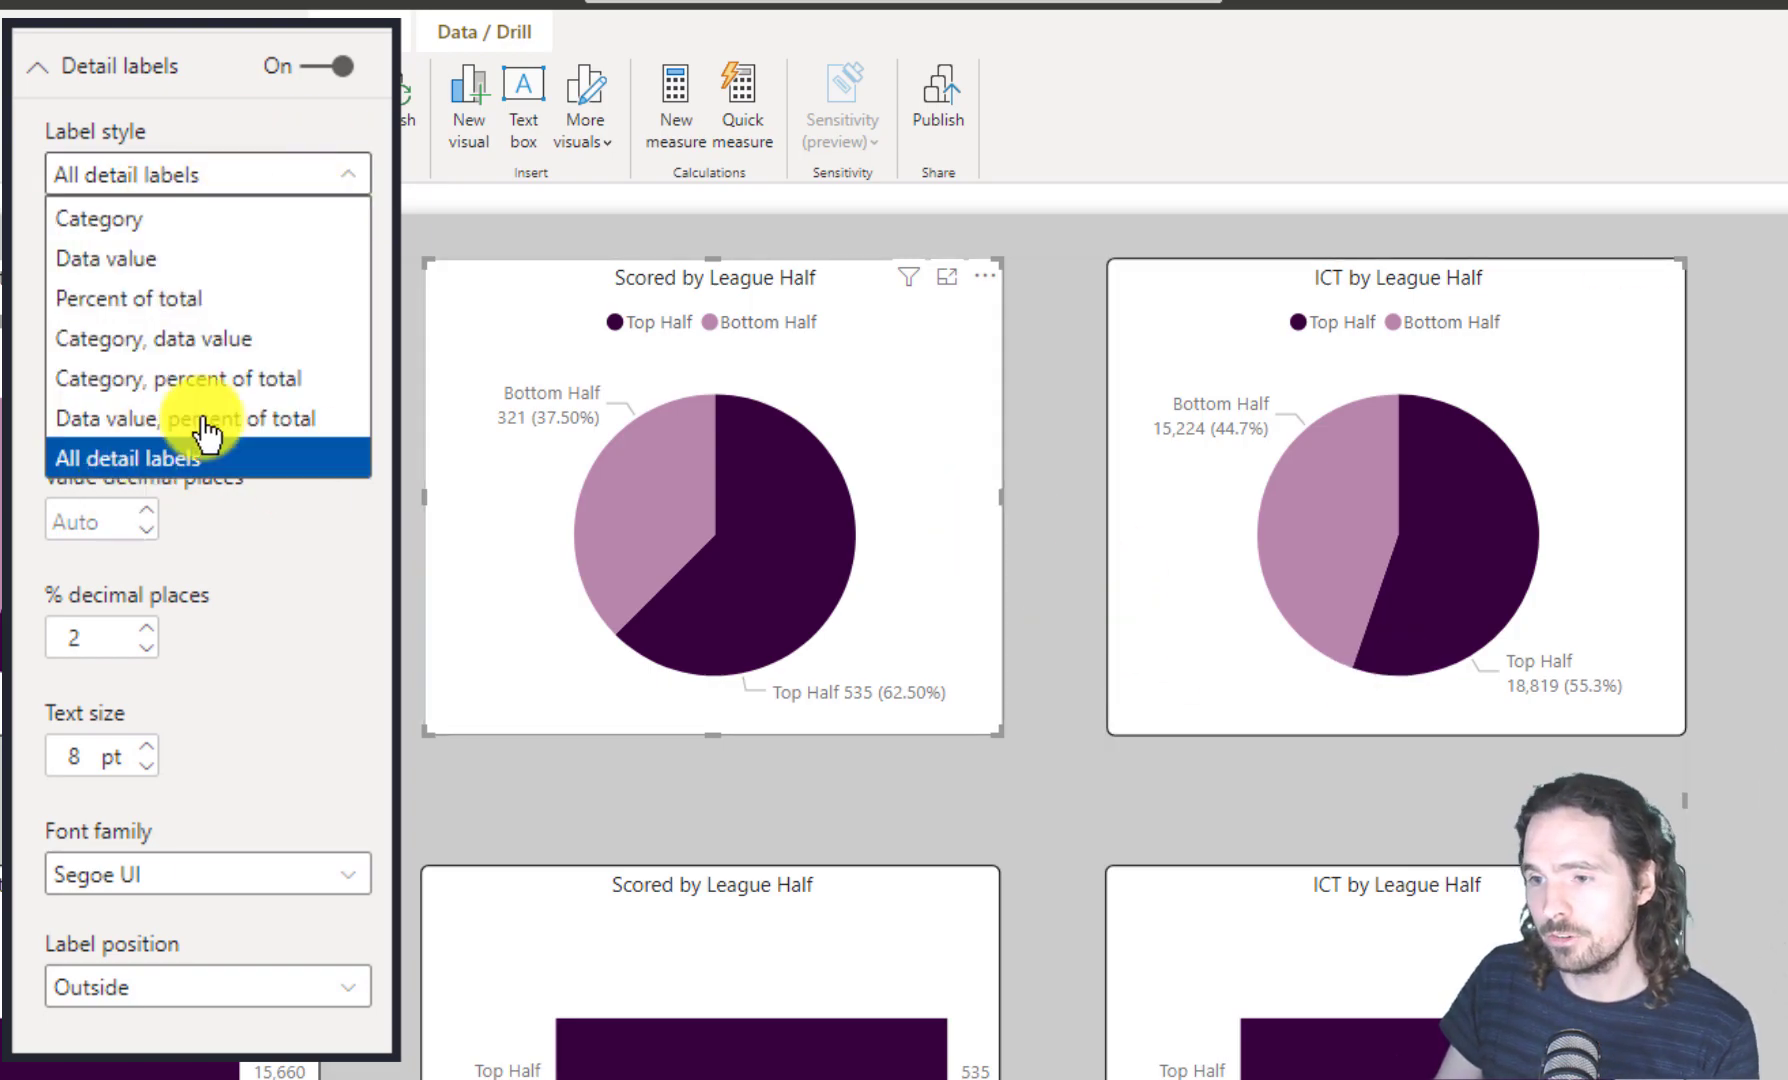
click(180, 418)
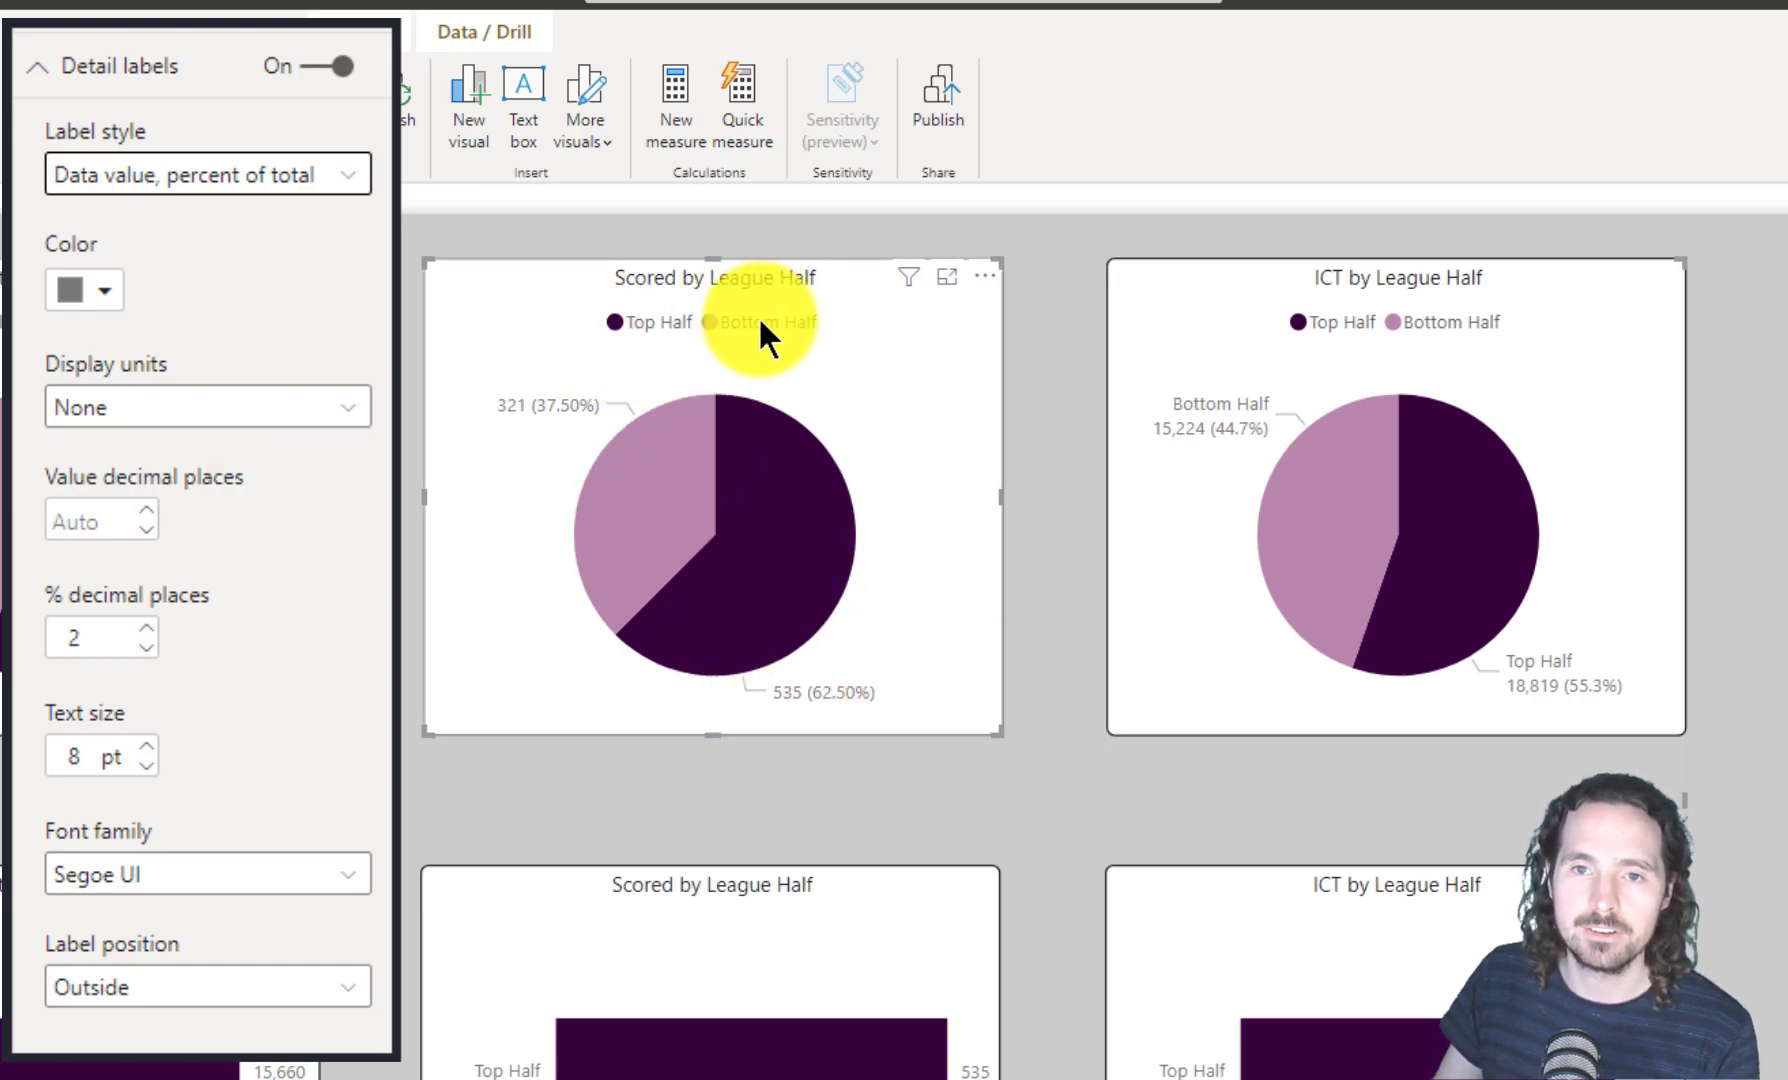
mouse_move(1180, 650)
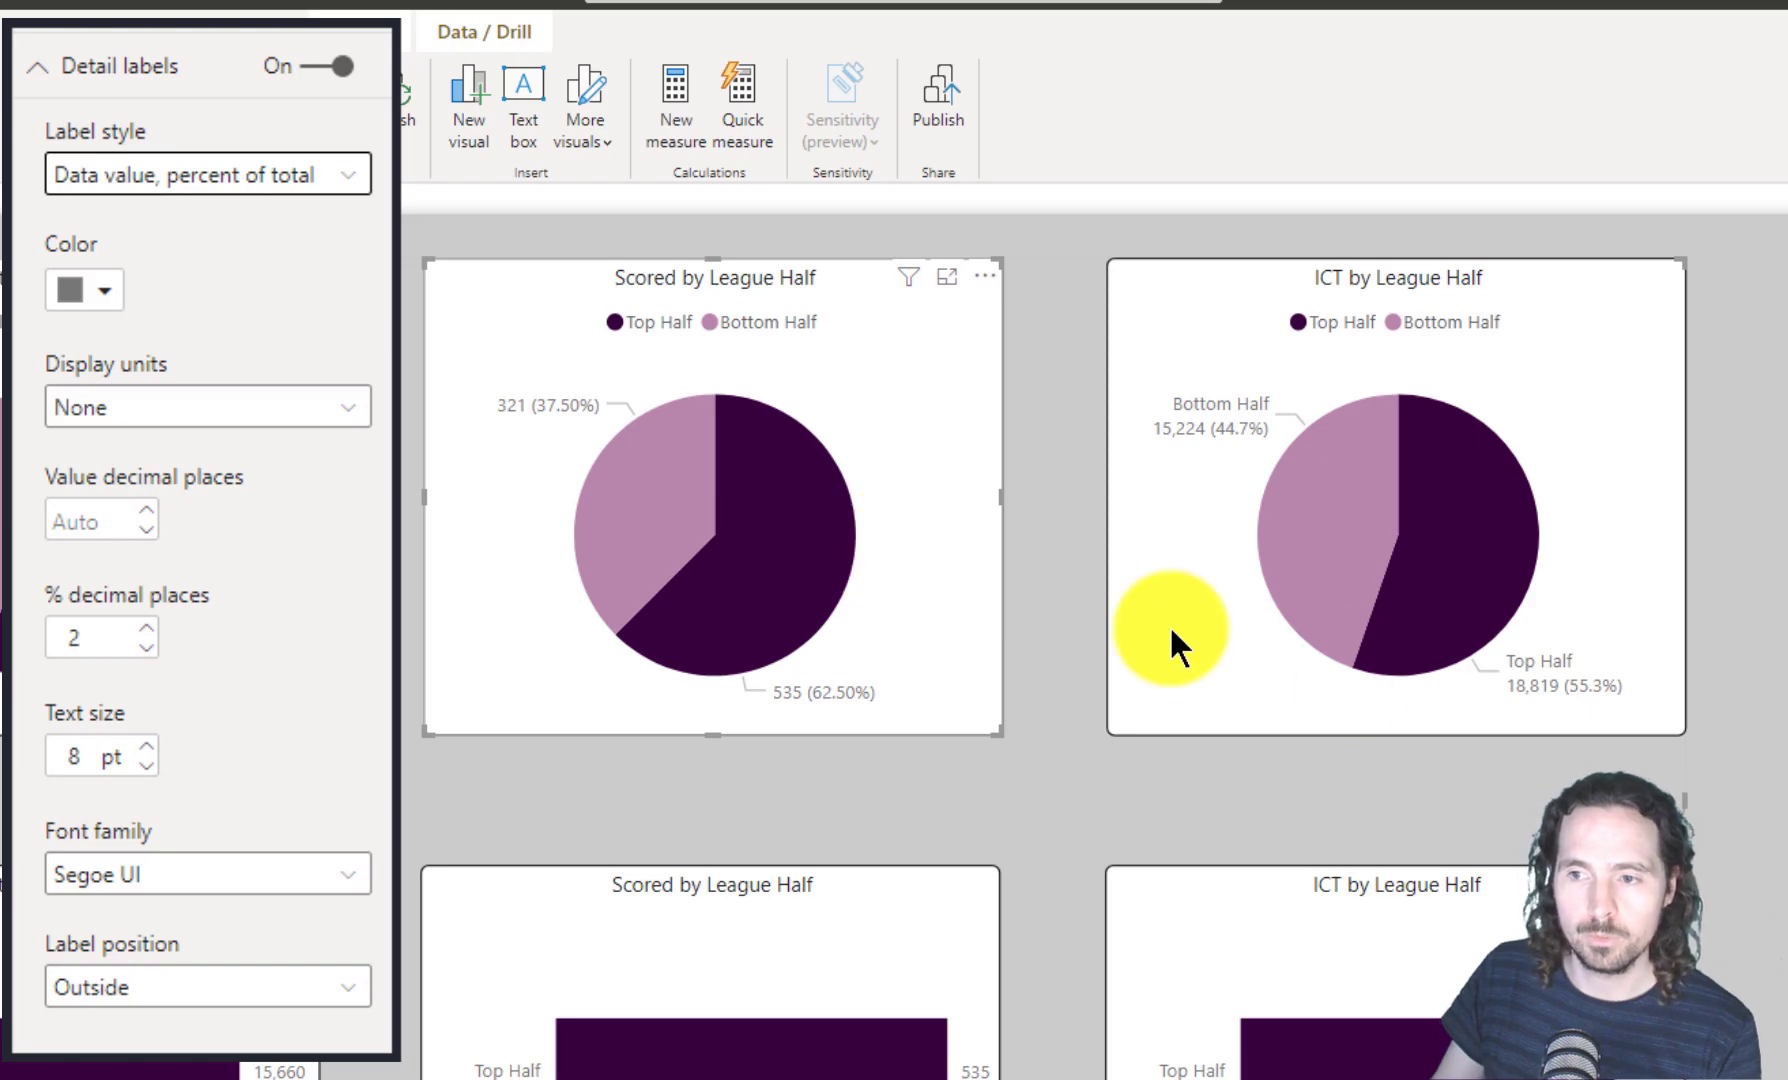
Restore the label style to 'All detail labels' showing category, value and percent.
click(206, 174)
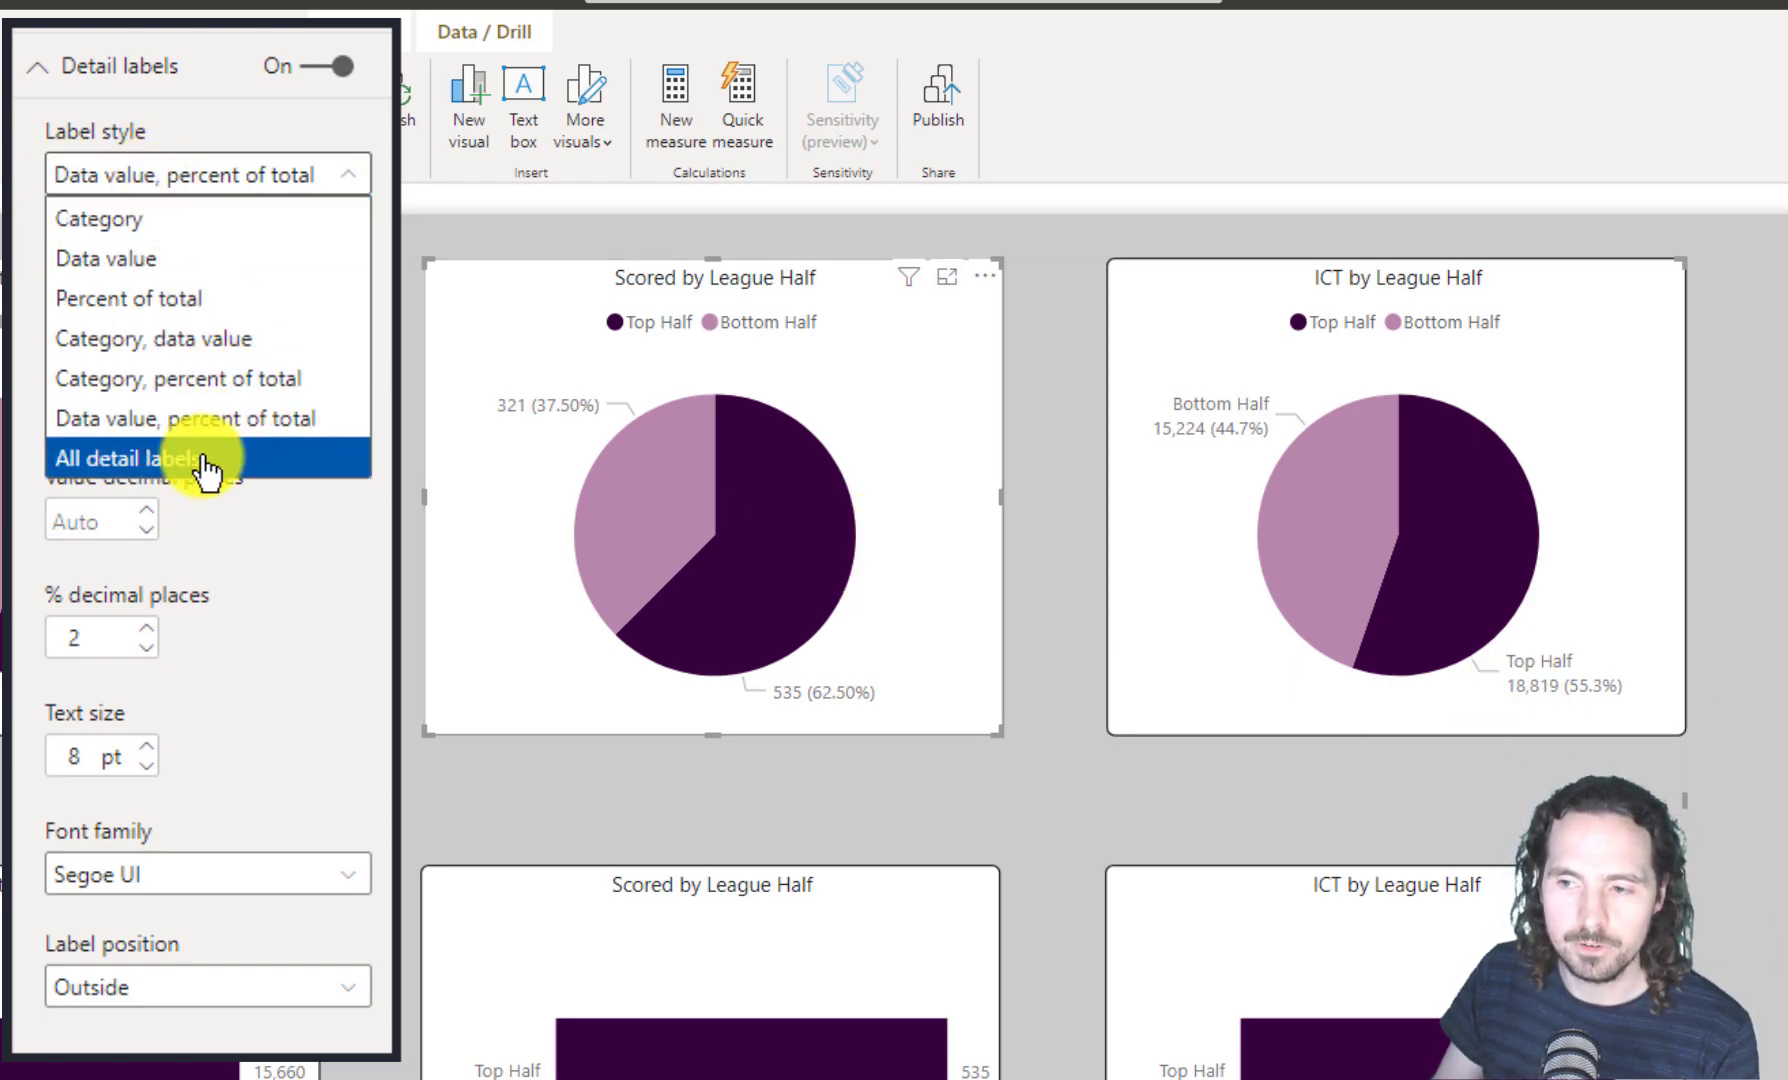
click(144, 458)
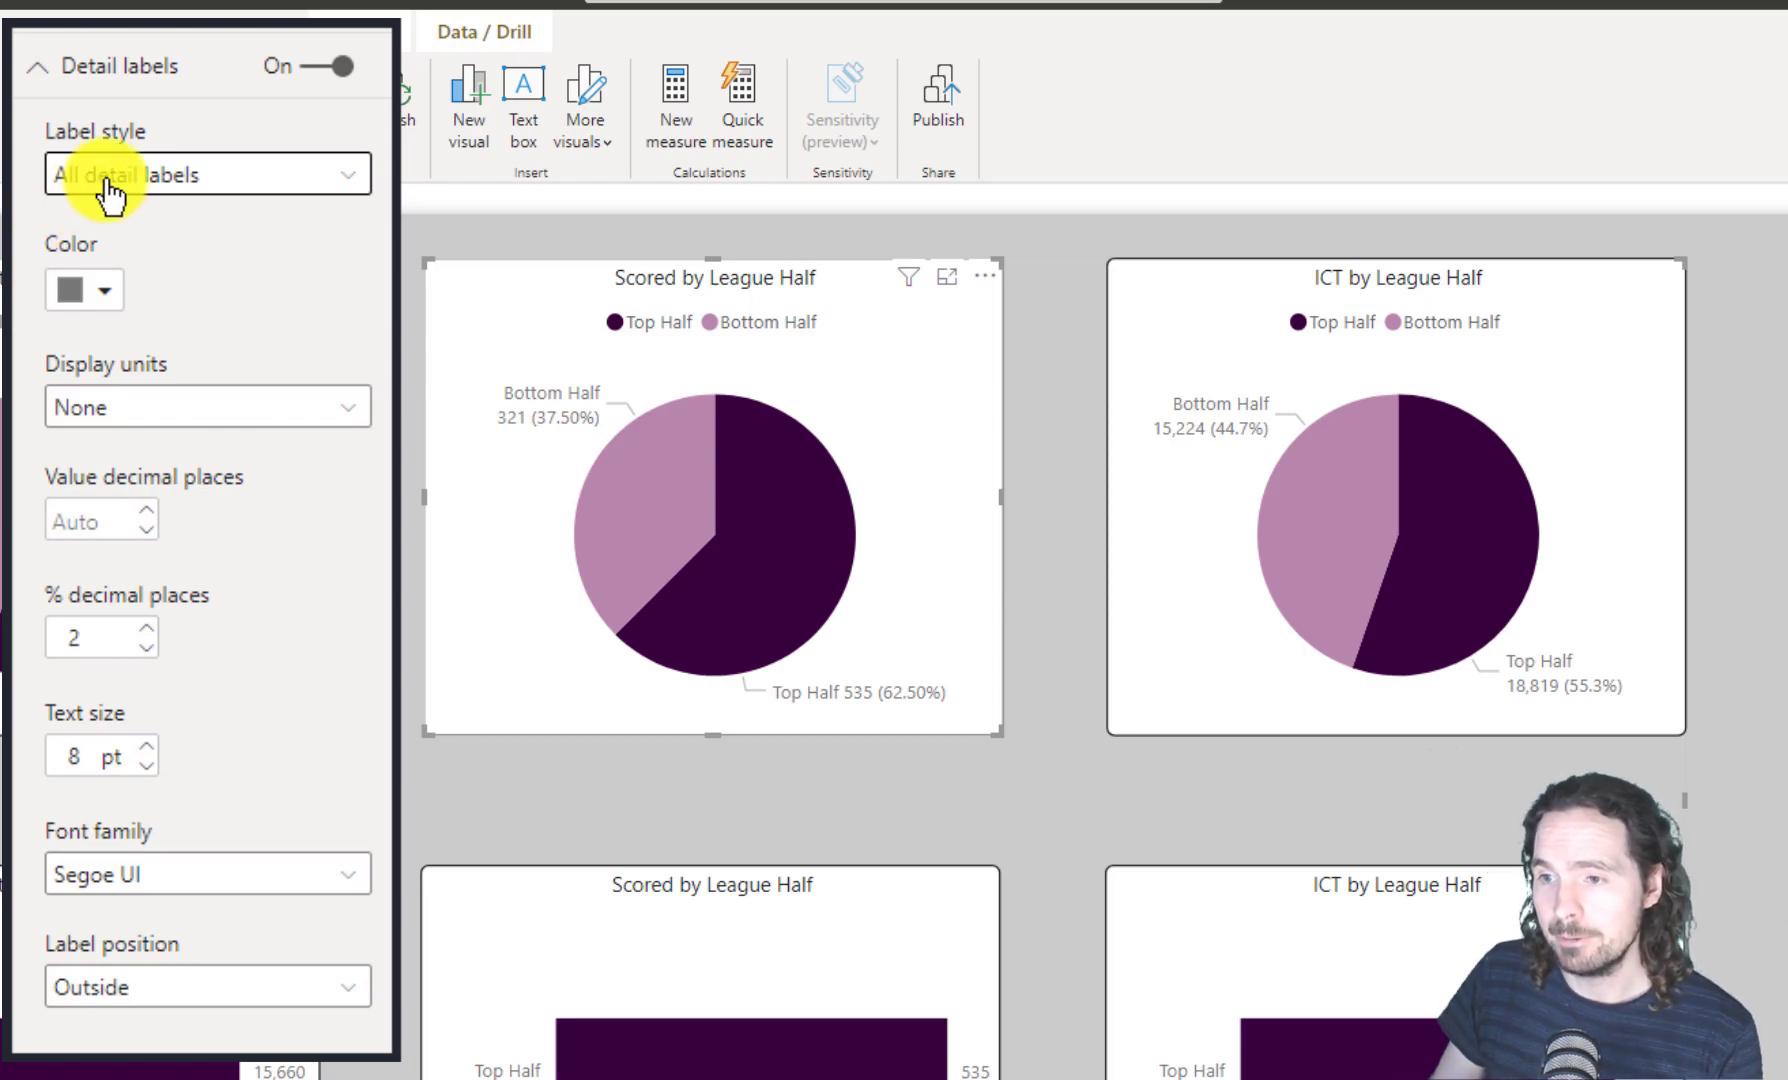
click(206, 174)
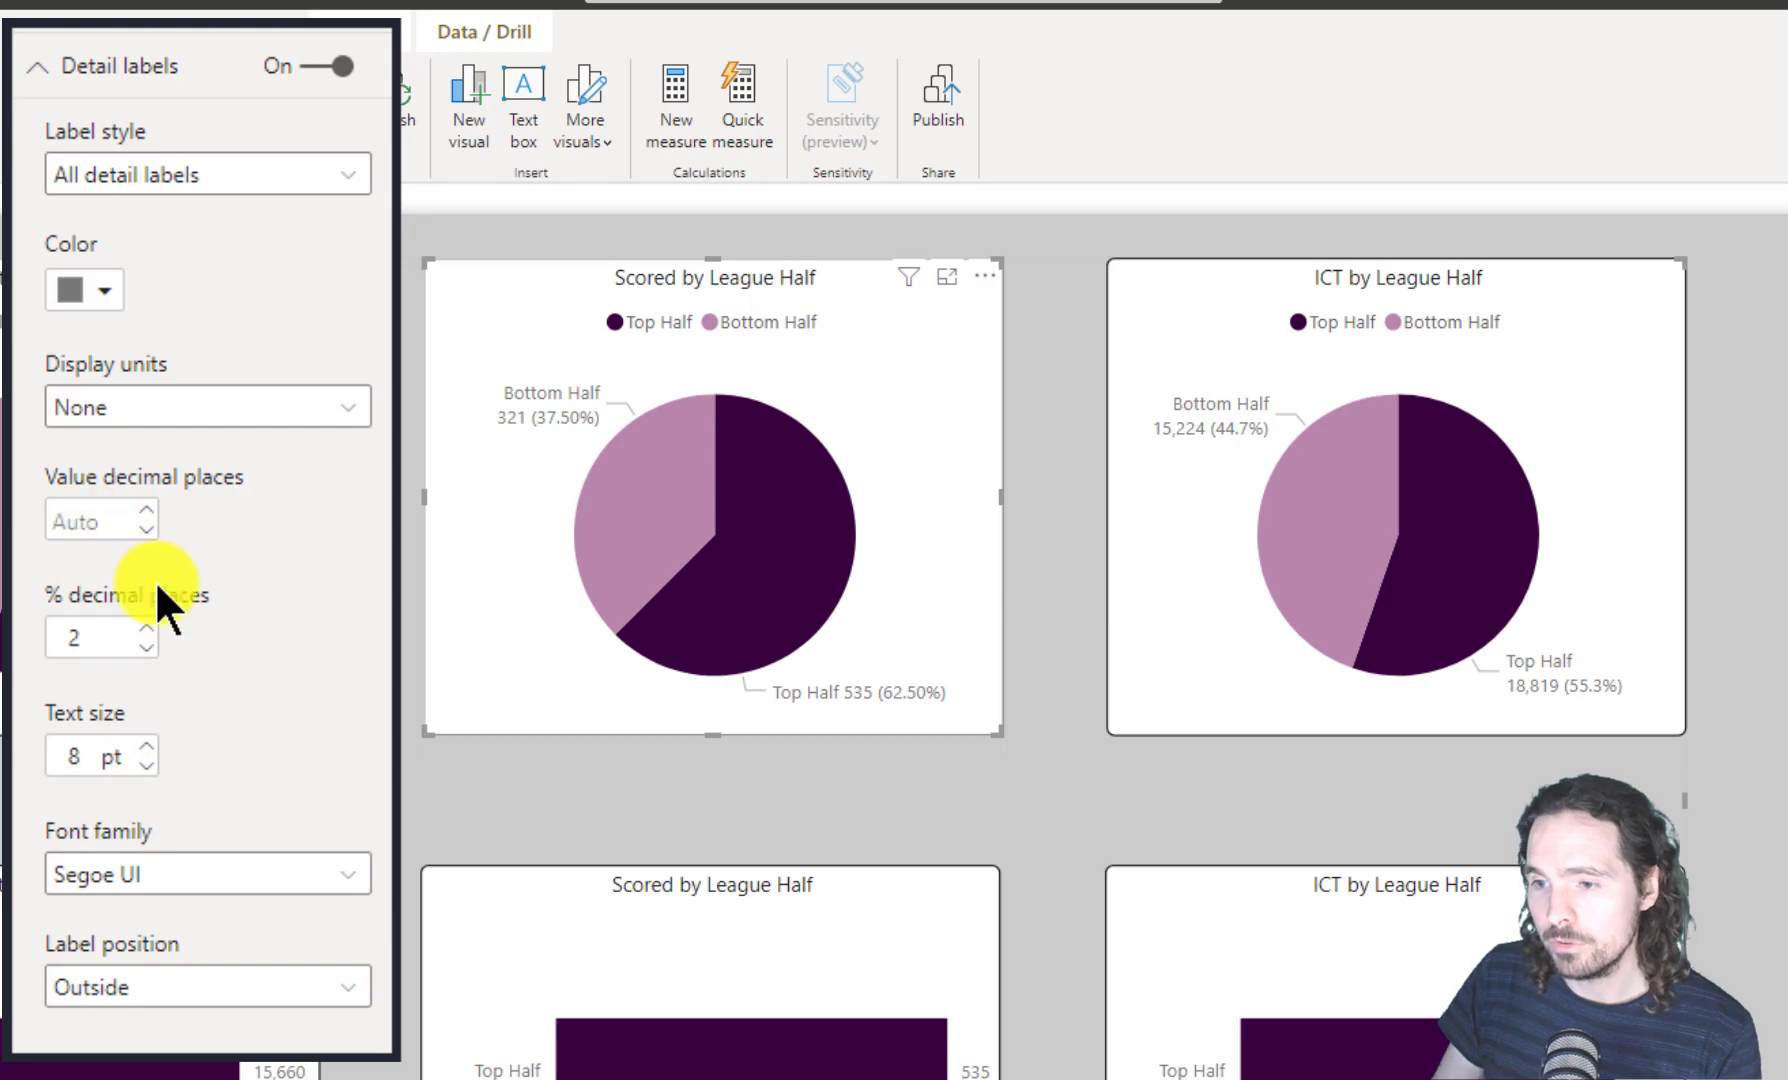
mouse_move(196, 692)
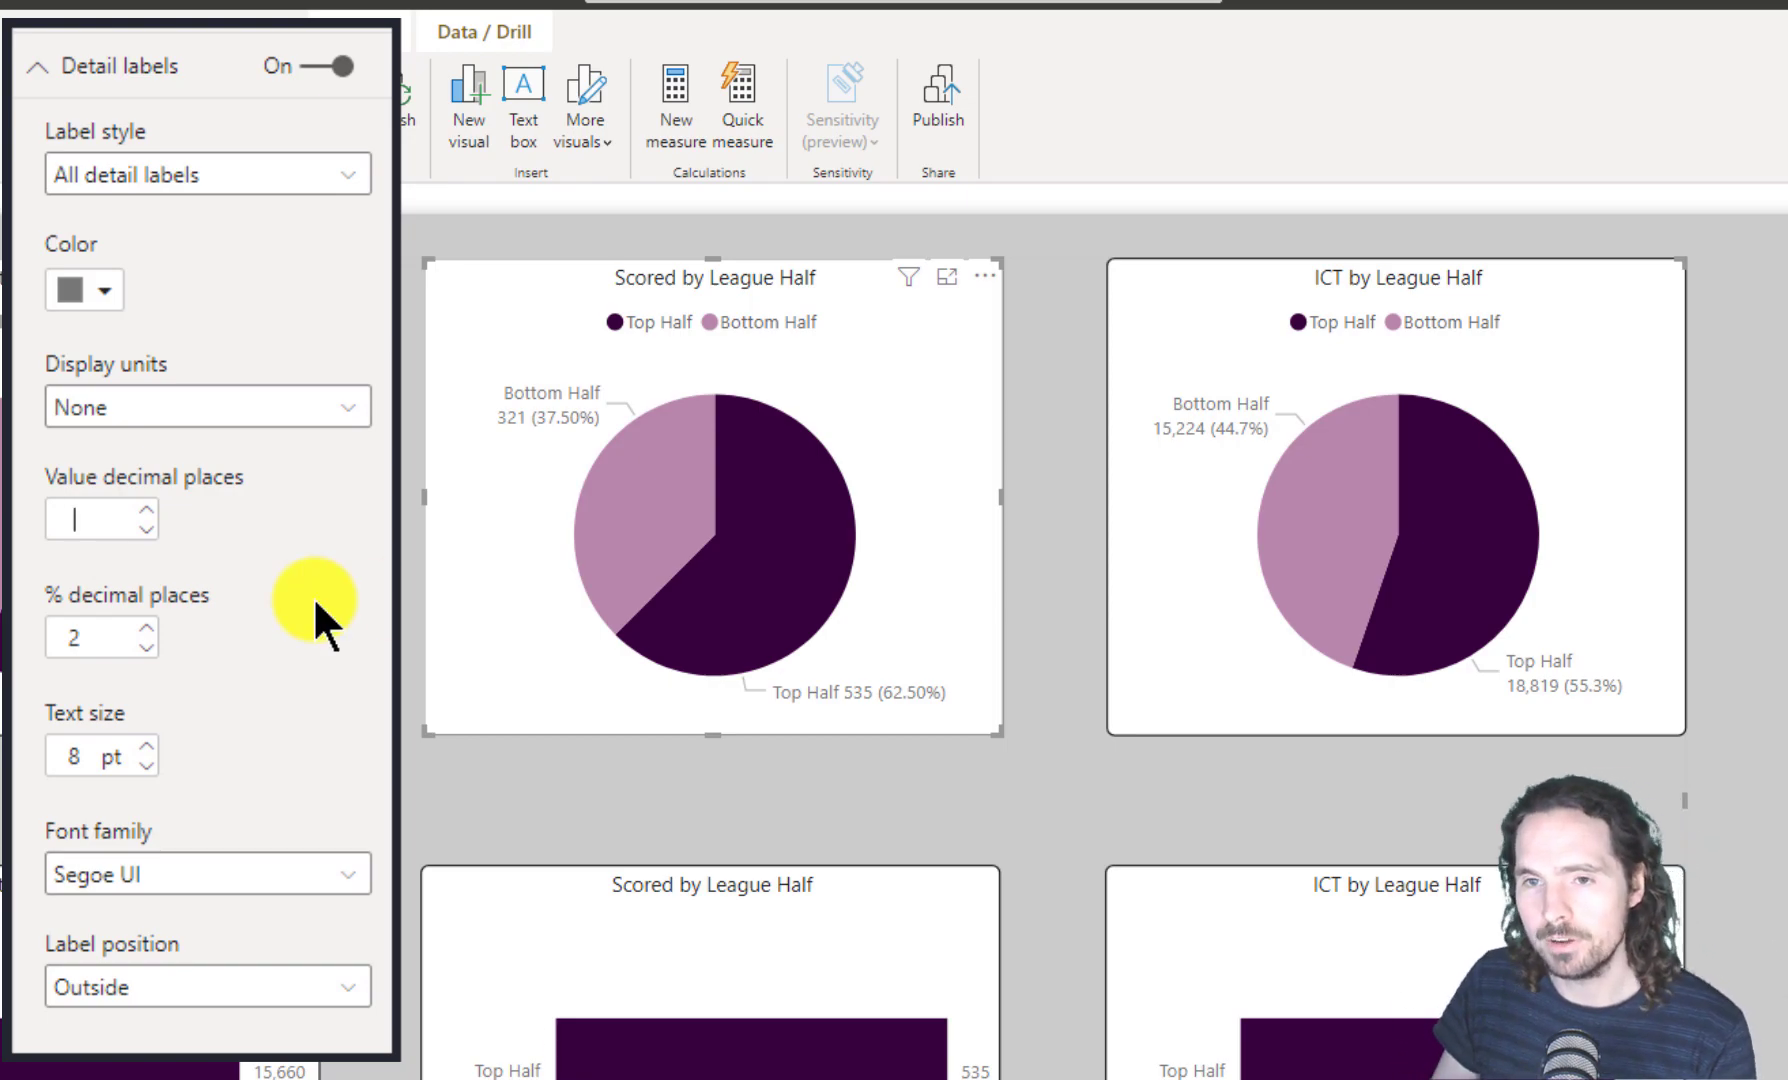
mouse_move(1766, 842)
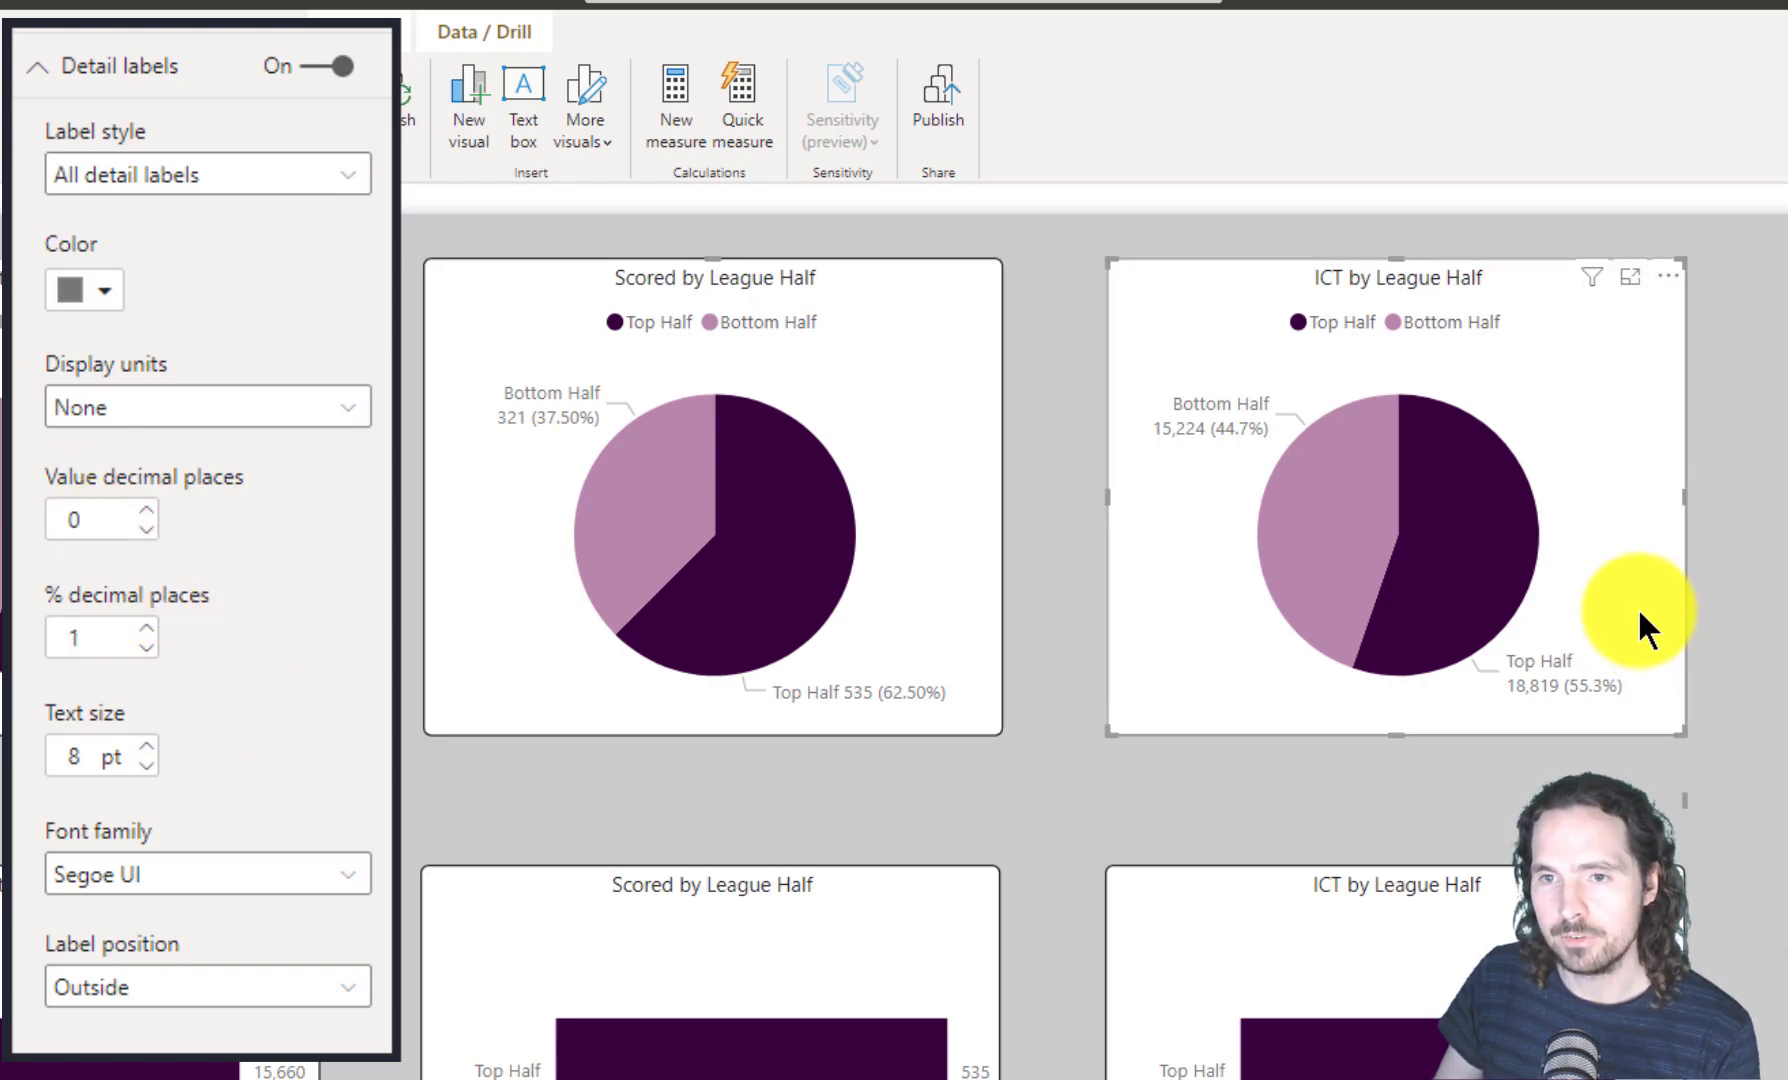
Set the ICT pie labels to 0 value decimal places and 2 percentage decimal places.
click(140, 512)
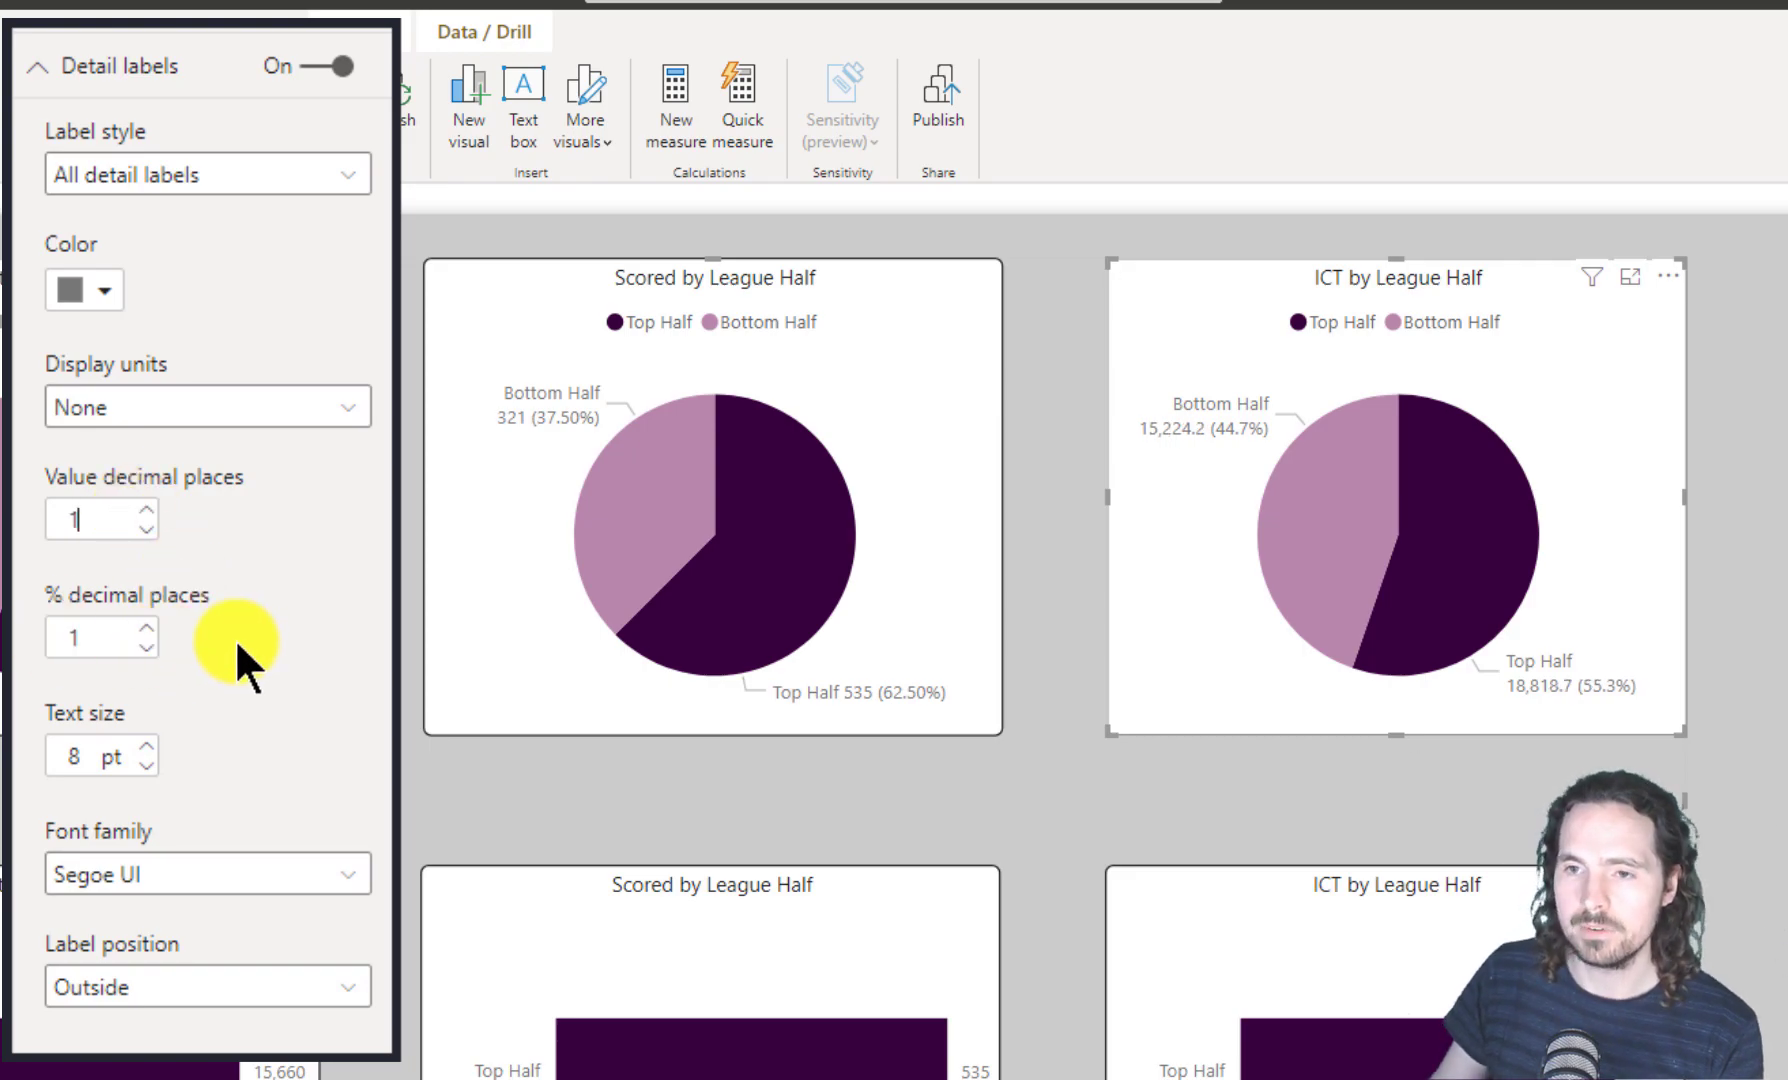
mouse_move(196, 670)
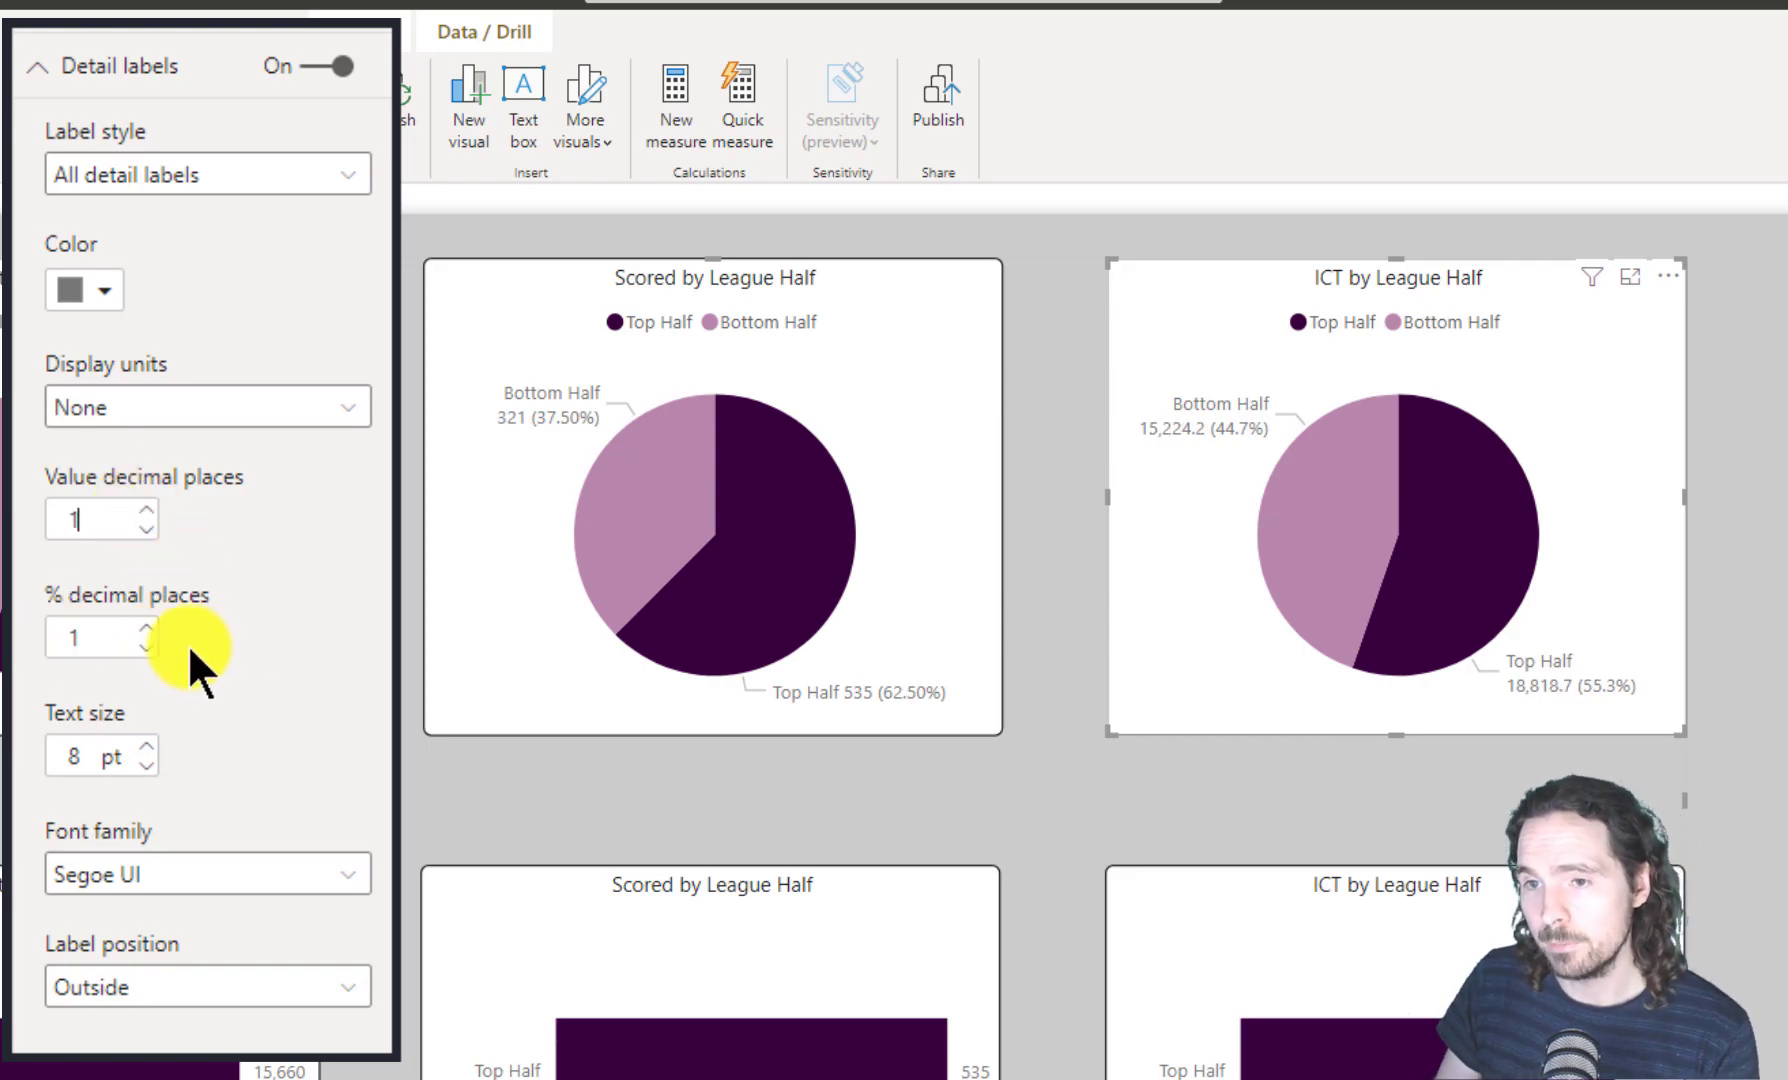
mouse_move(150, 656)
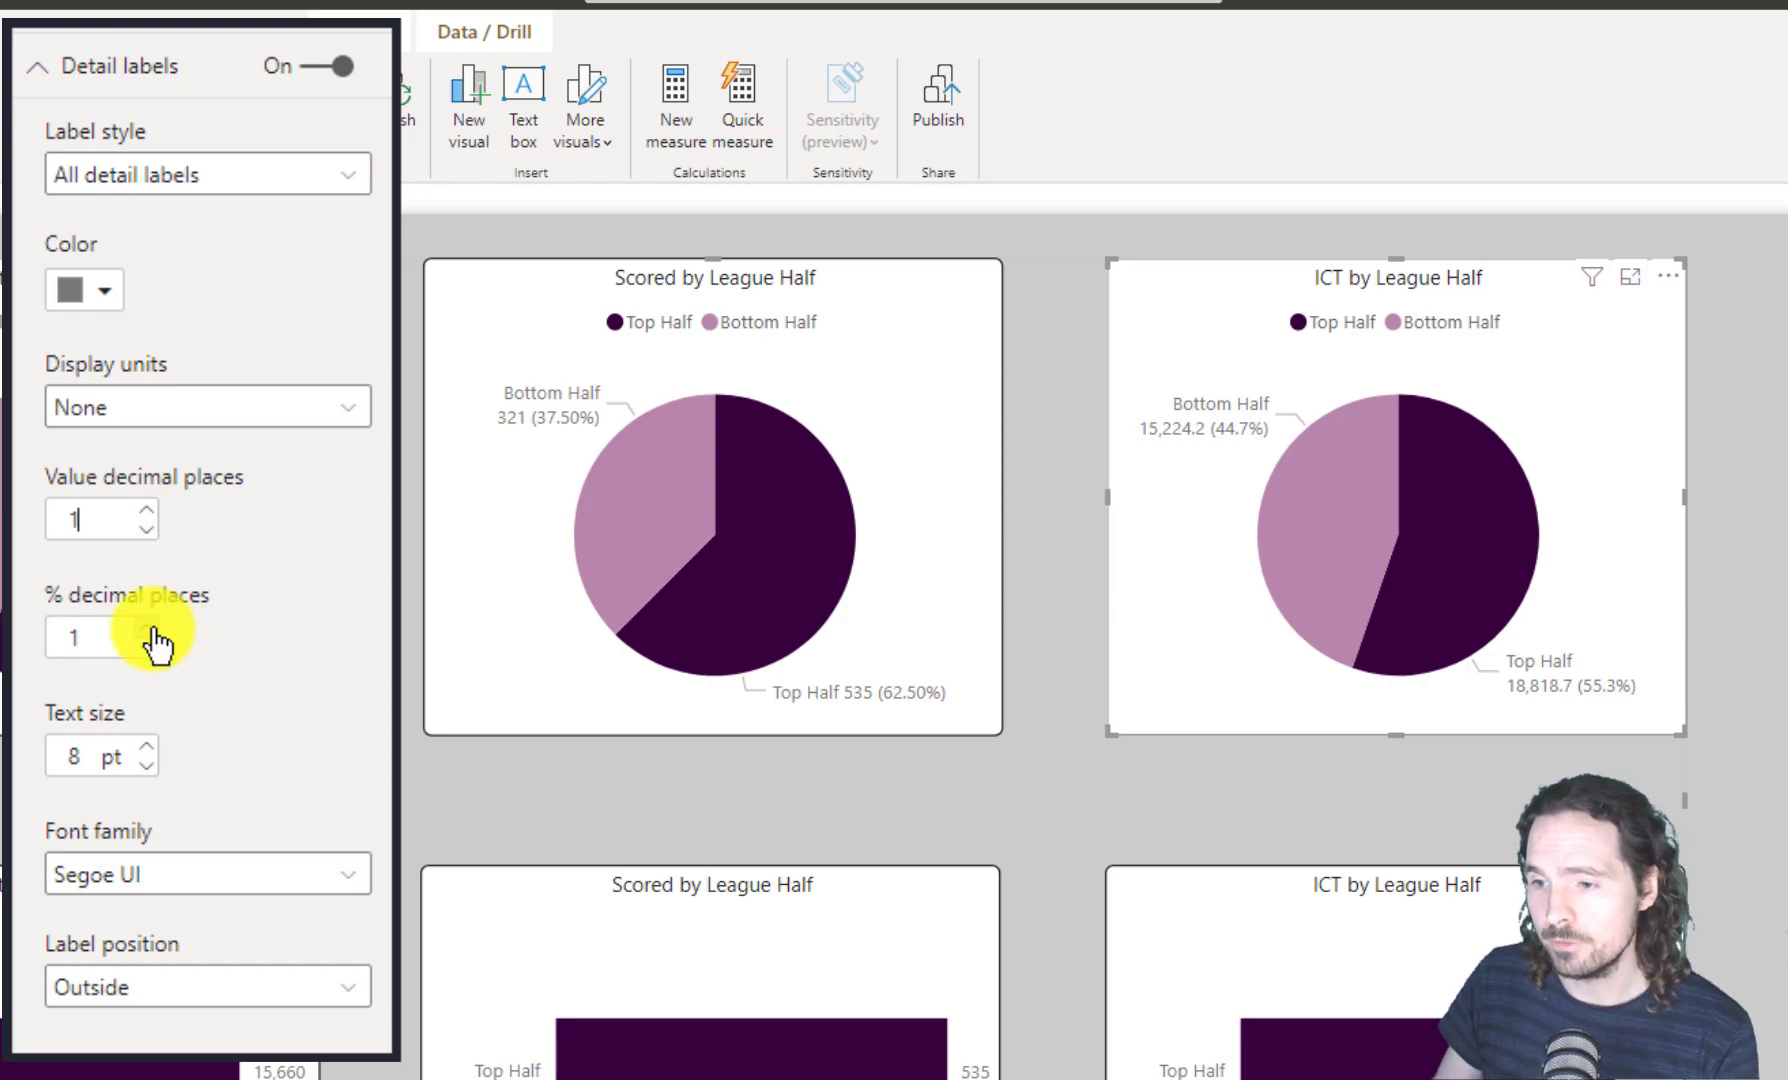
click(134, 632)
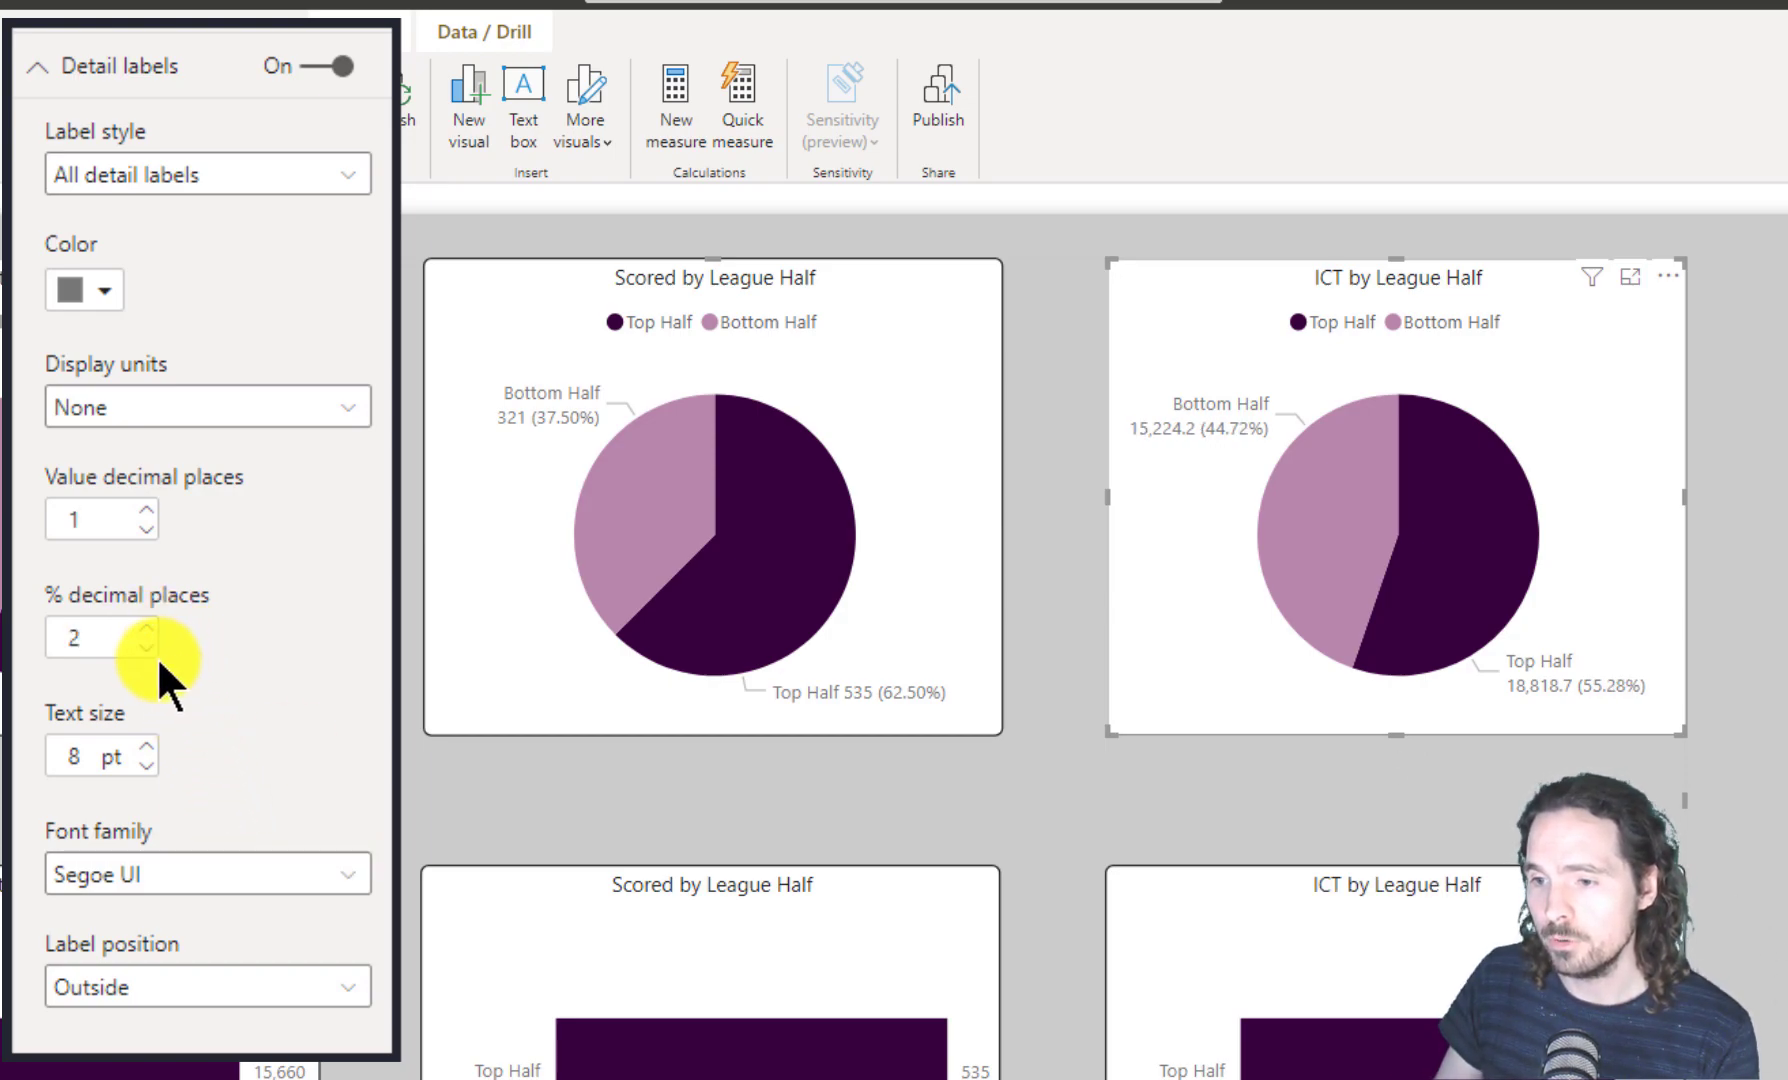
click(140, 650)
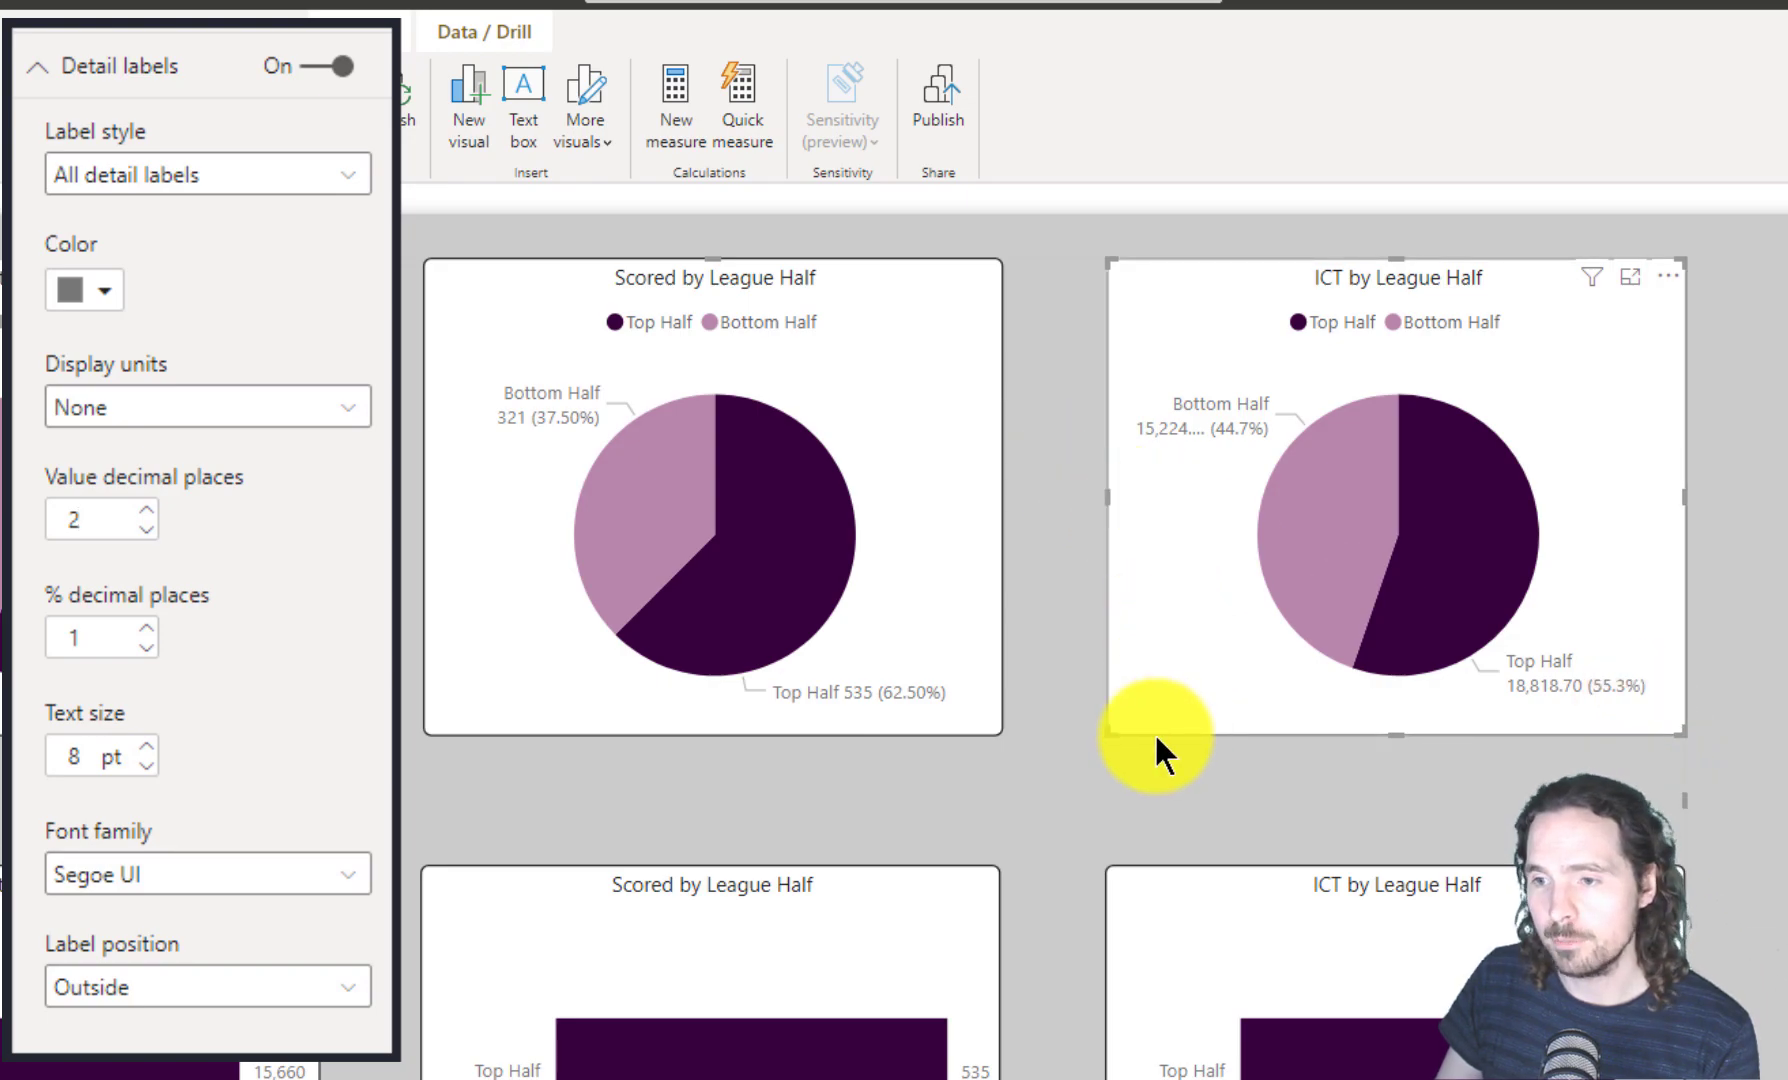
mouse_move(1140, 558)
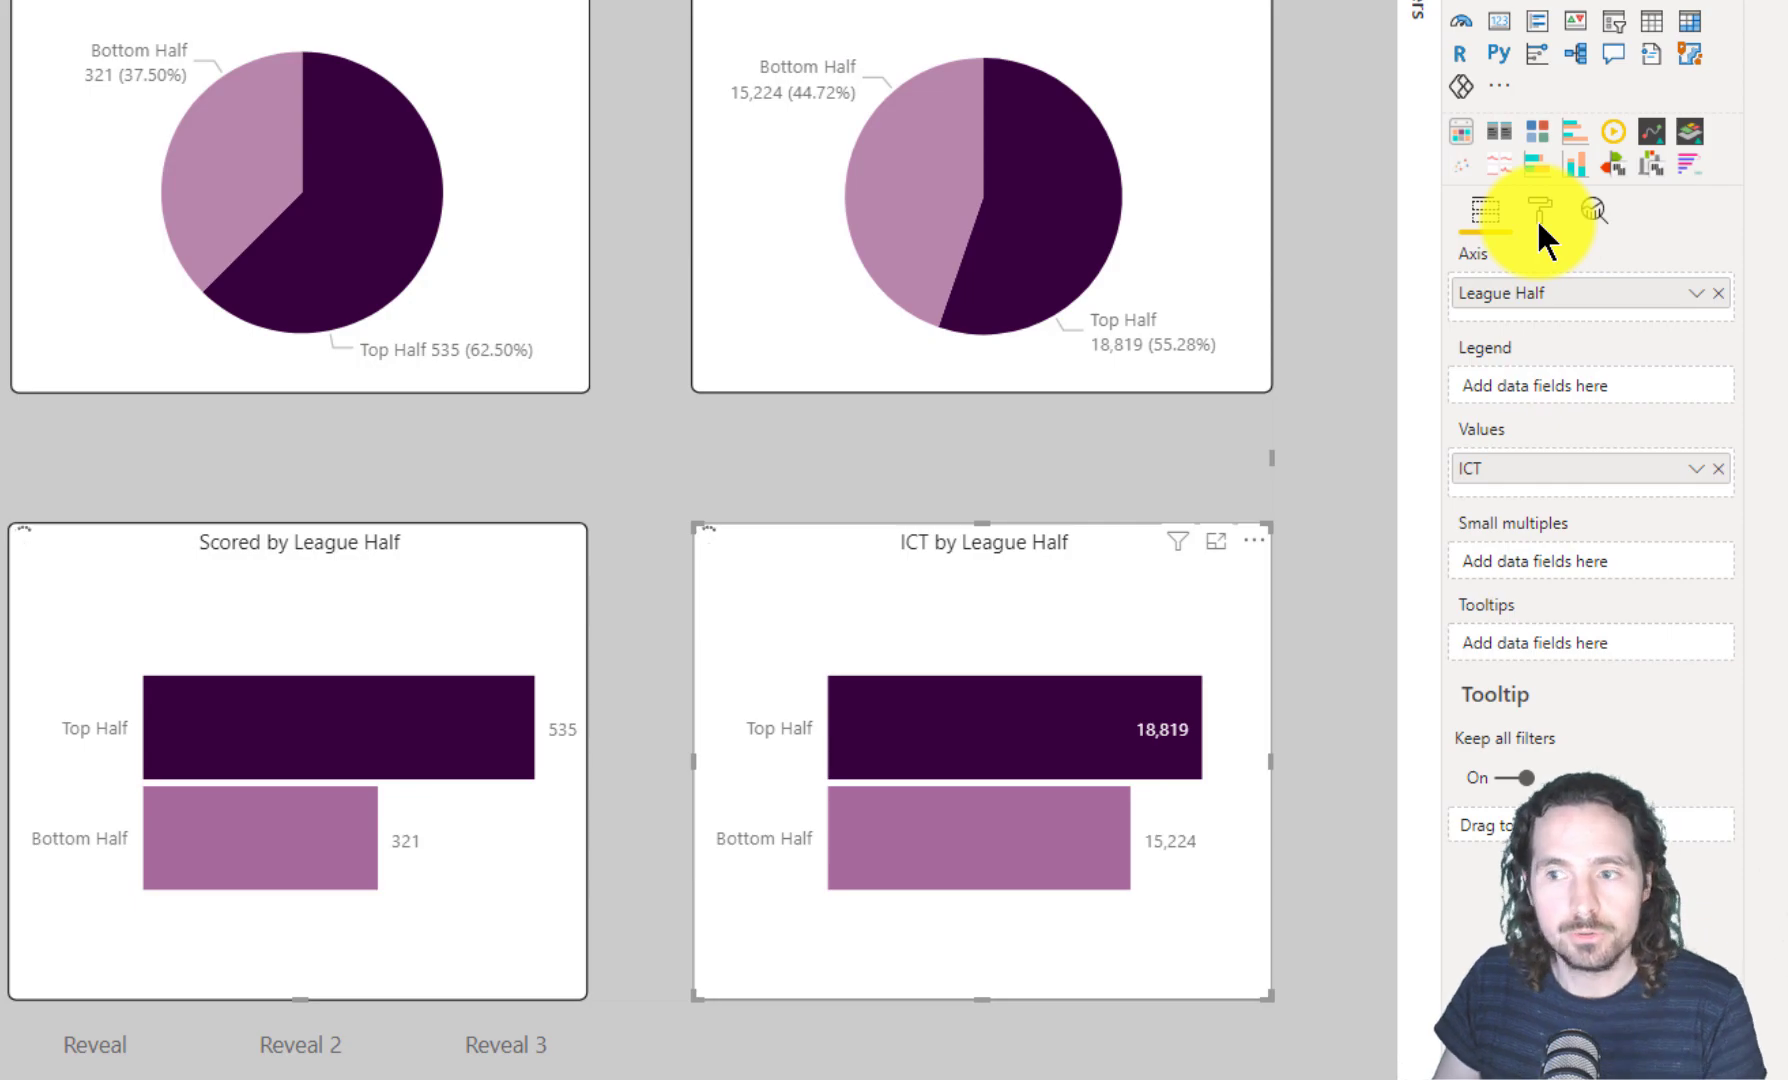
Expand the Data labels settings in Format for the ICT by League Half bar chart.
click(1536, 210)
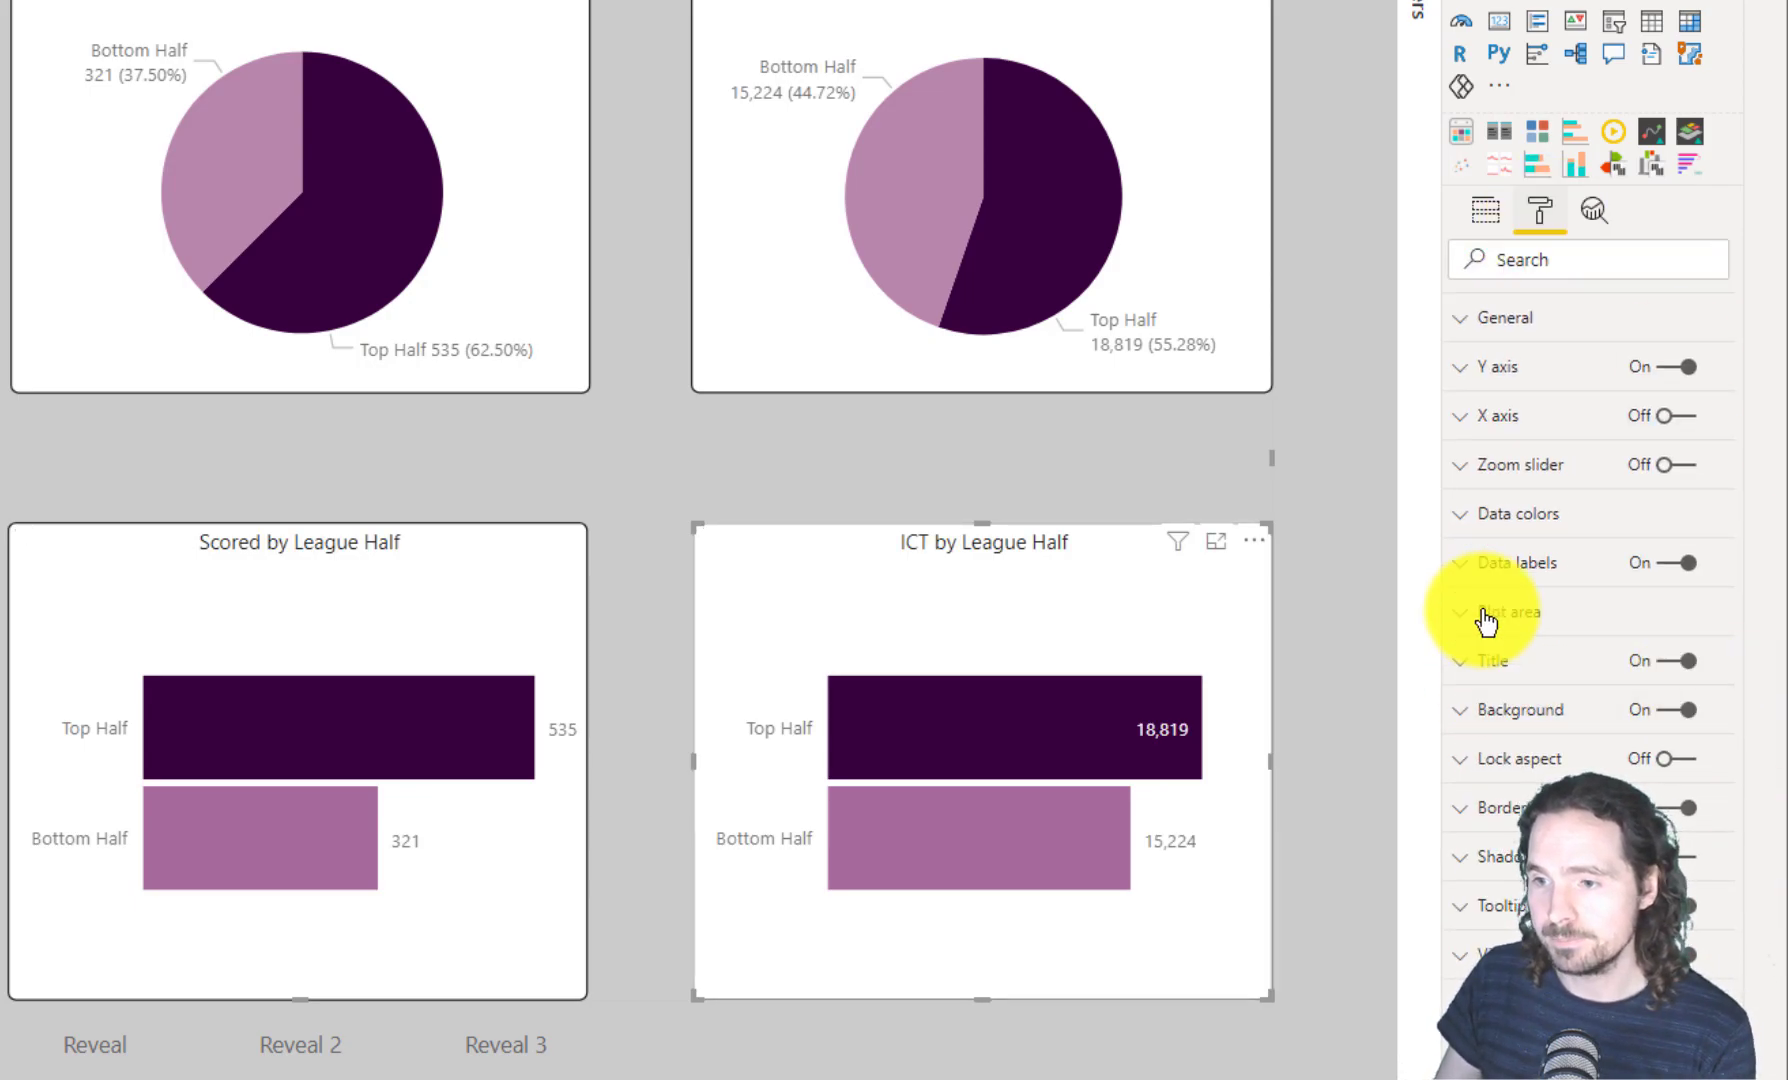
click(1514, 564)
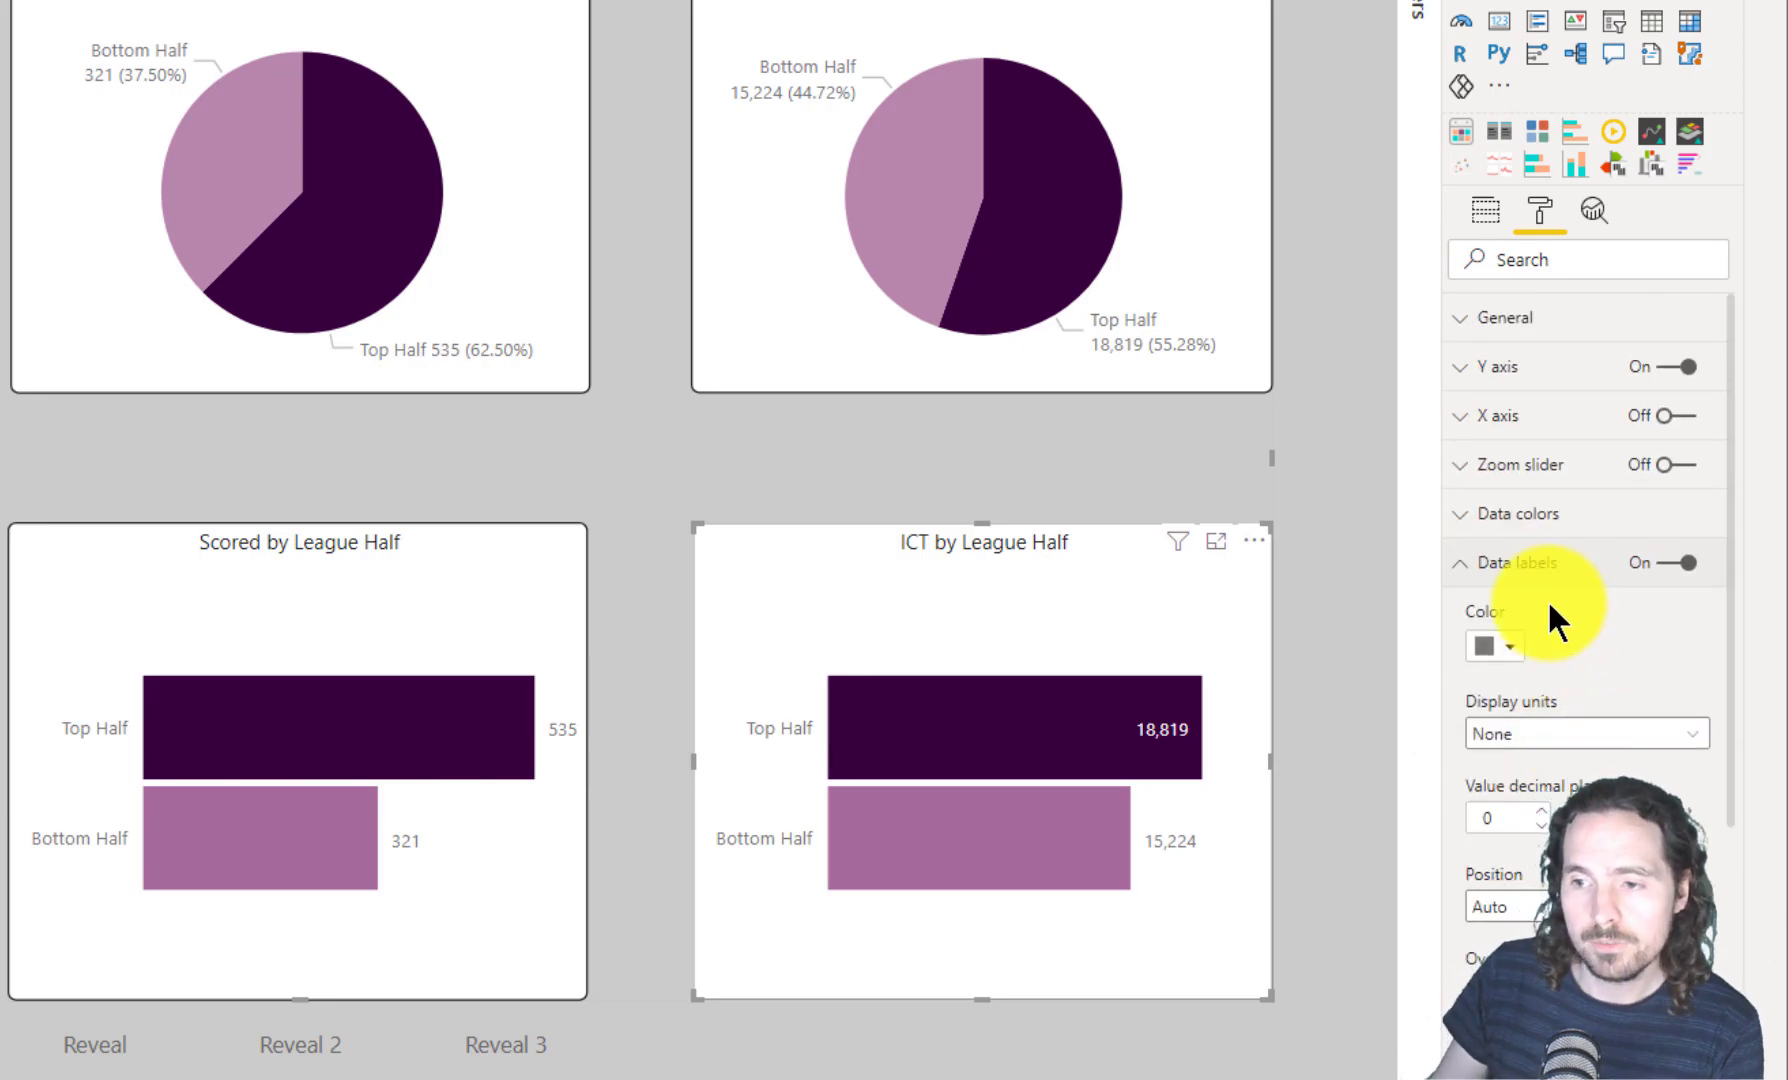
click(1460, 562)
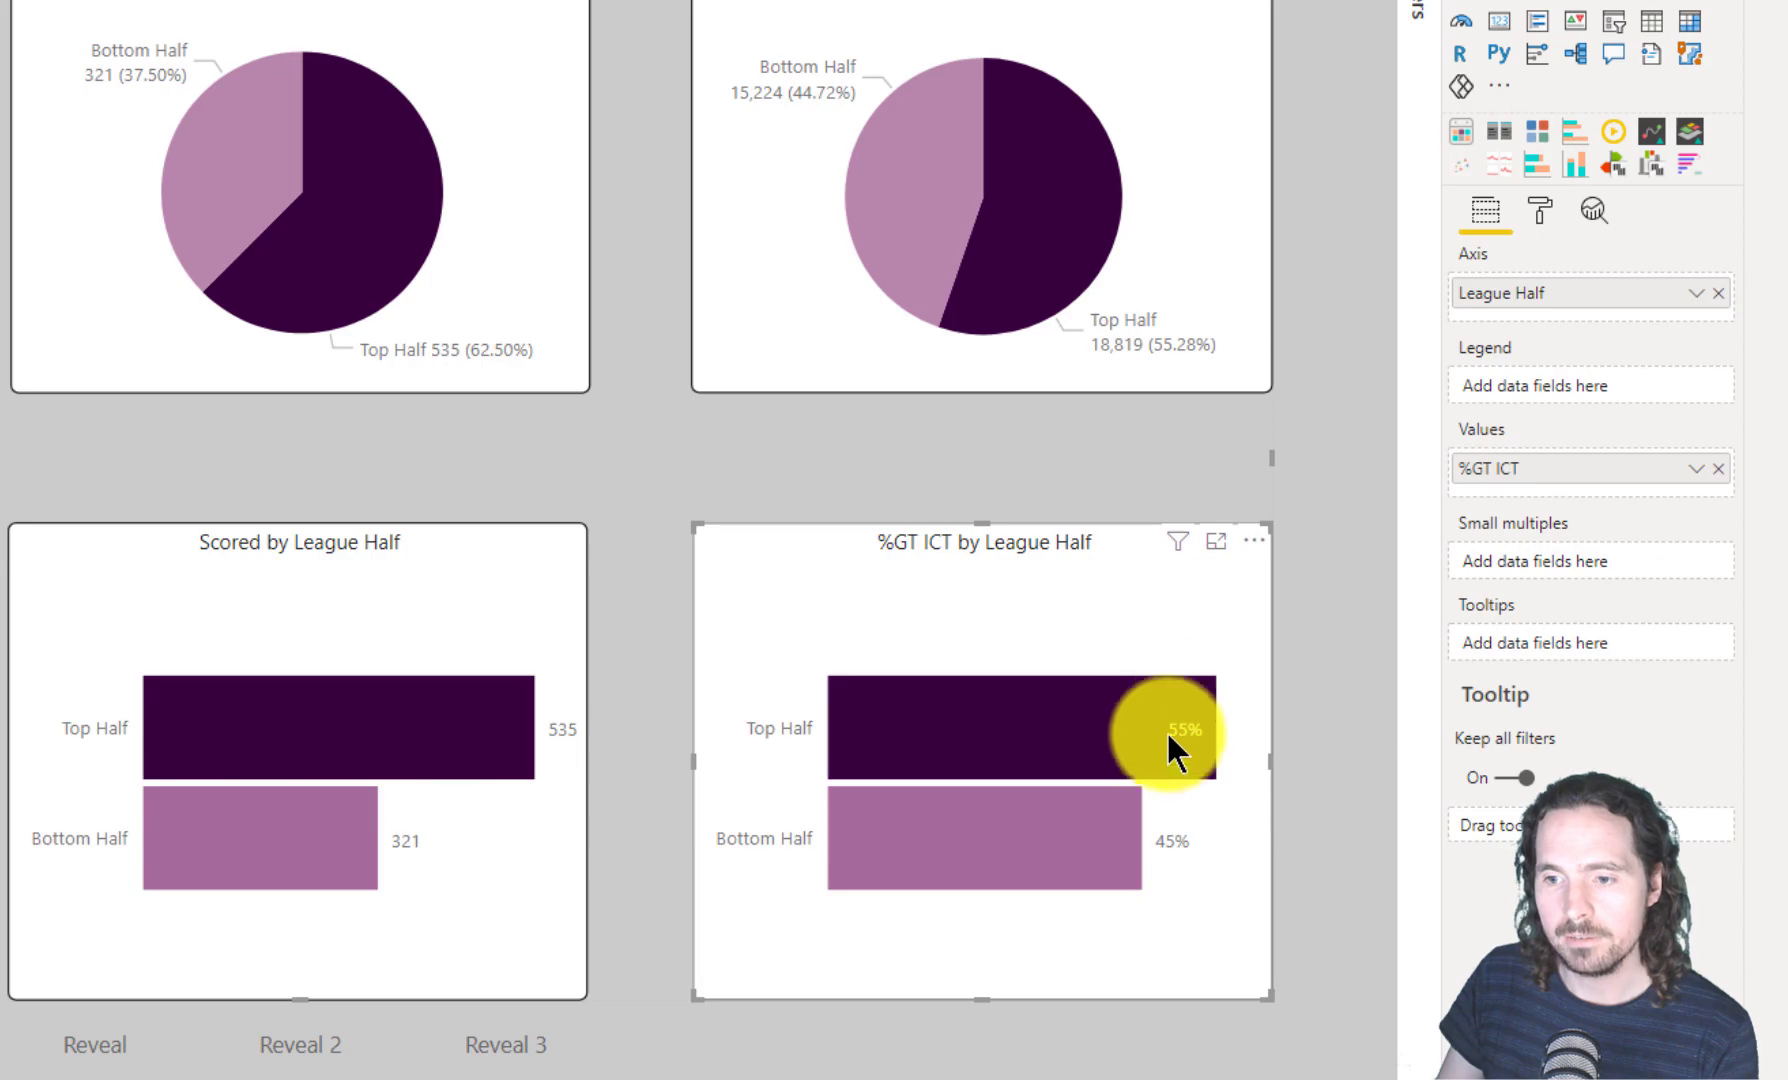
mouse_move(1176, 748)
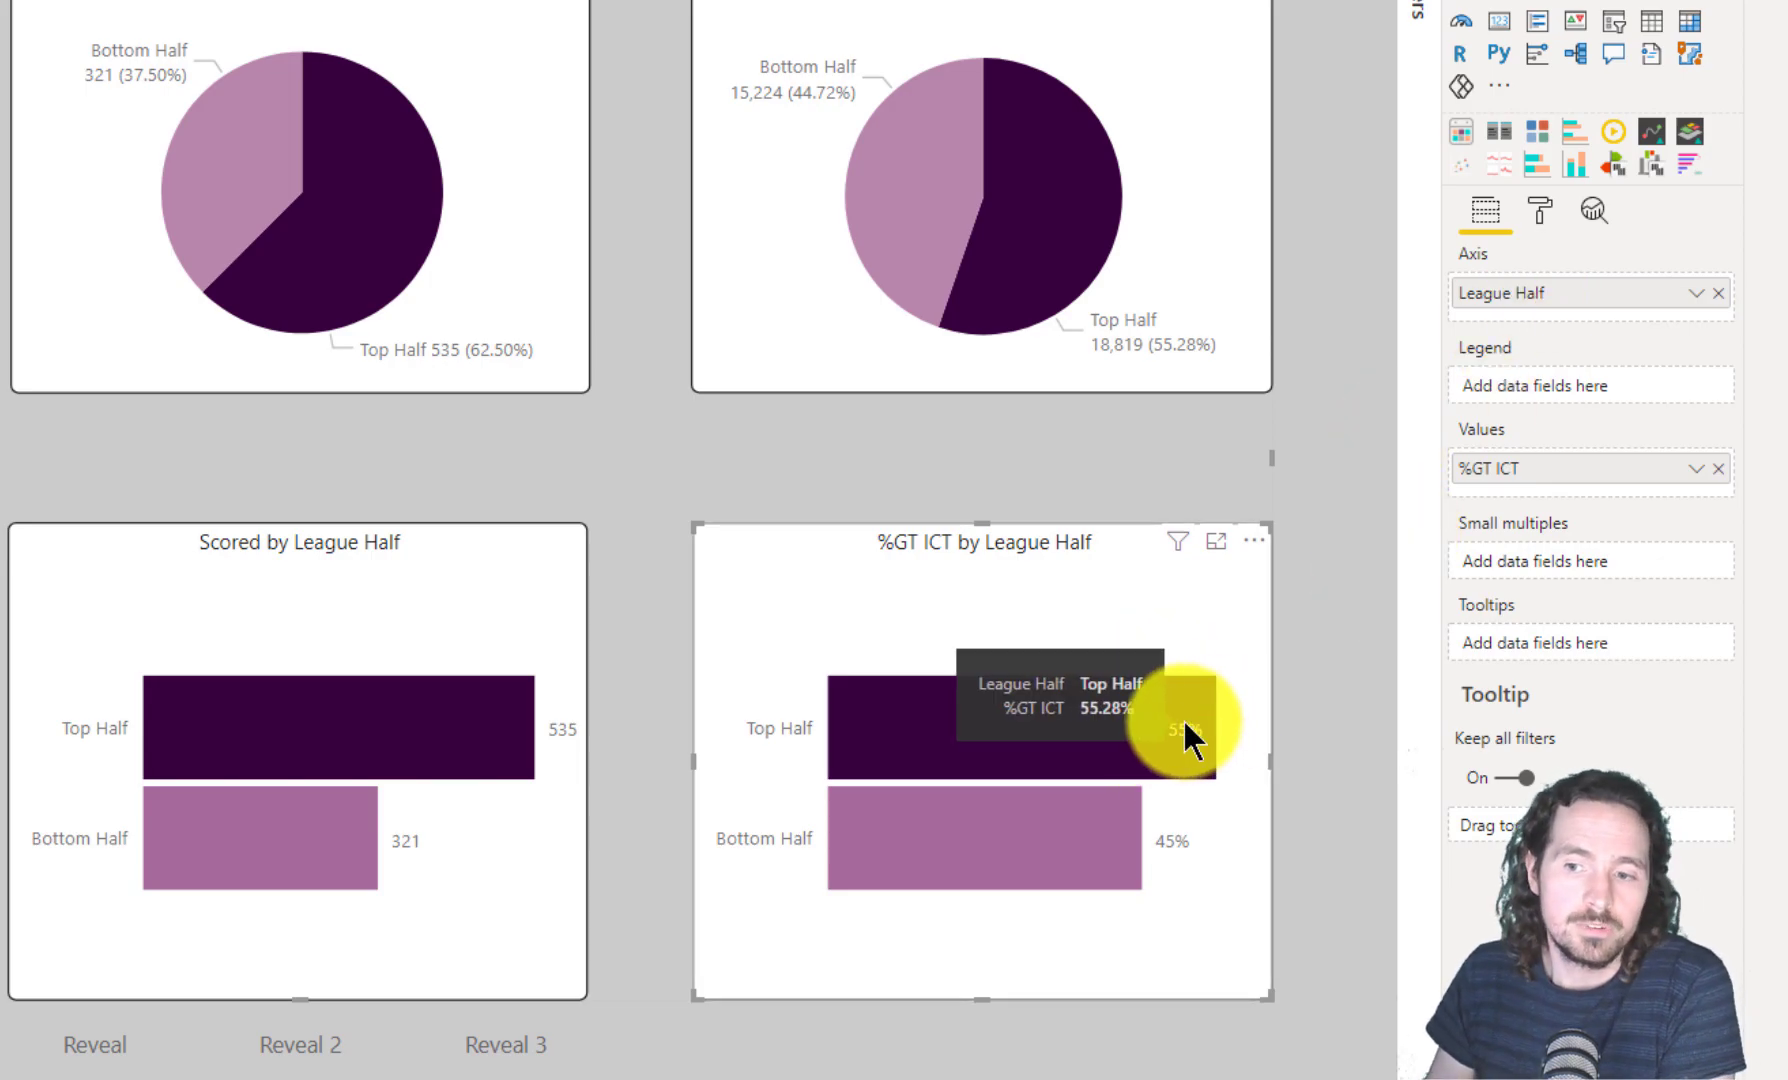